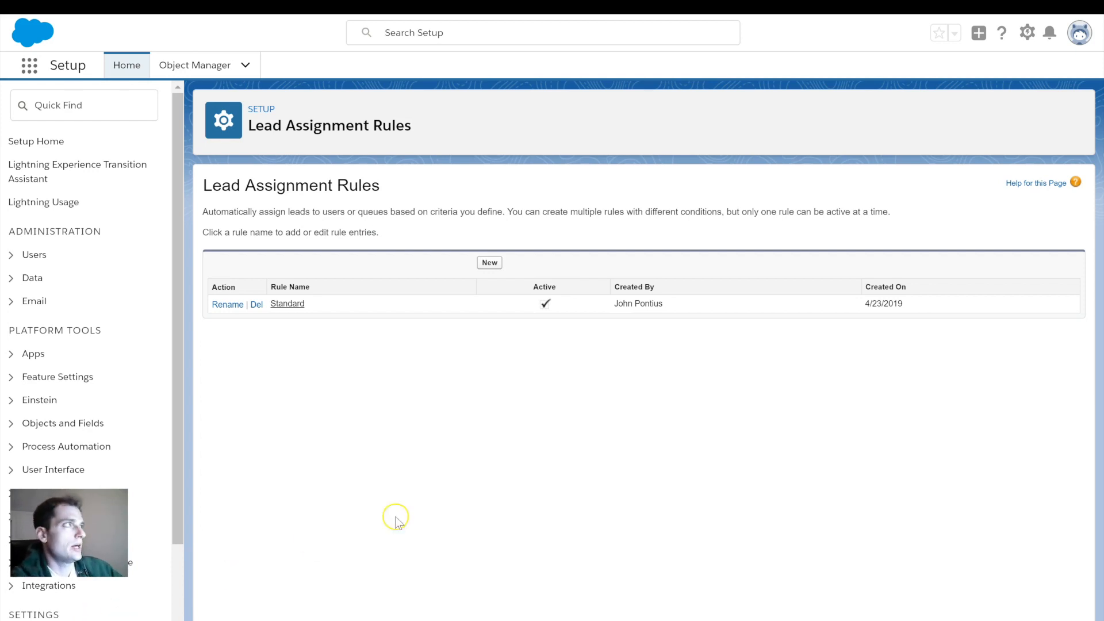
mouse_move(1027, 32)
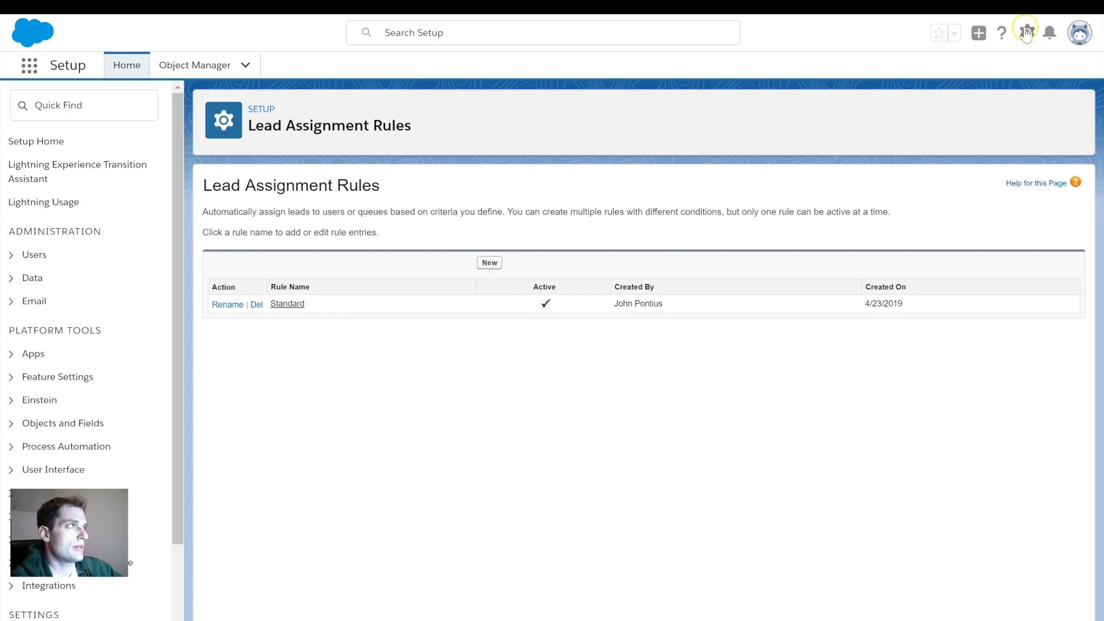
- Return to the Setup home page via the gear menu
left_click(1027, 32)
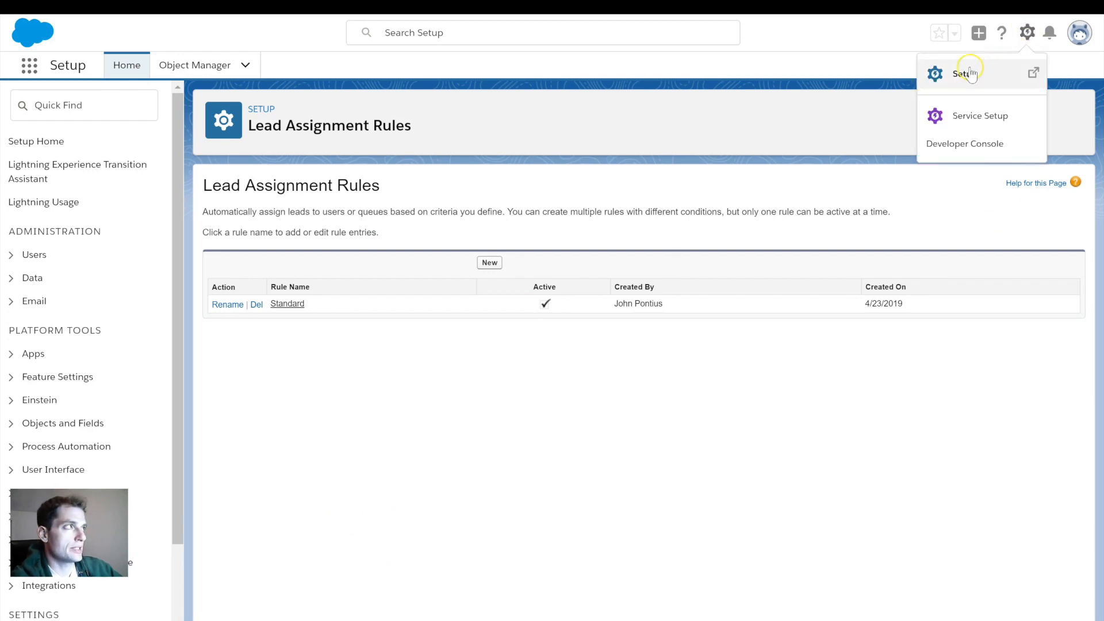
left_click(964, 72)
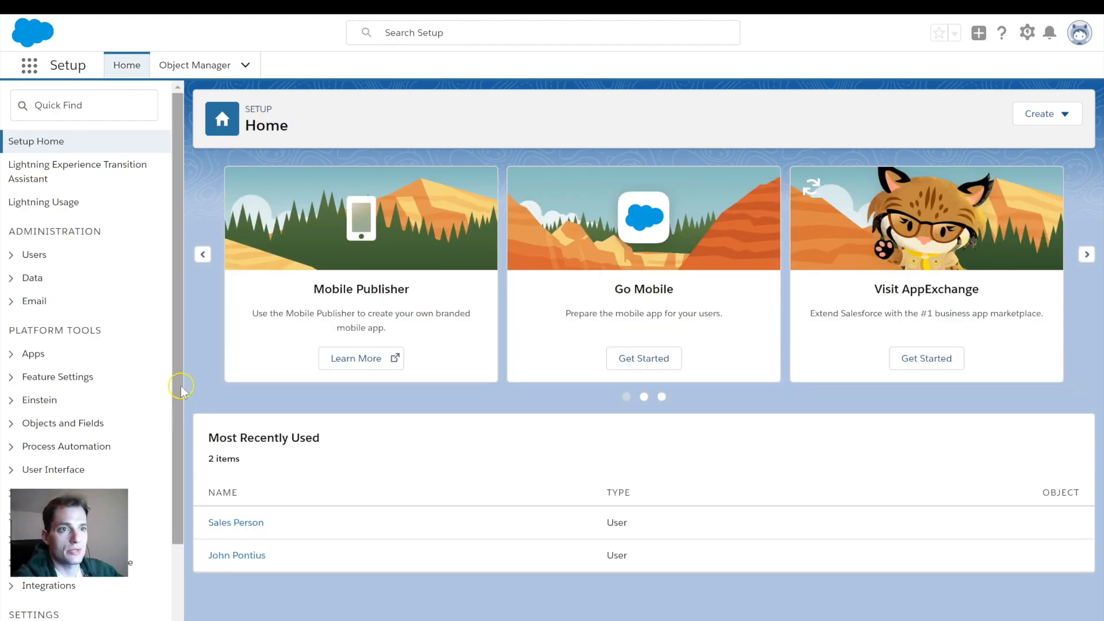
- Search Quick Find for "assignment" to list the assignment-related settings
left_click(65, 105)
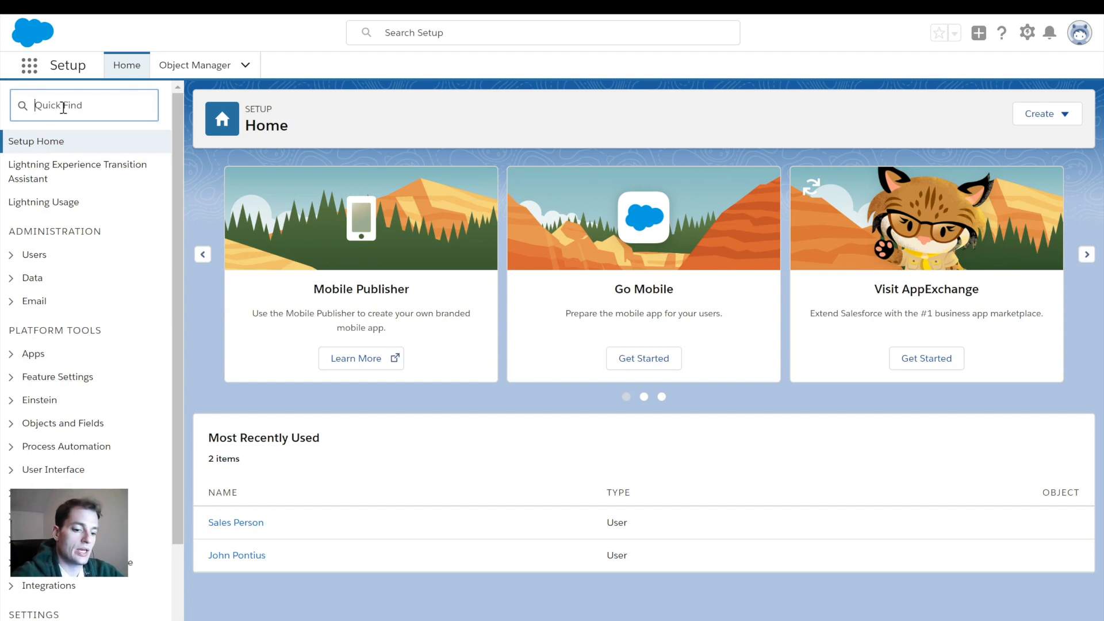
type("assignment")
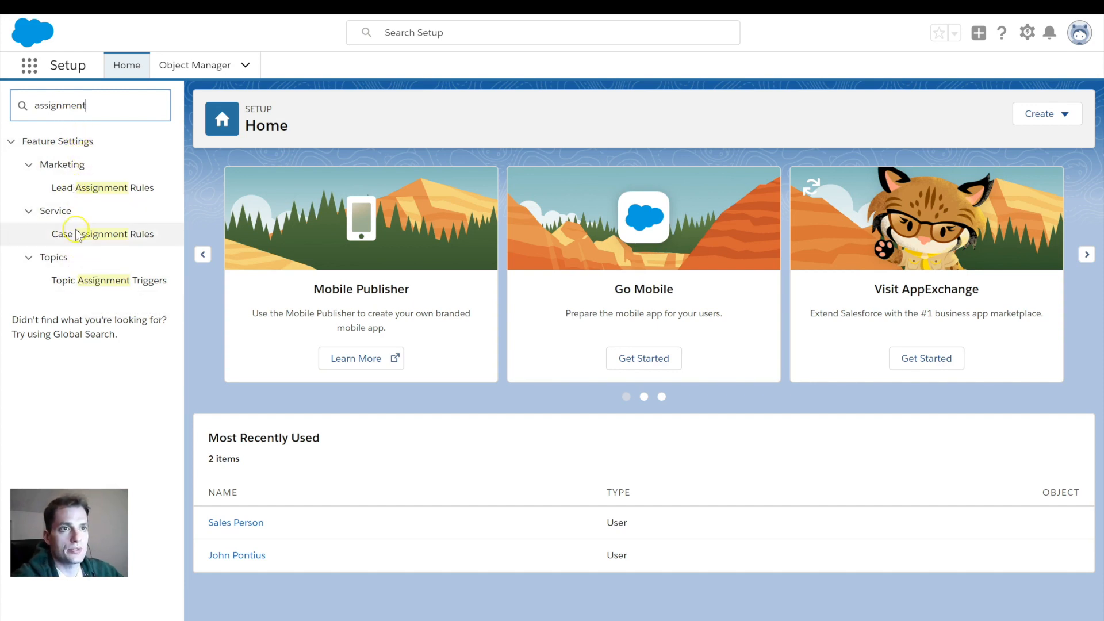
mouse_move(88, 239)
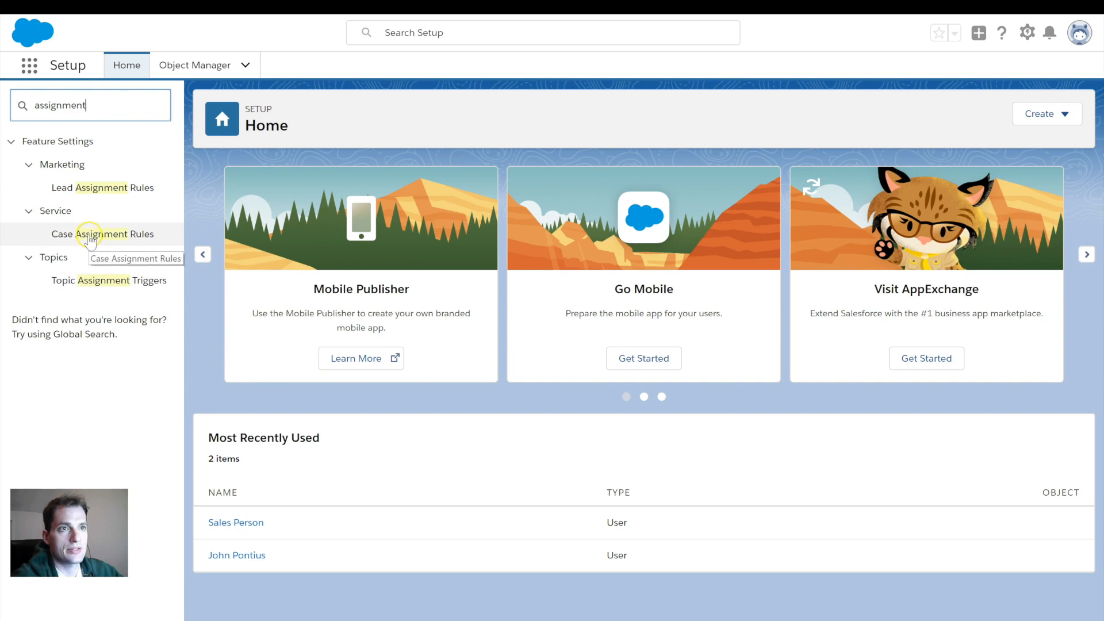
mouse_move(94, 196)
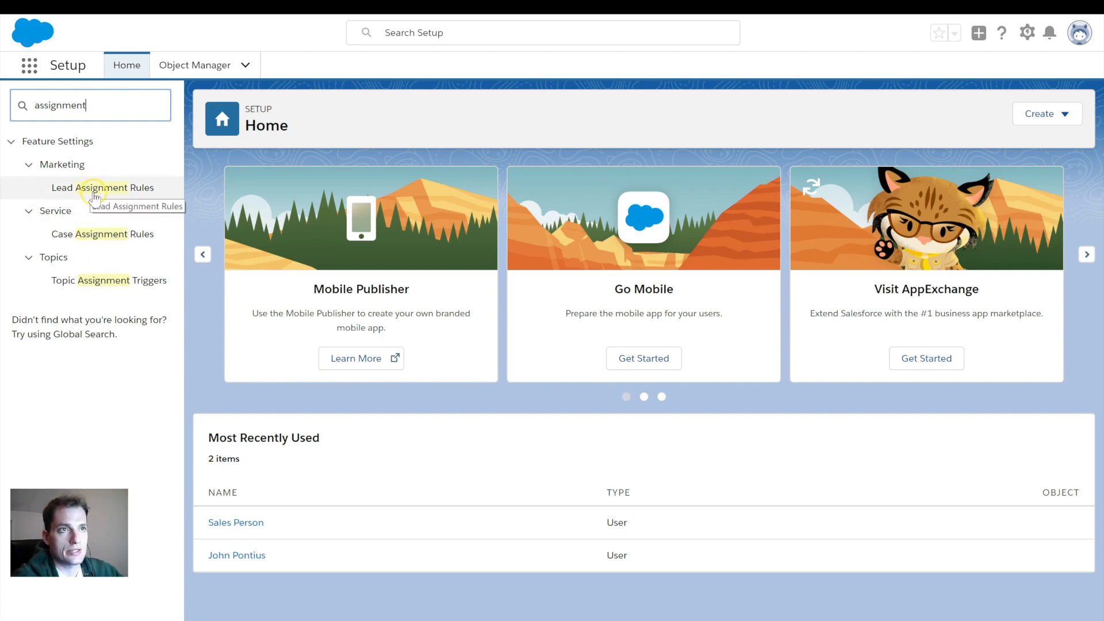
mouse_move(97, 255)
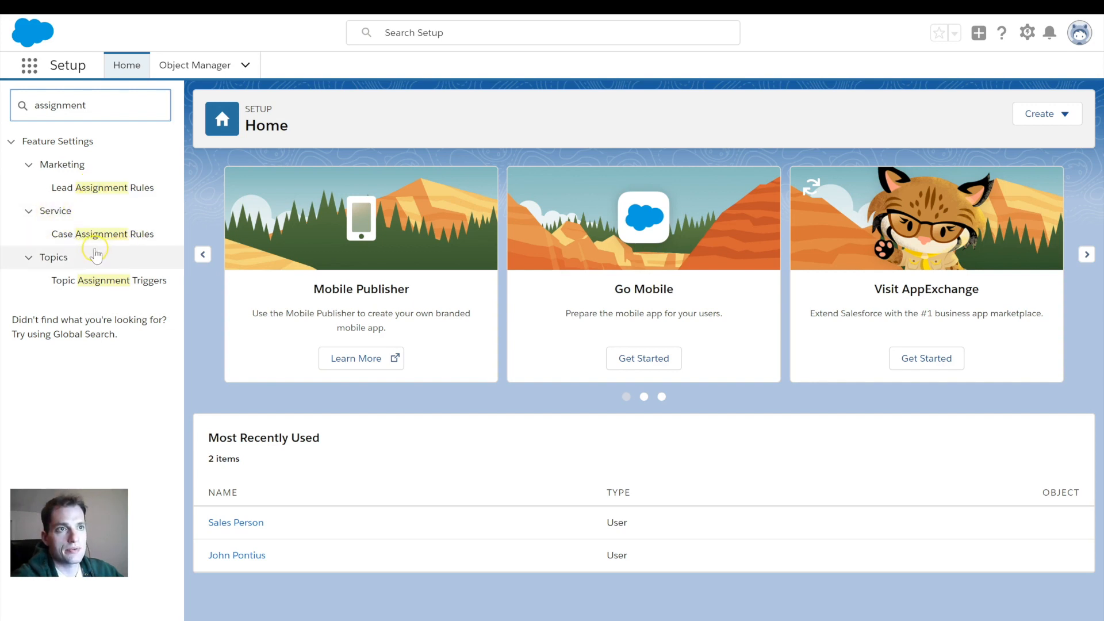
mouse_move(56, 219)
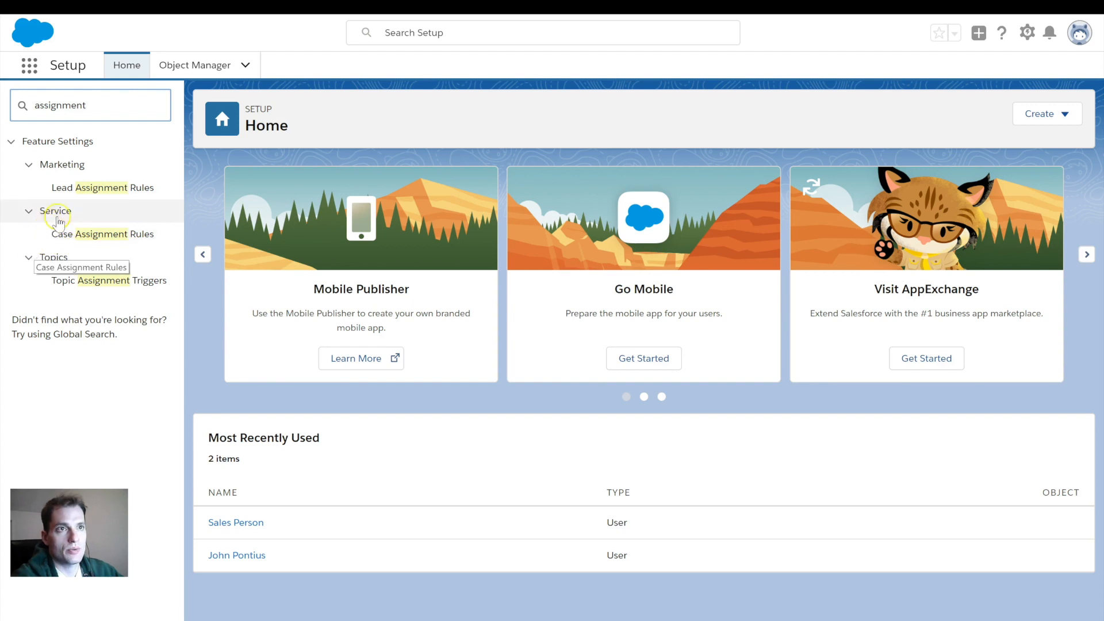
mouse_move(67, 209)
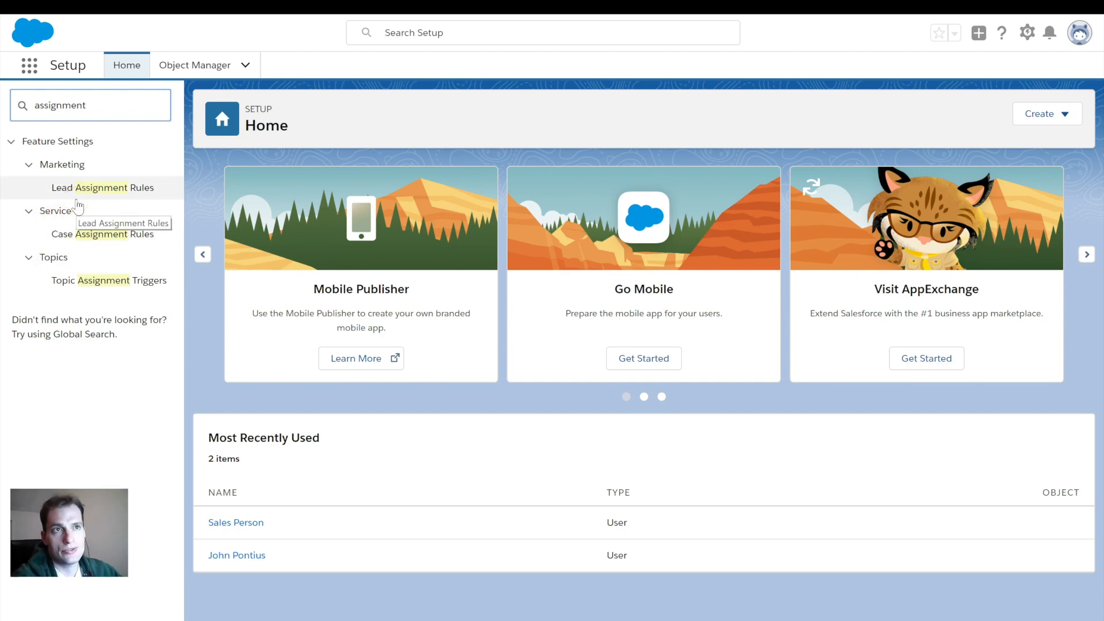
mouse_move(85, 191)
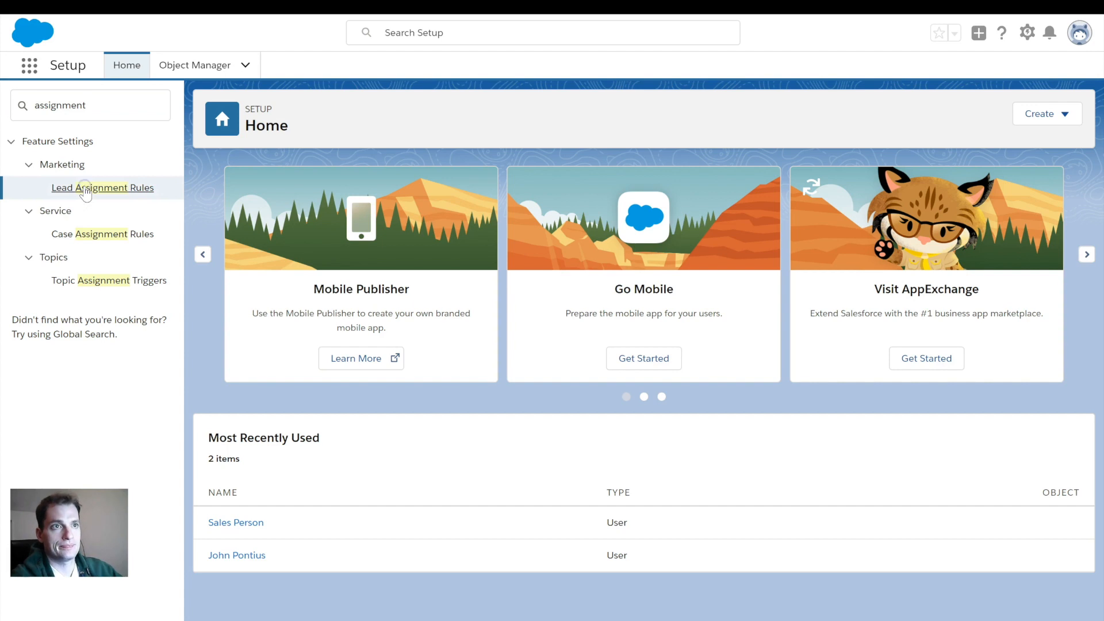
- Go to the Lead Assignment Rules page showing the active Standard rule
left_click(103, 187)
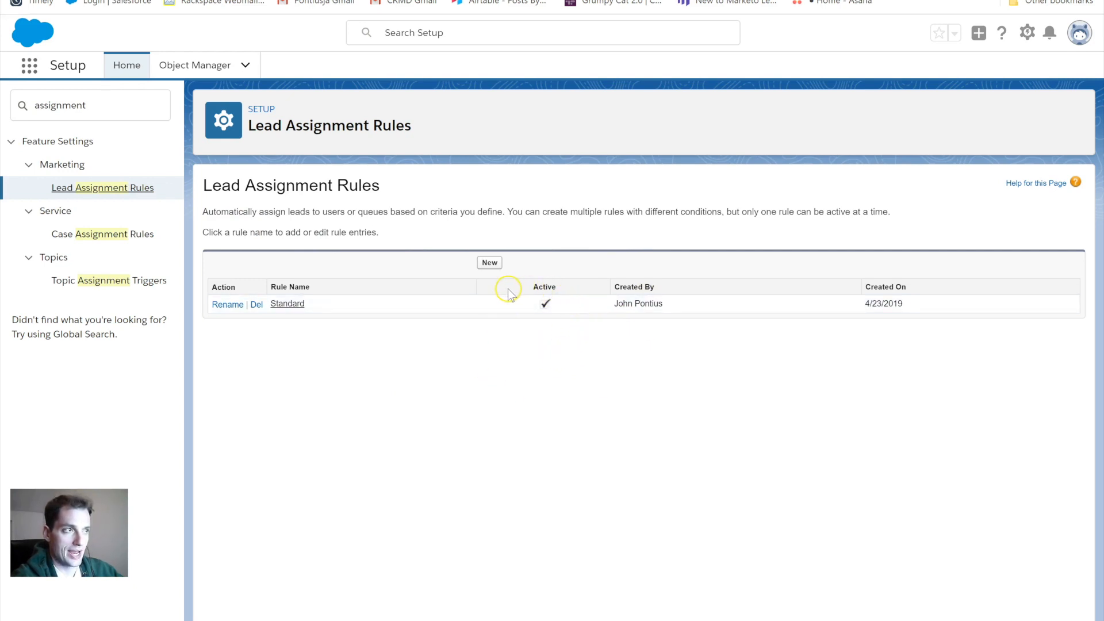
mouse_move(563, 293)
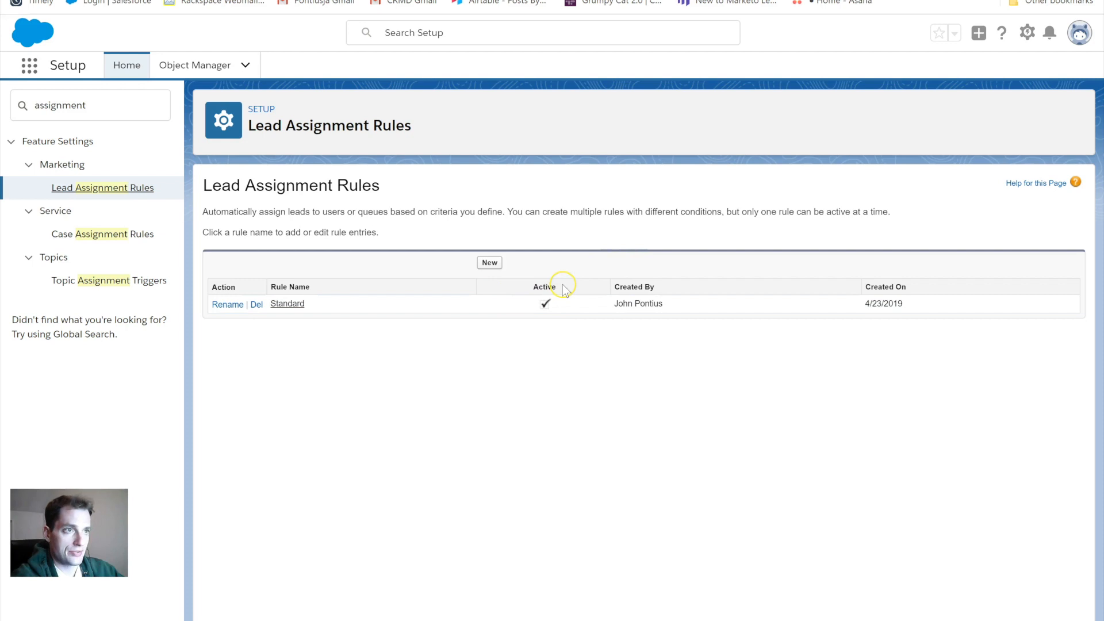
mouse_move(554, 289)
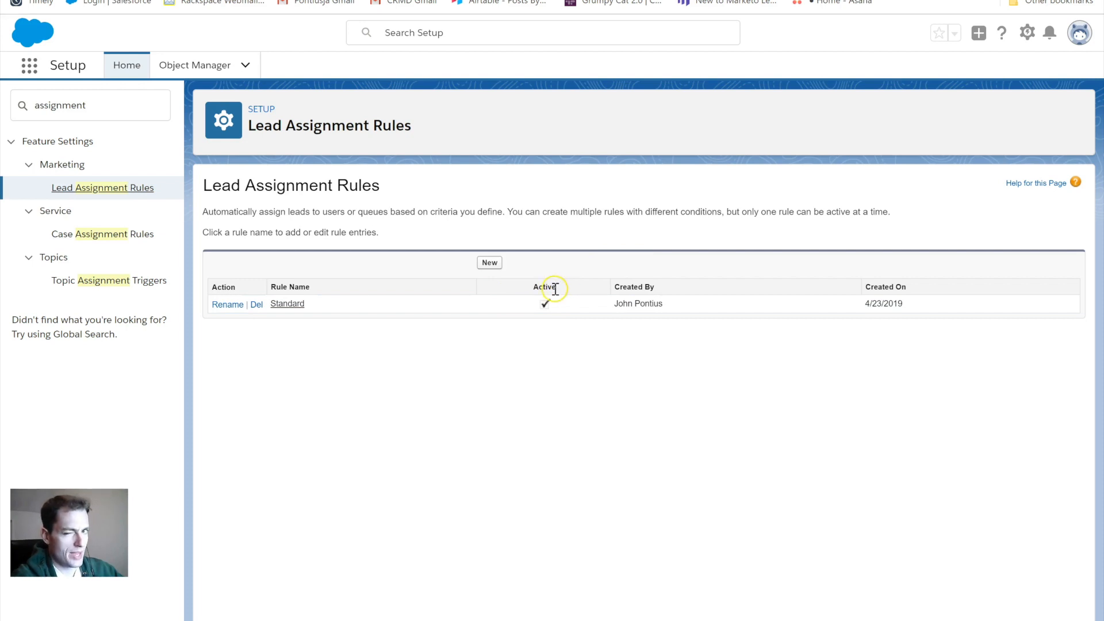
mouse_move(518, 311)
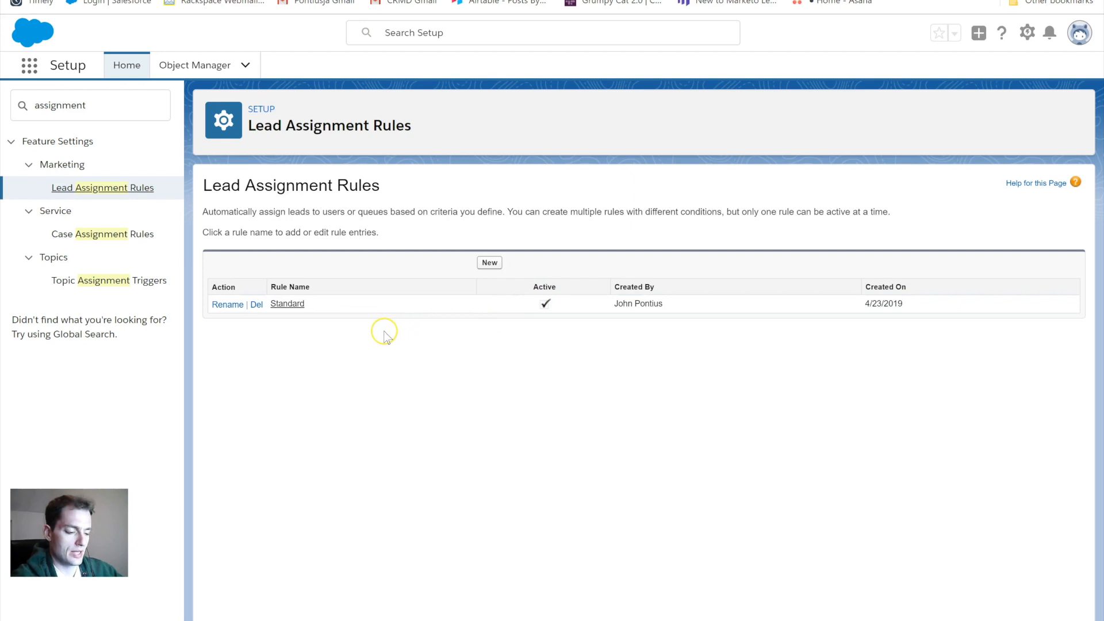
mouse_move(378, 331)
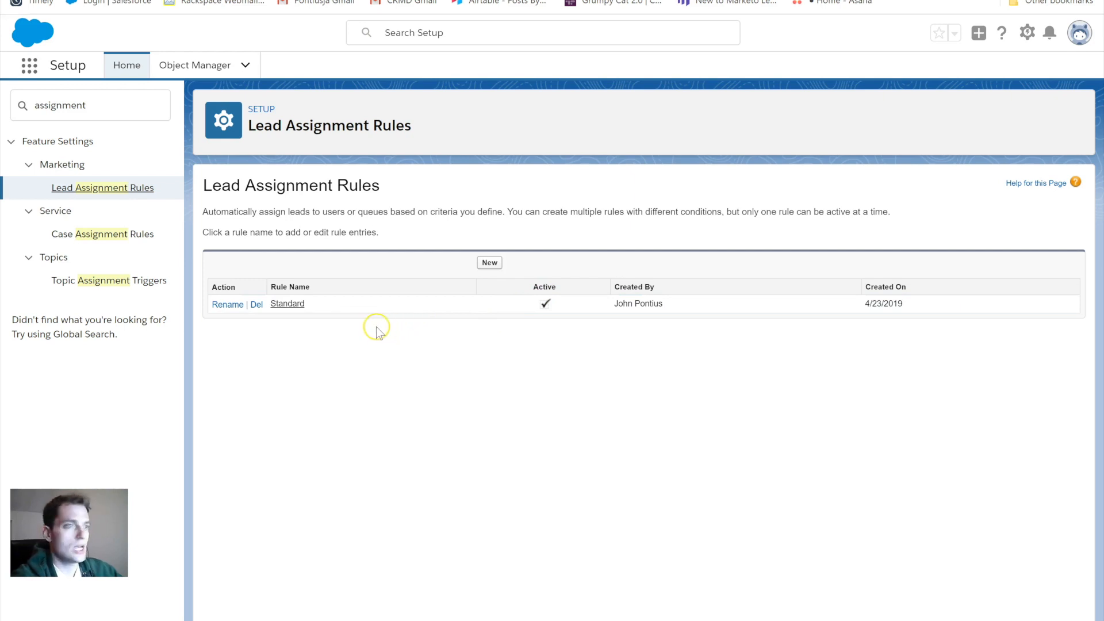
mouse_move(573, 279)
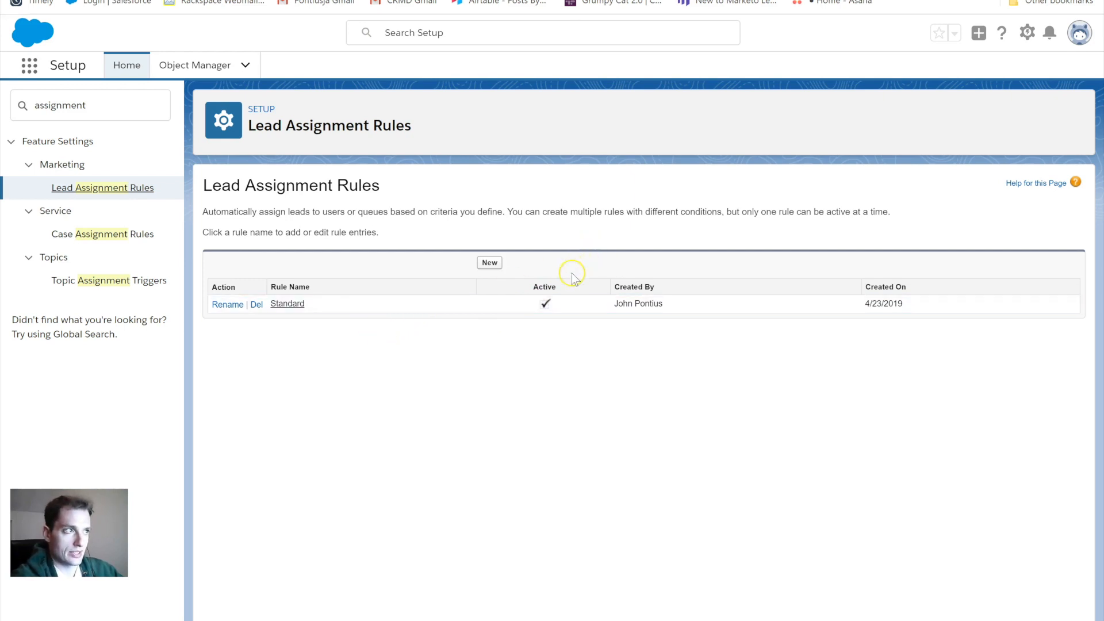
mouse_move(451, 327)
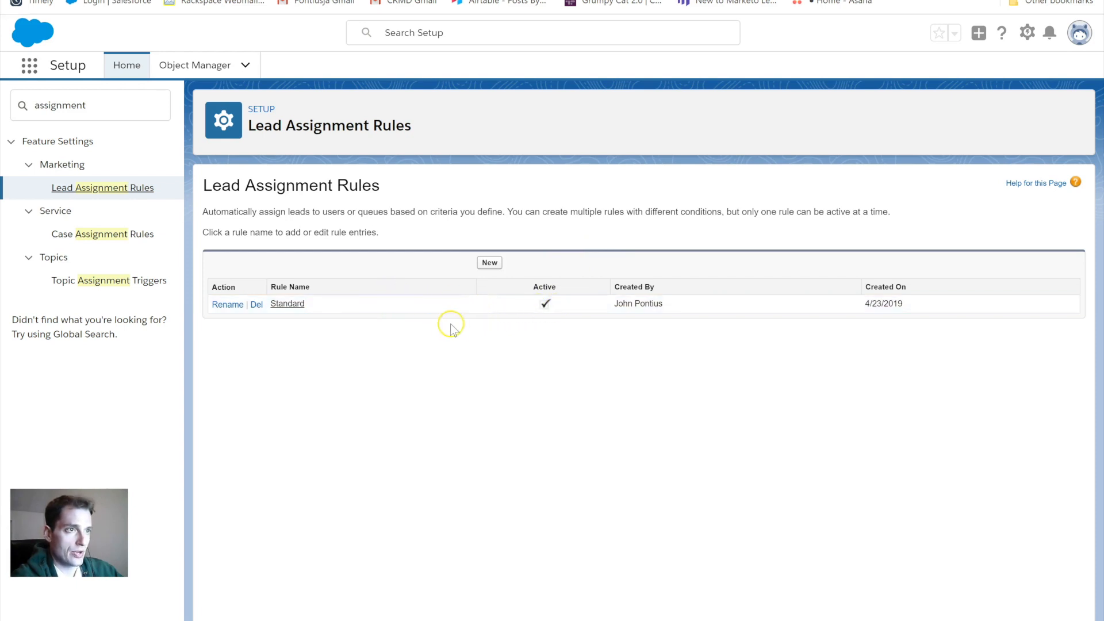
mouse_move(547, 306)
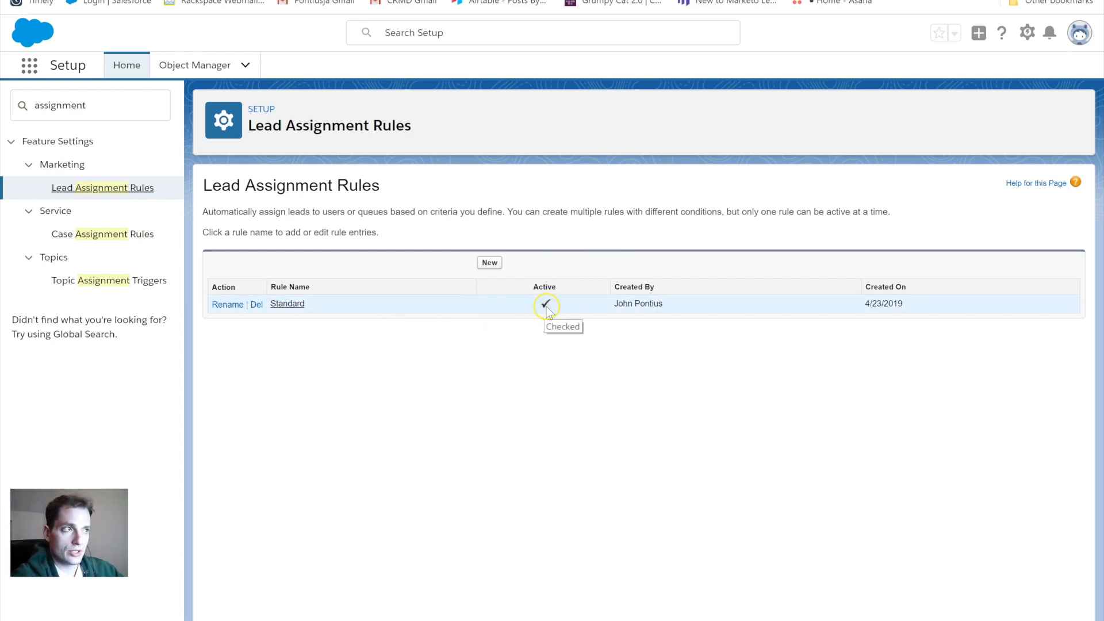
mouse_move(518, 304)
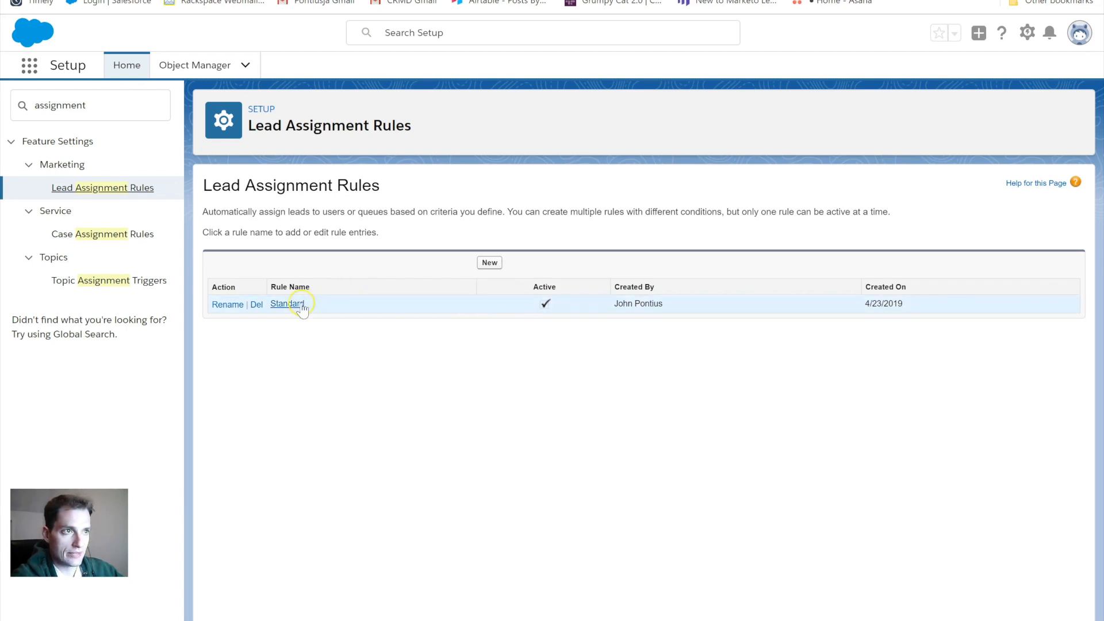
left_click(285, 304)
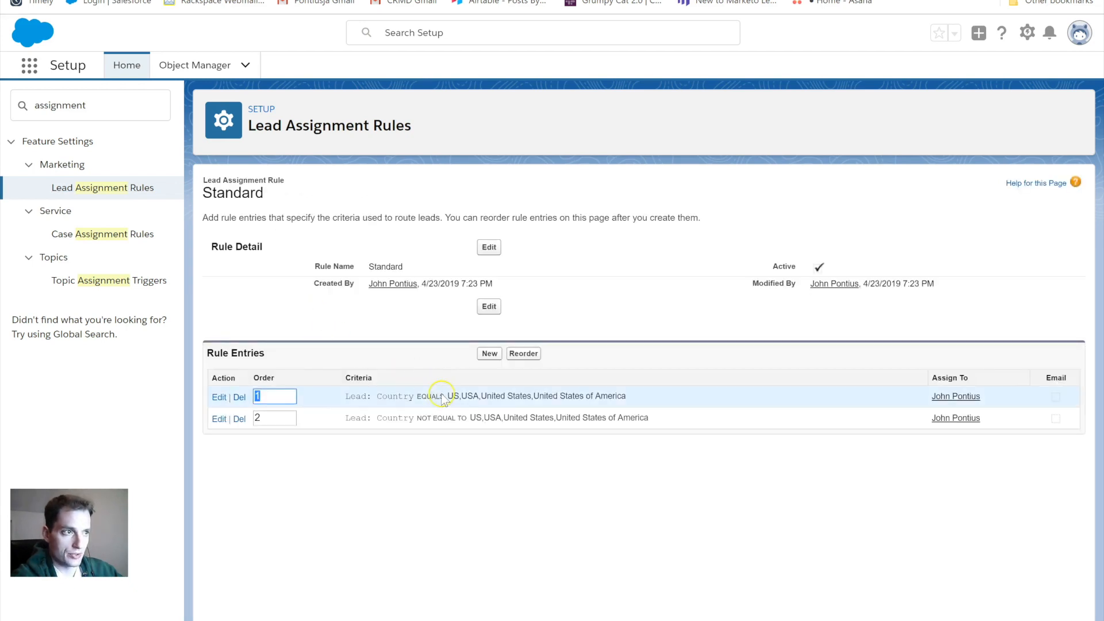
left_click_drag(377, 396, 538, 396)
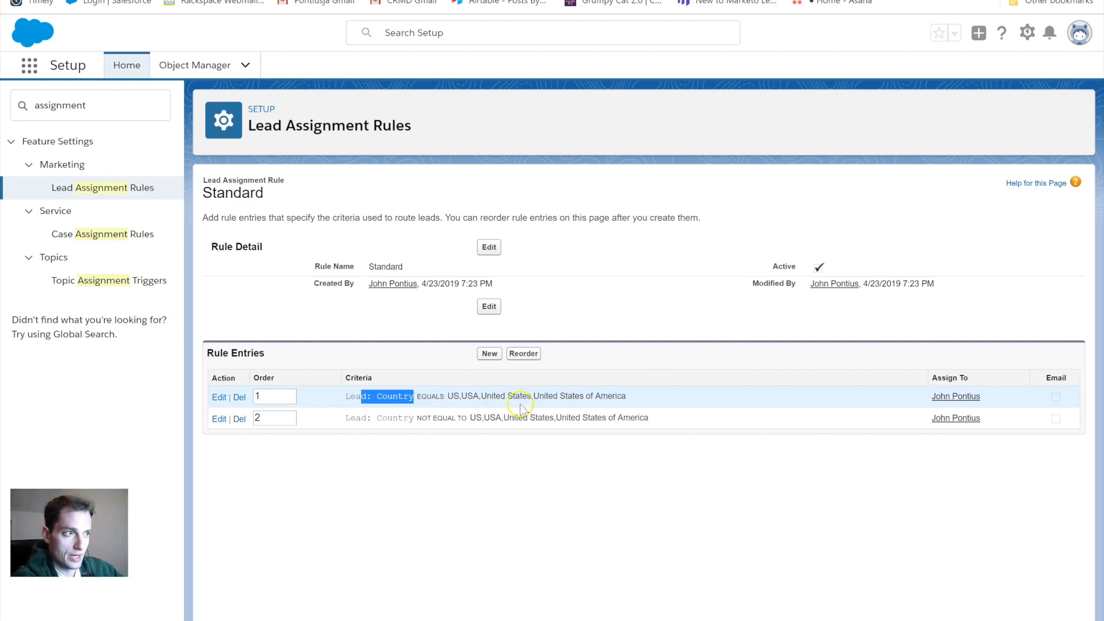
mouse_move(352, 497)
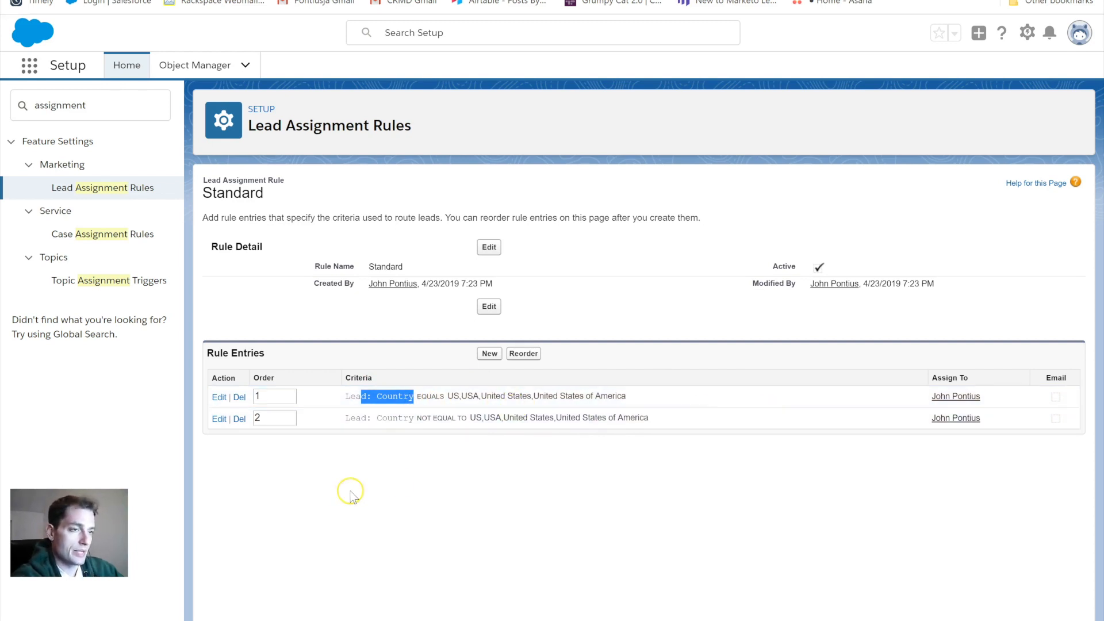
mouse_move(327, 437)
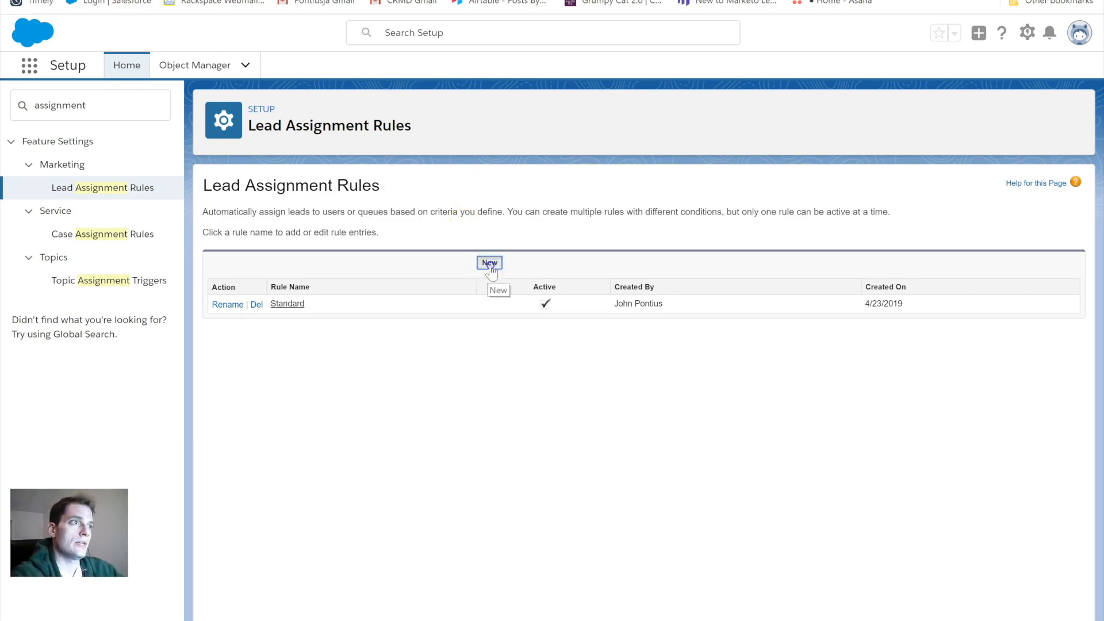
- Create an inactive lead assignment rule named "Region" (replacing the draft name "State") and save it
left_click(490, 262)
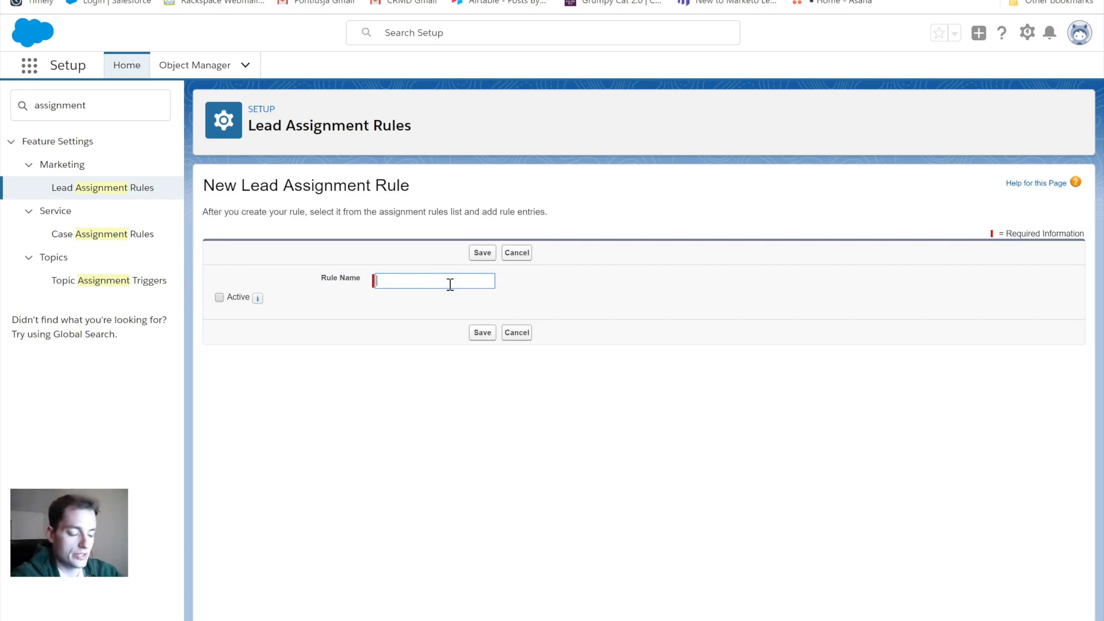
type("State")
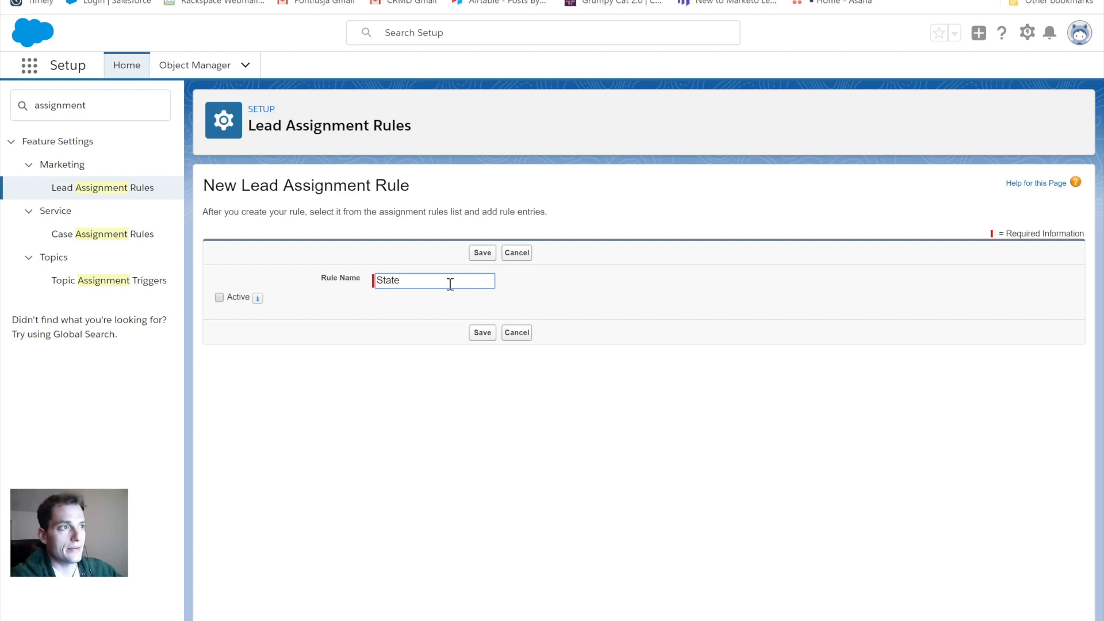
double_click(388, 280)
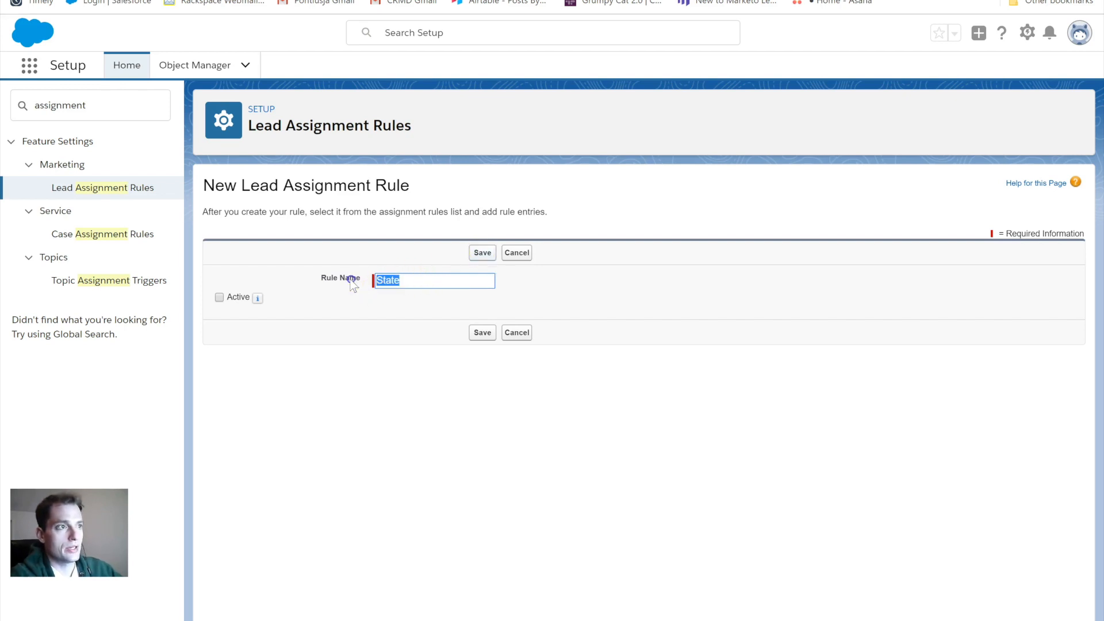
type("Region")
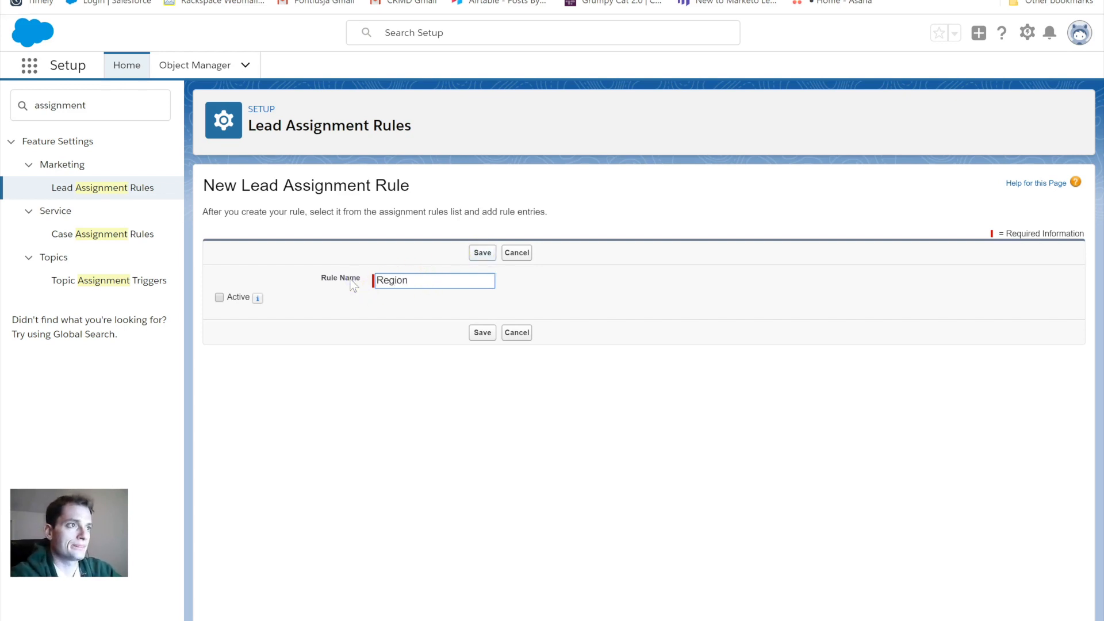
left_click(219, 297)
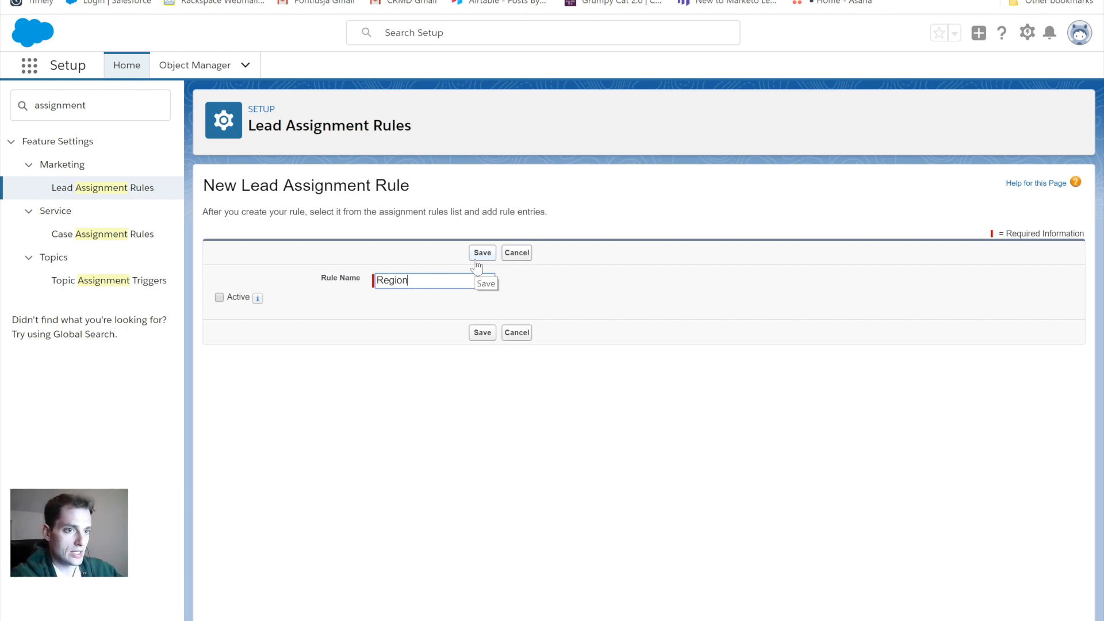
left_click(482, 252)
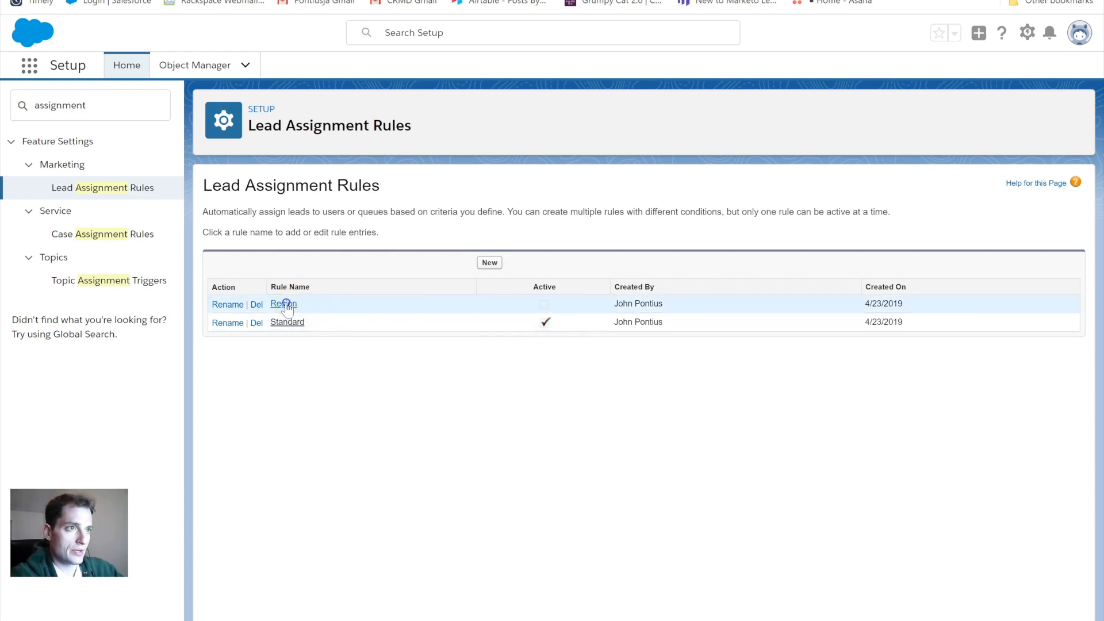
- View the Region rule's detail page and begin adding a rule entry
left_click(283, 304)
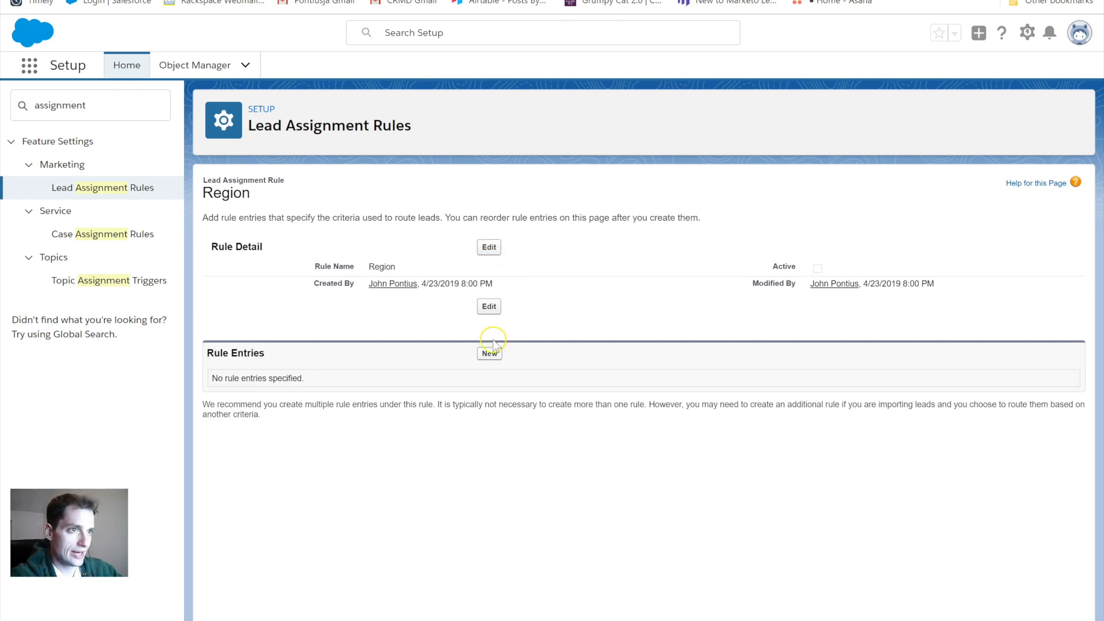
mouse_move(490, 359)
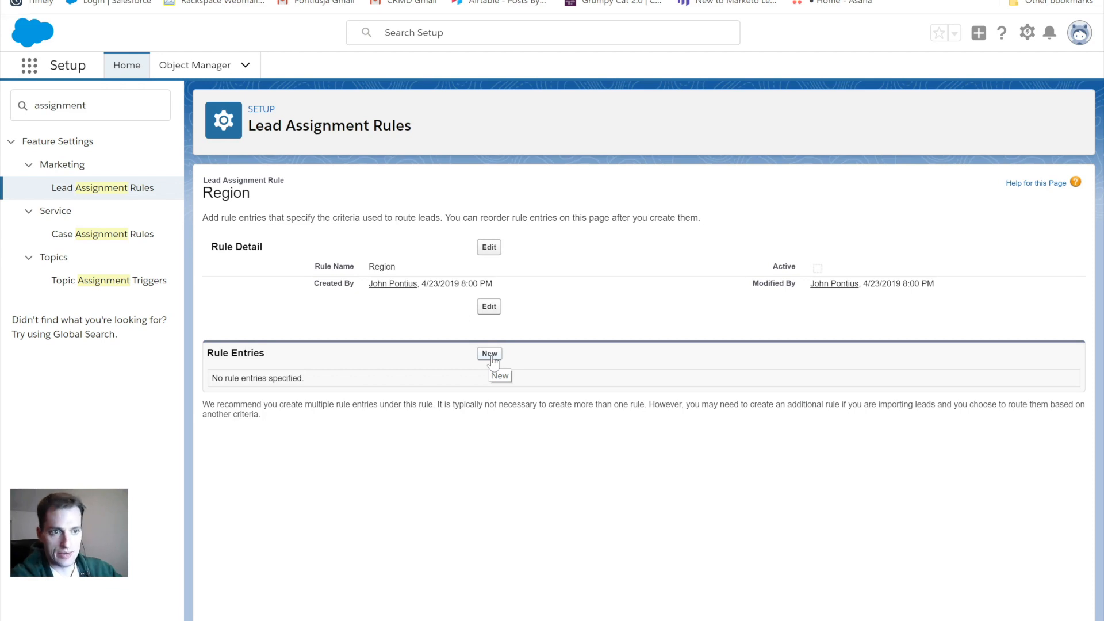
left_click(490, 354)
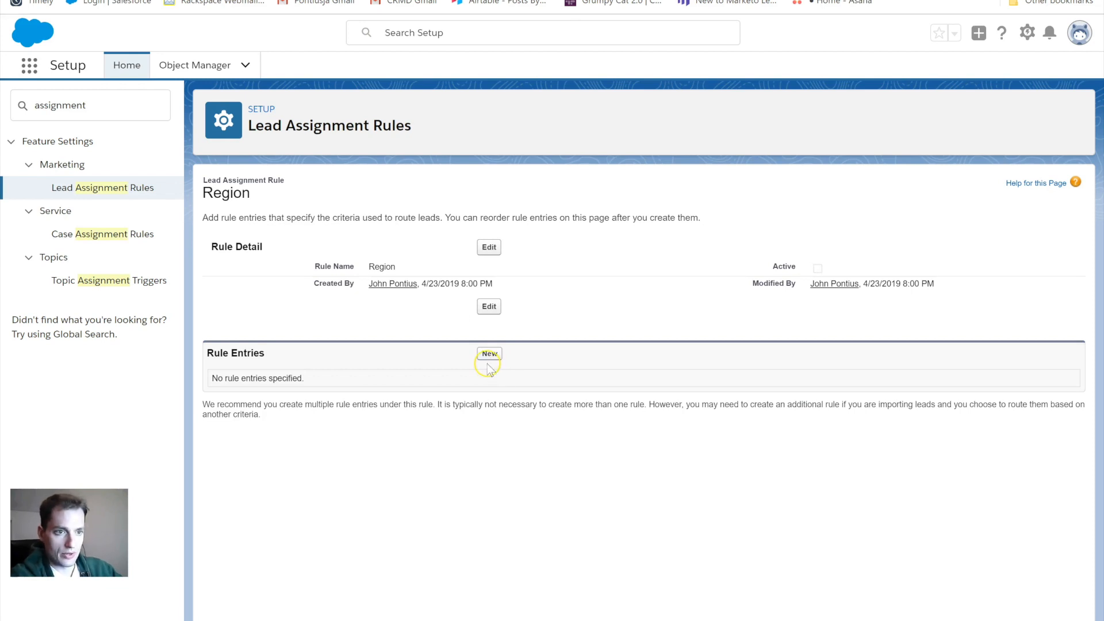
- Start a Region rule entry with sort order 1, trying formula criteria then reverting to field-based criteria
left_click(489, 355)
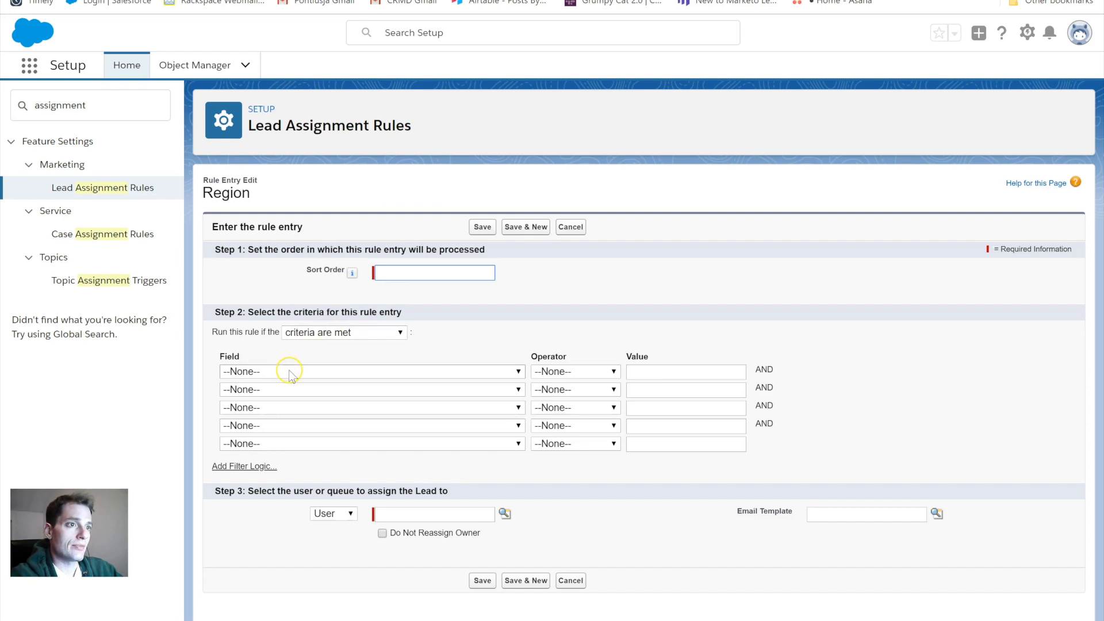
type("1")
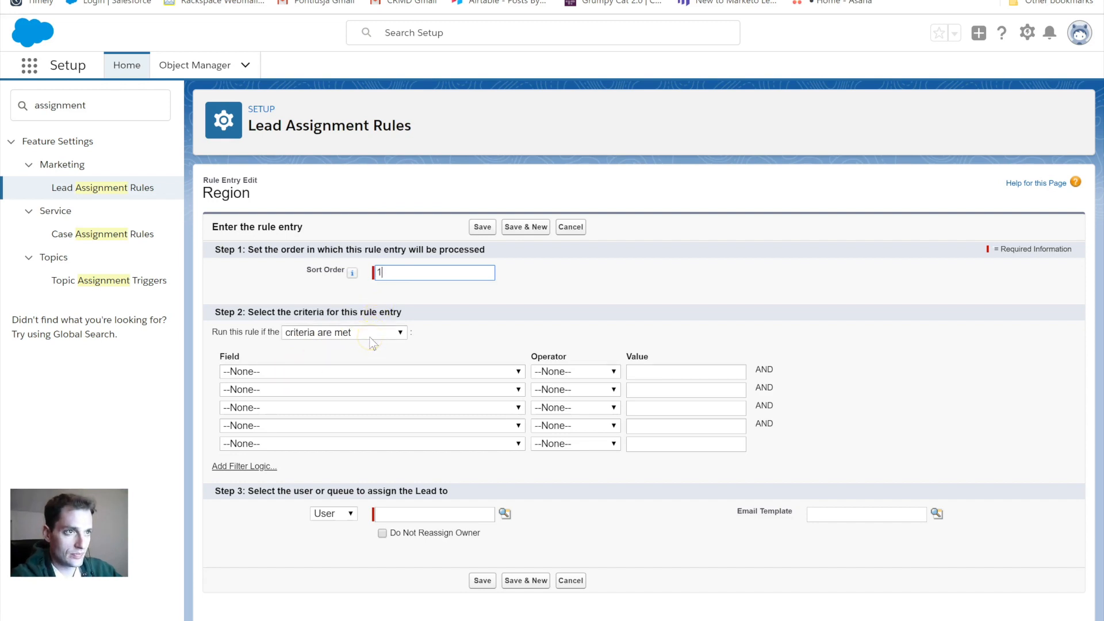
left_click(344, 333)
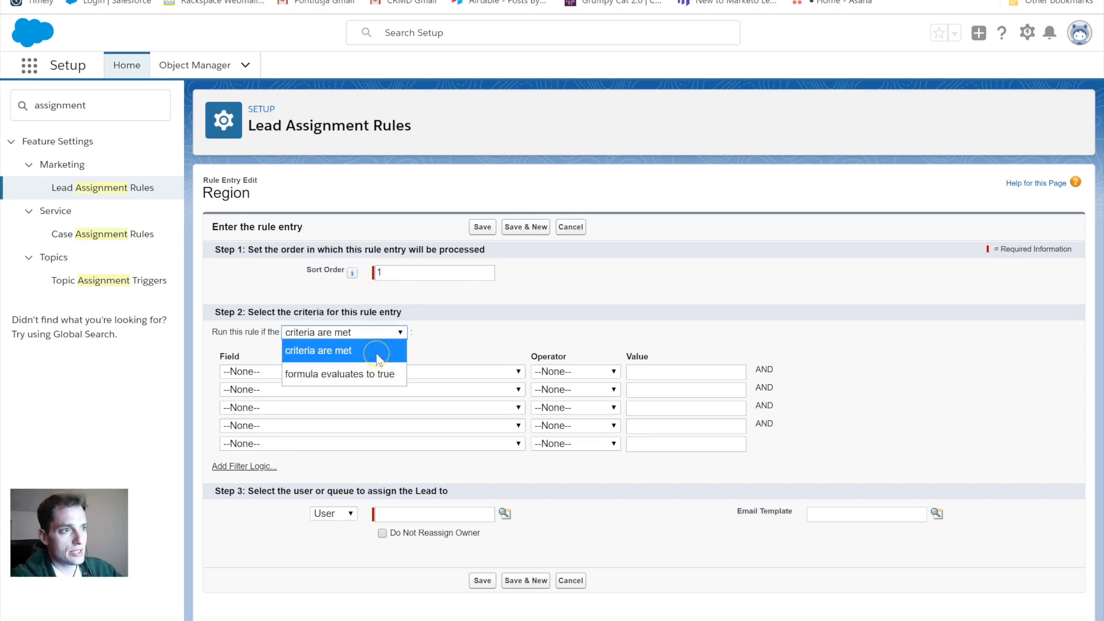
left_click(341, 375)
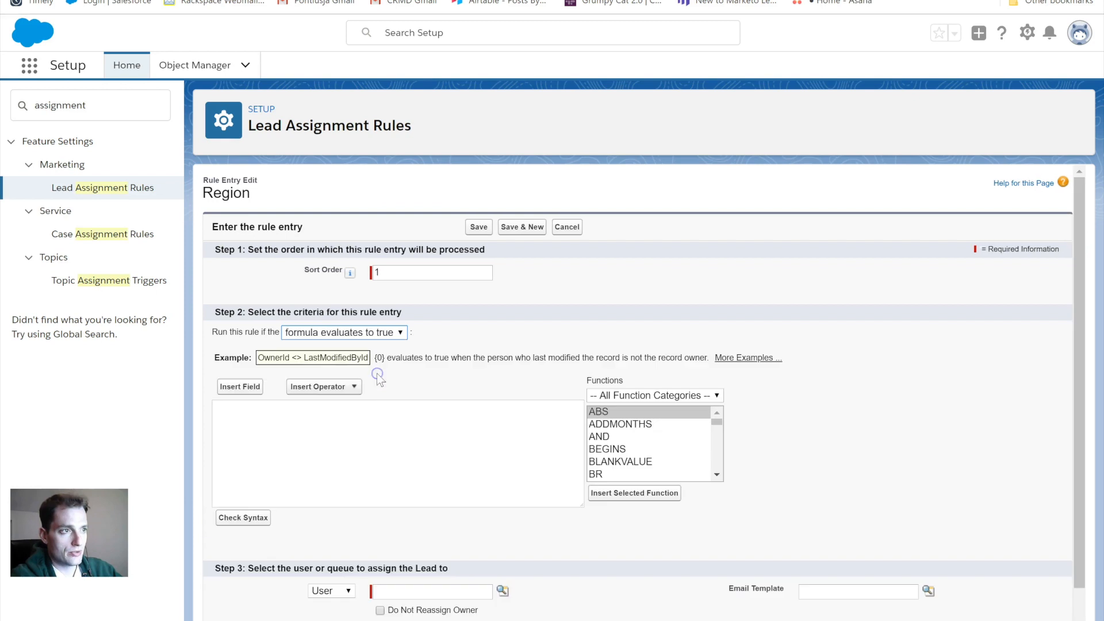
left_click(268, 416)
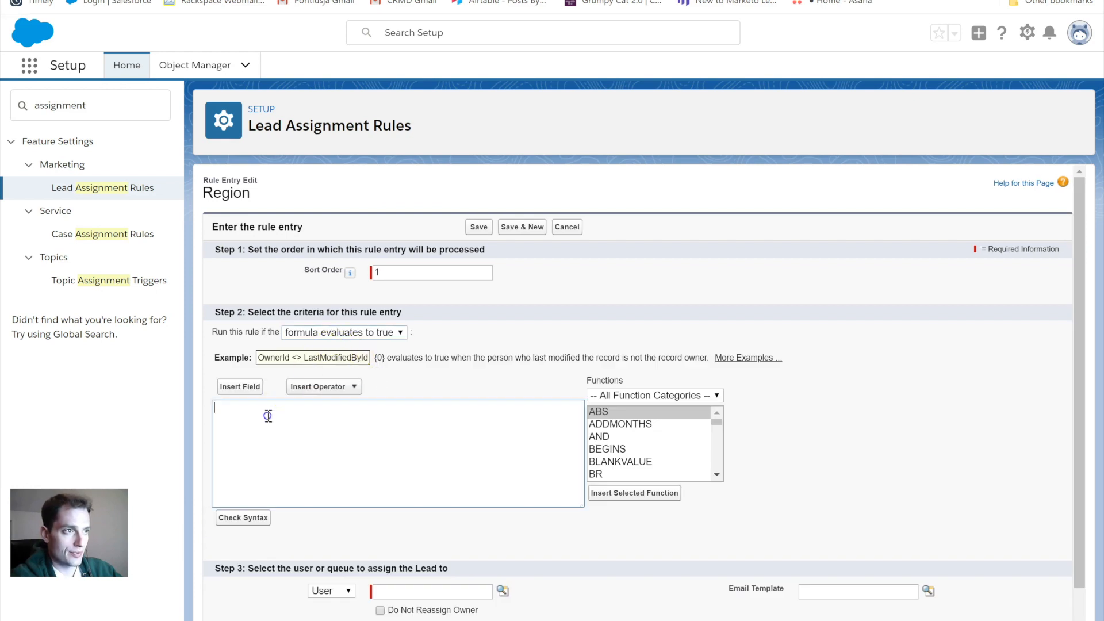
mouse_move(409, 424)
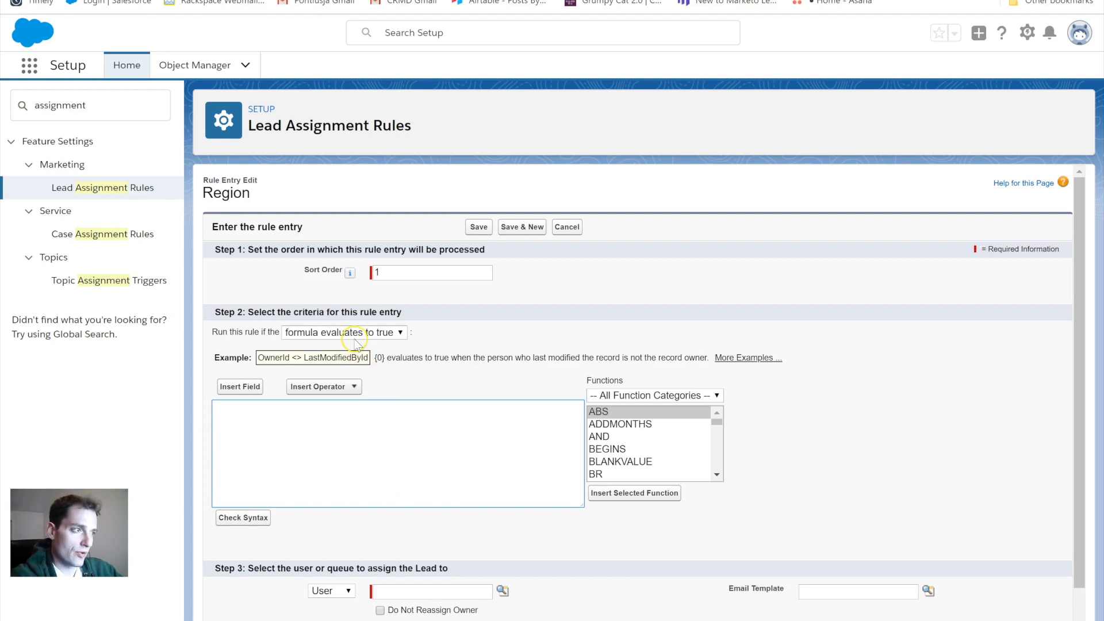
left_click(344, 332)
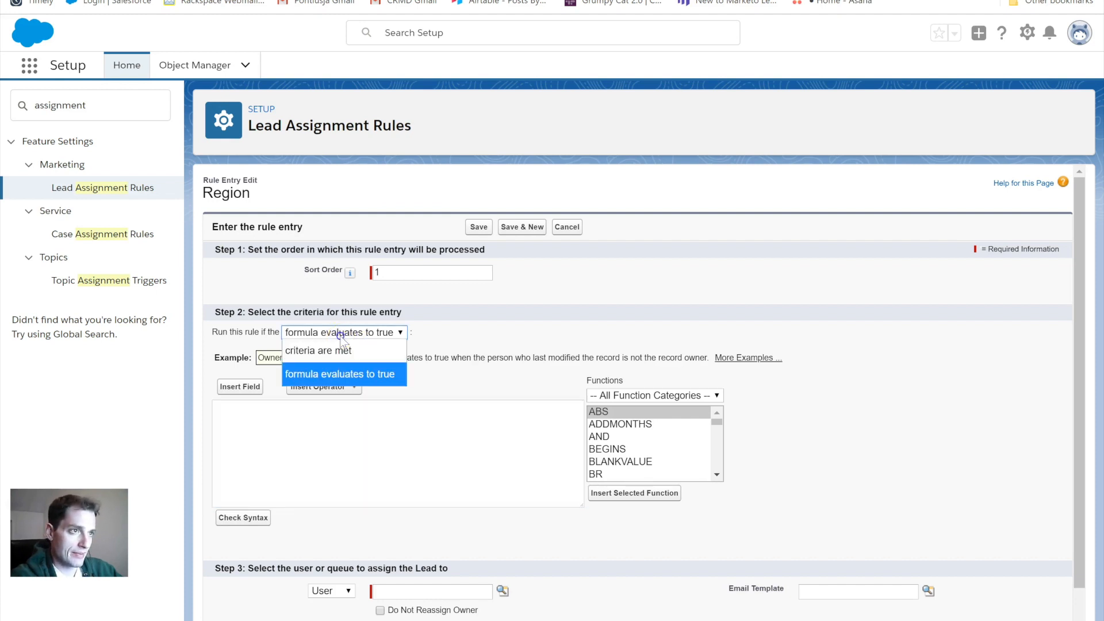
left_click(317, 350)
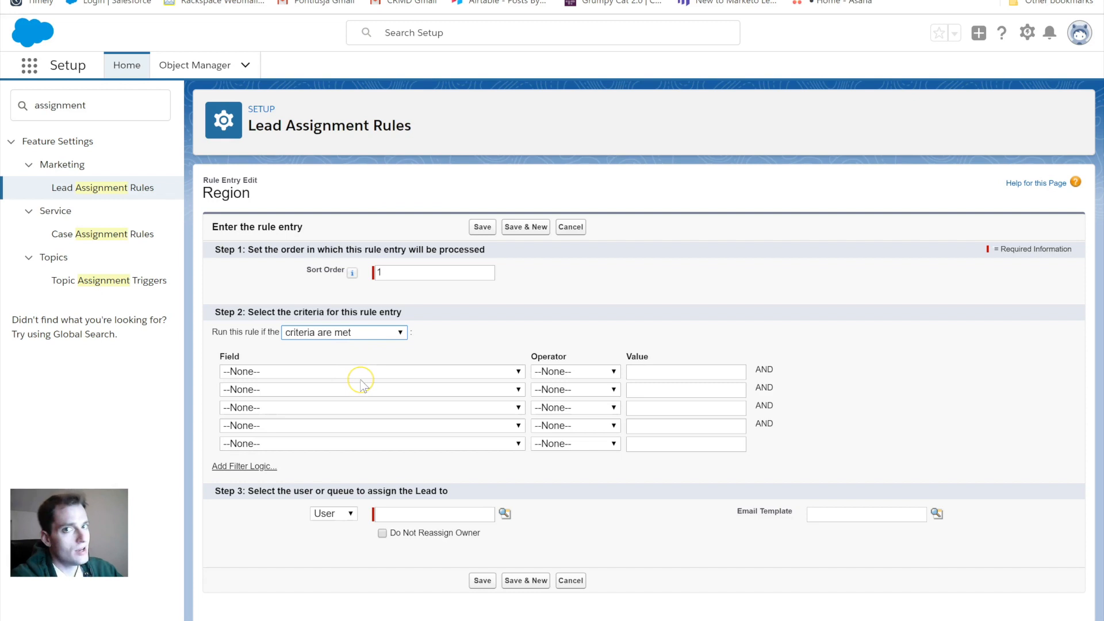
mouse_move(315, 359)
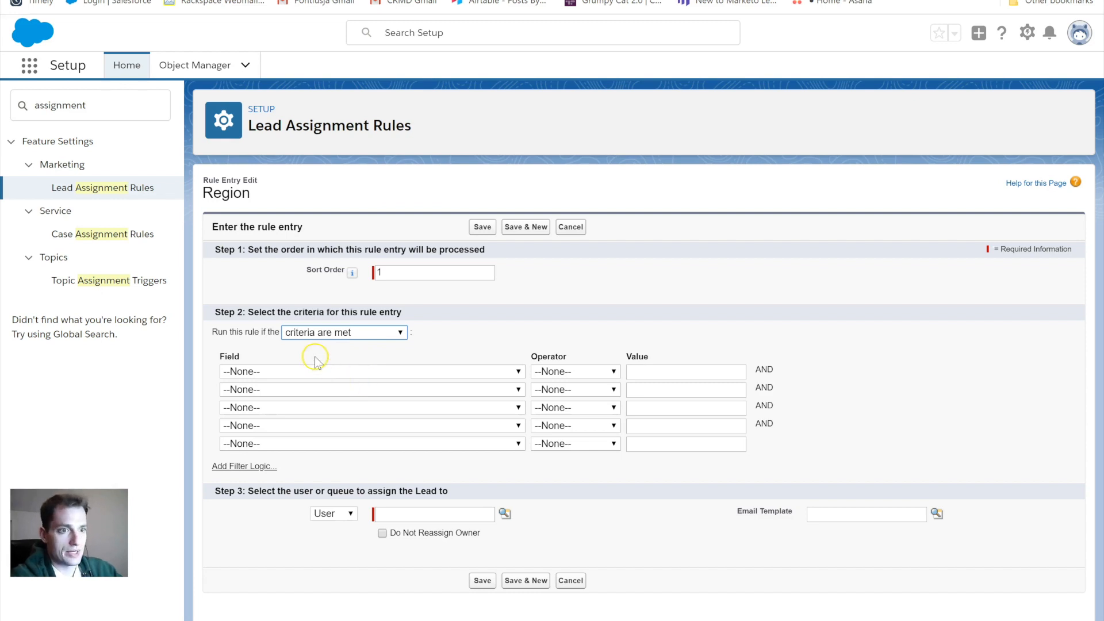
mouse_move(309, 385)
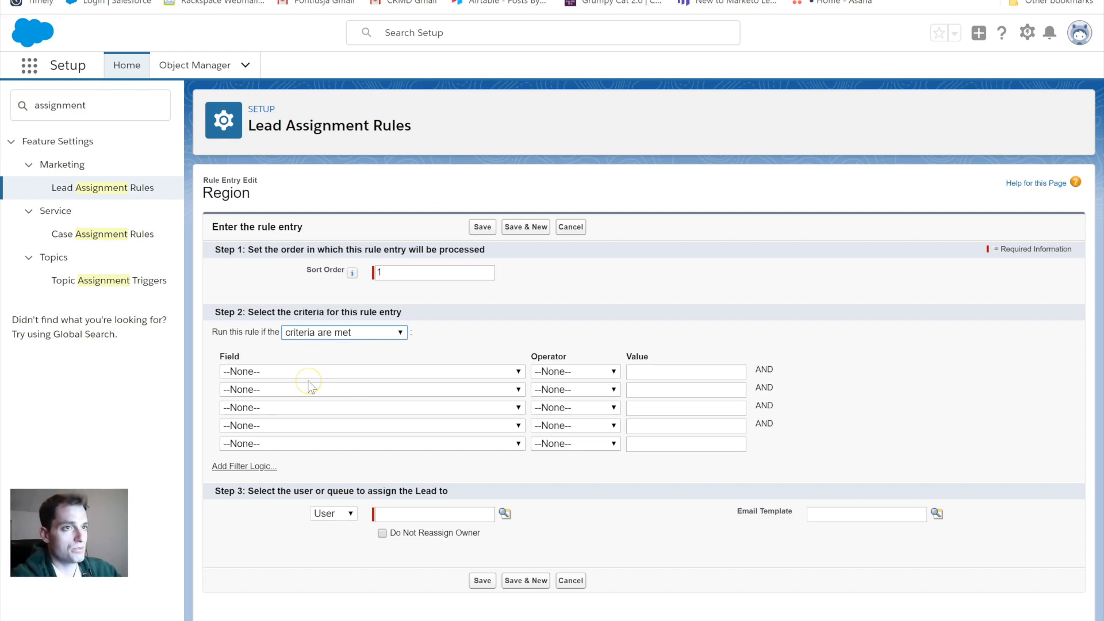
mouse_move(320, 364)
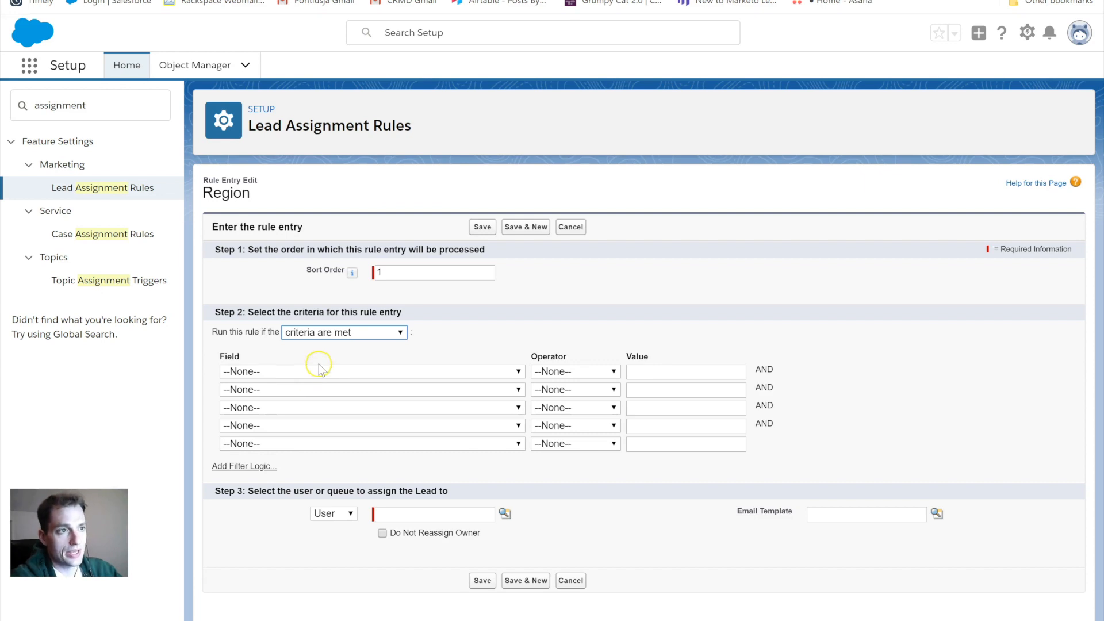
- Set the first criterion to Lead: State/Province equals MA
left_click(371, 372)
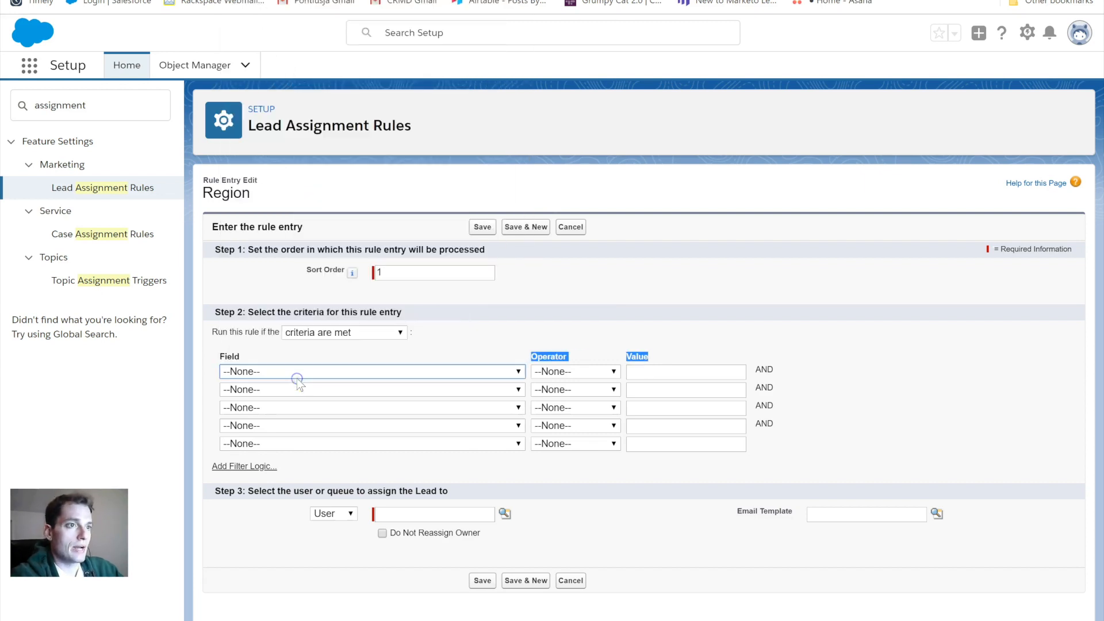
left_click(371, 372)
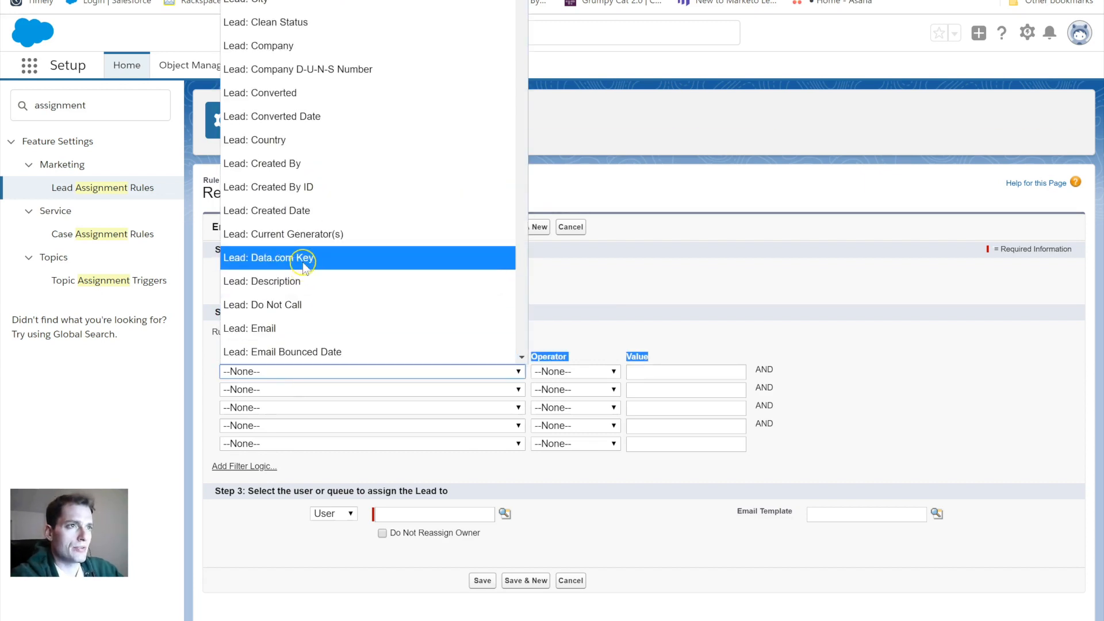
scroll("down", 3)
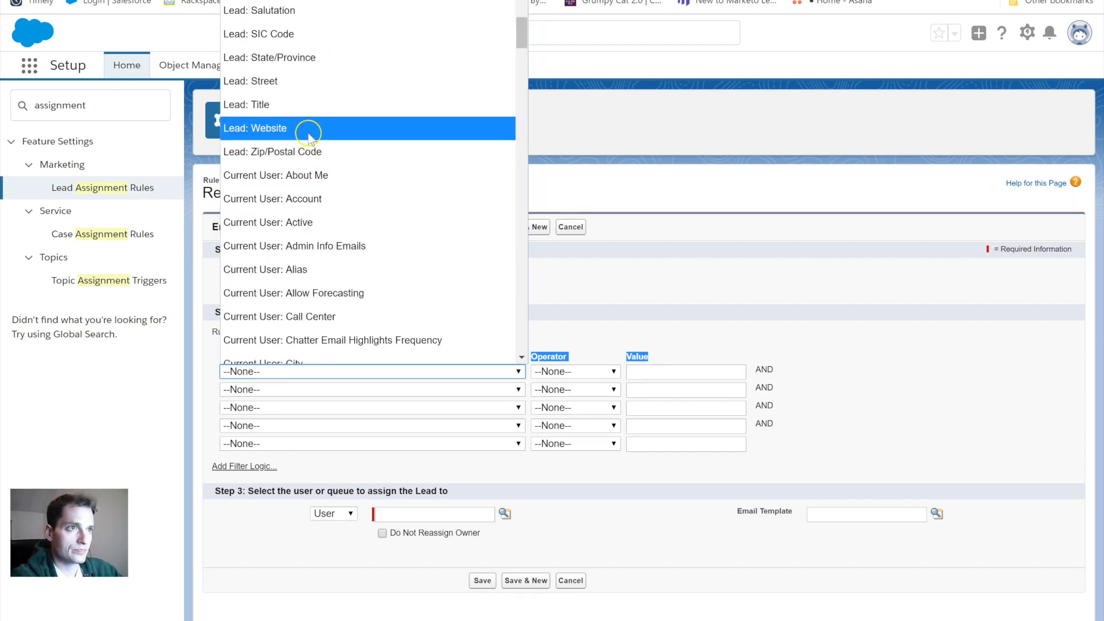
mouse_move(299, 57)
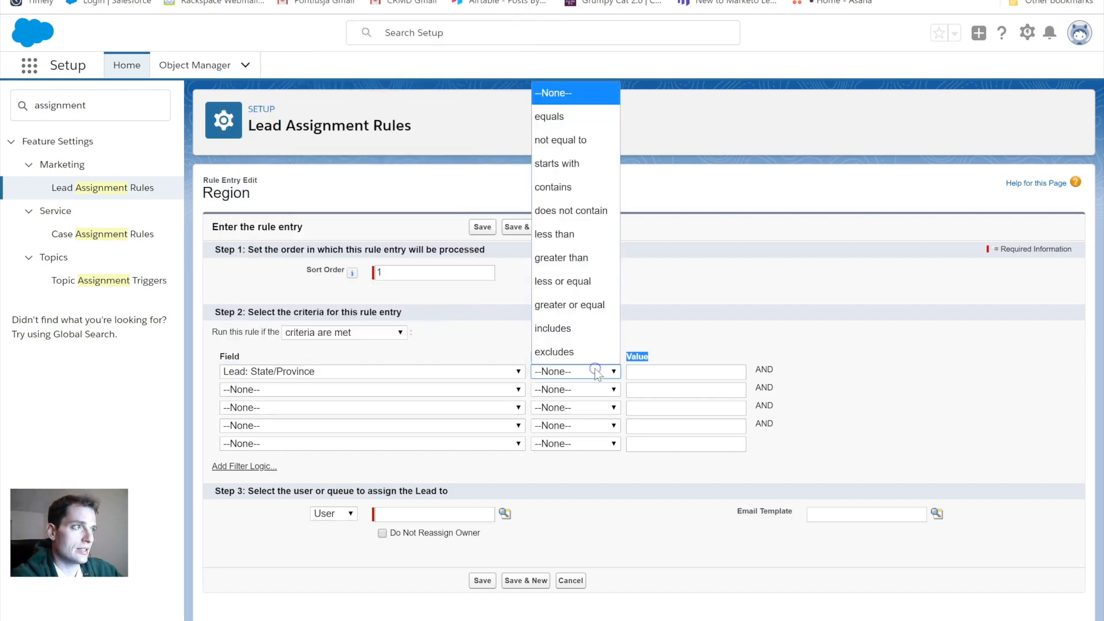
left_click(549, 117)
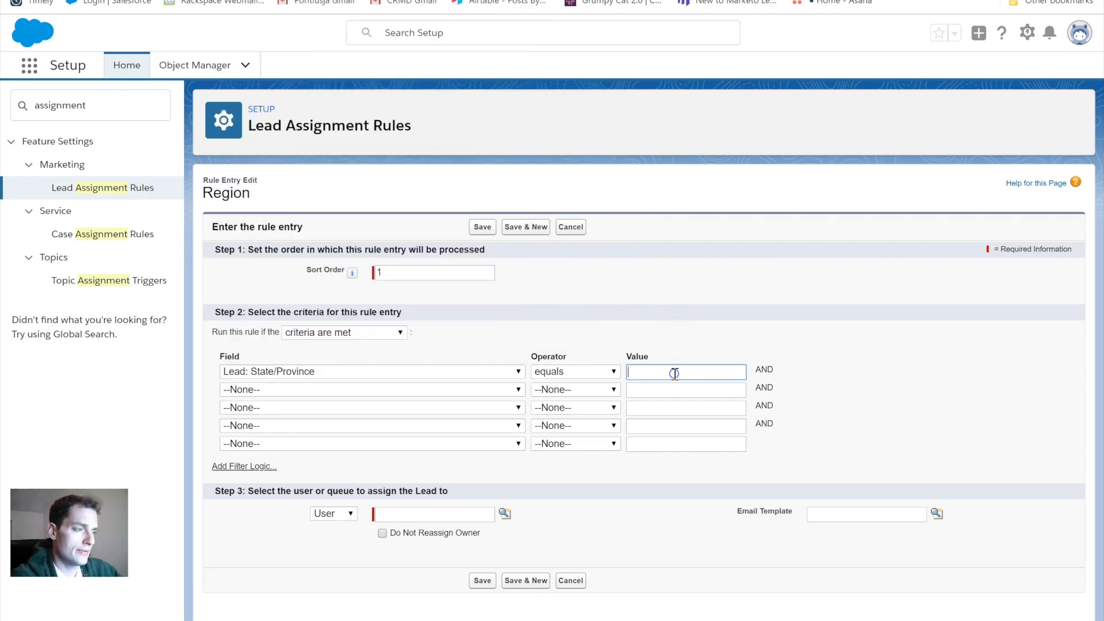
type("MA")
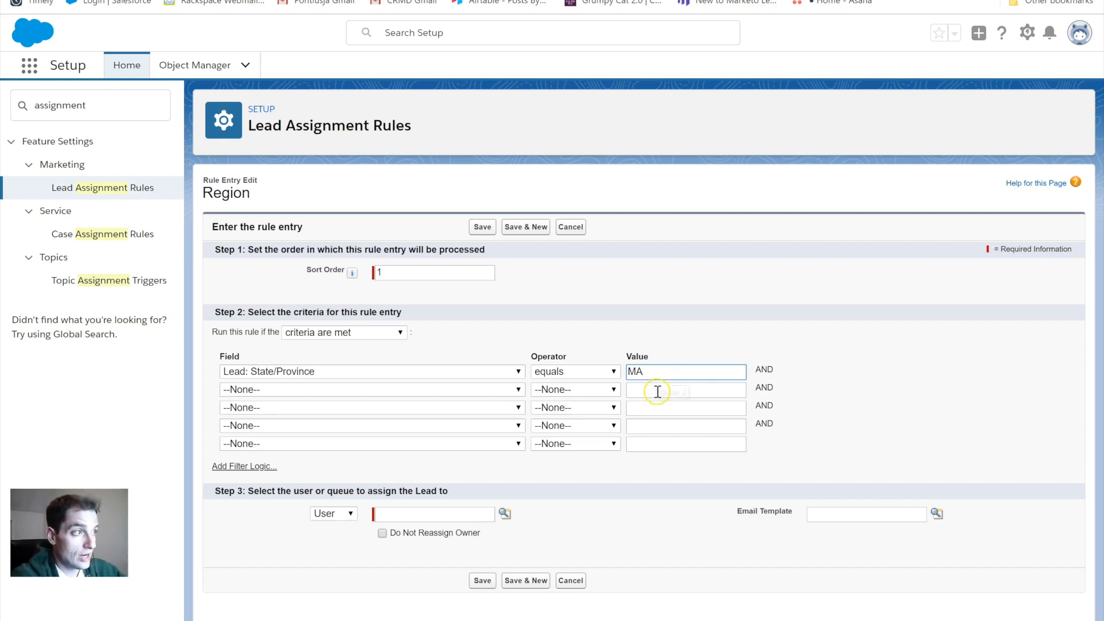
mouse_move(407, 524)
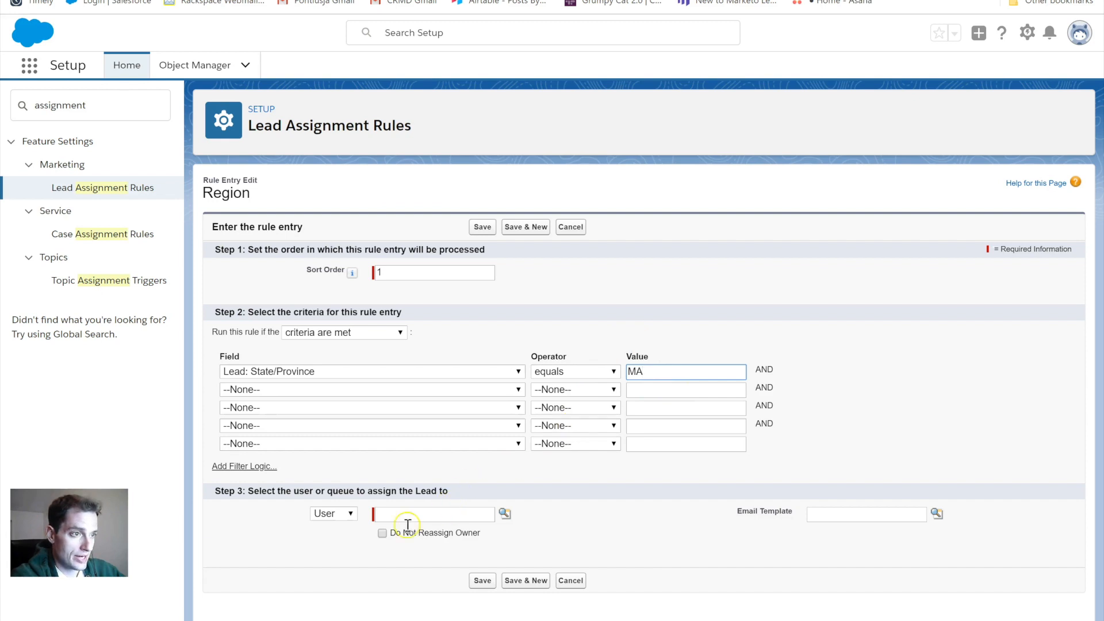
mouse_move(367, 530)
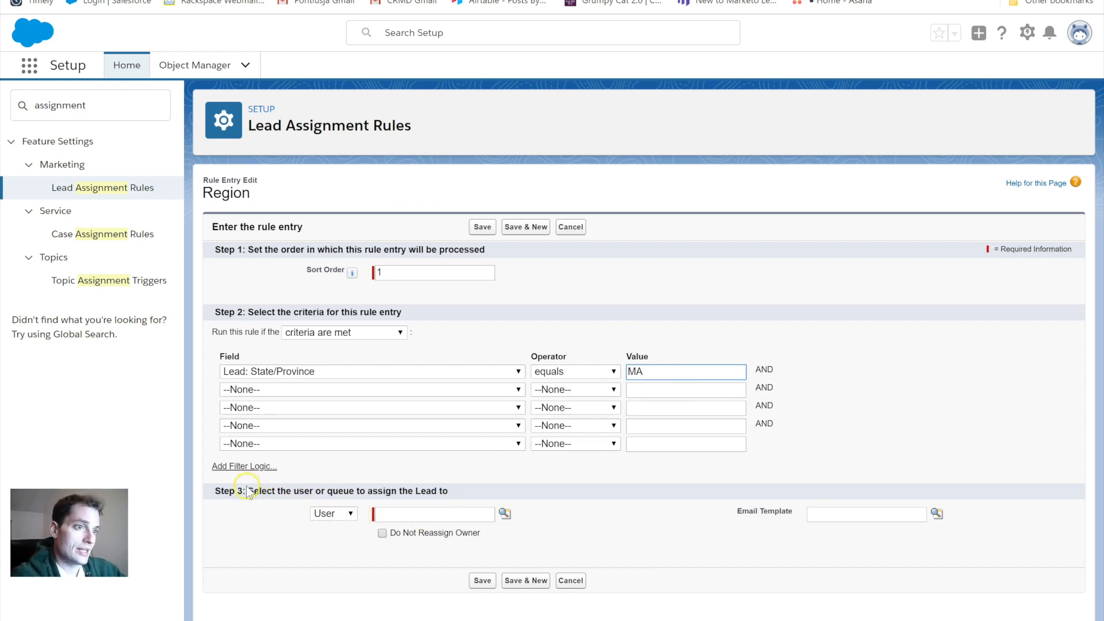
- Assign matching leads to the user Sales Person via the user lookup
left_click_drag(252, 492, 465, 491)
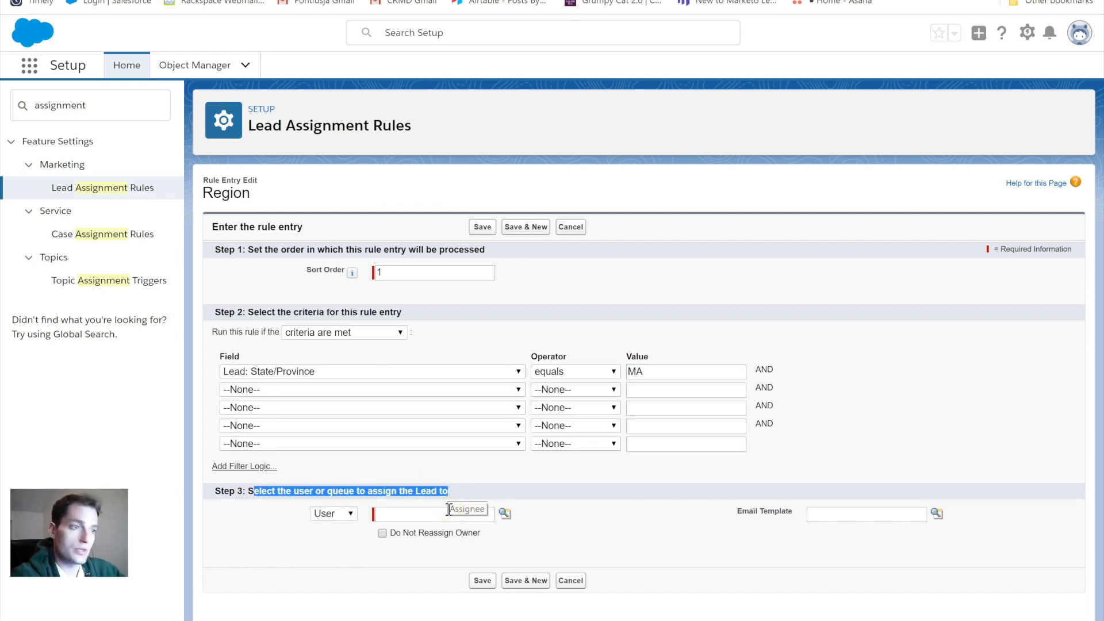
left_click(417, 514)
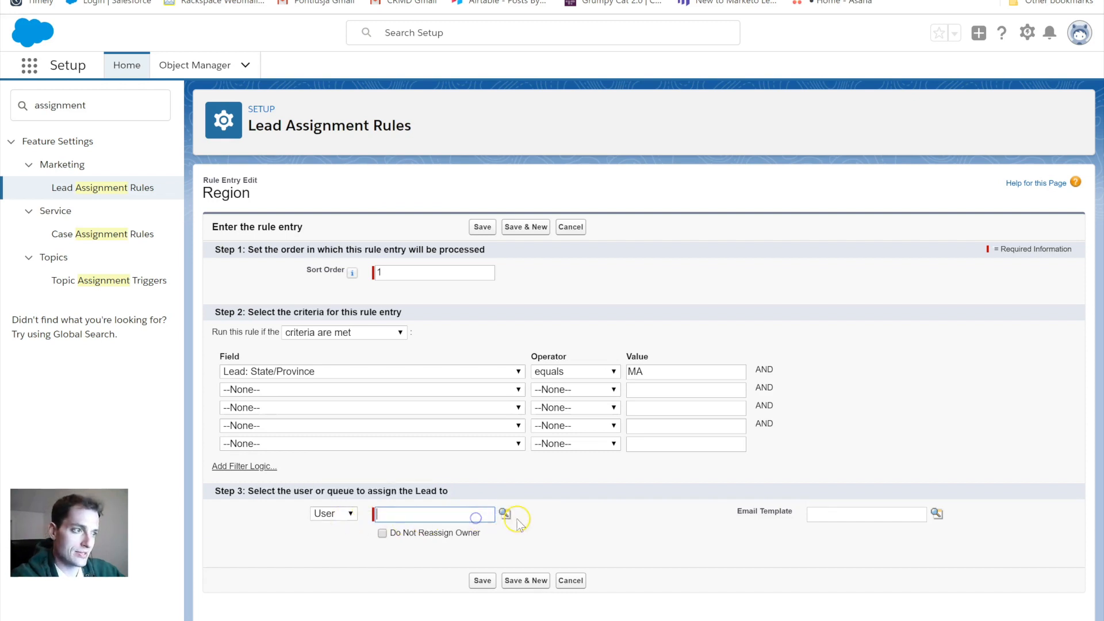
left_click(508, 513)
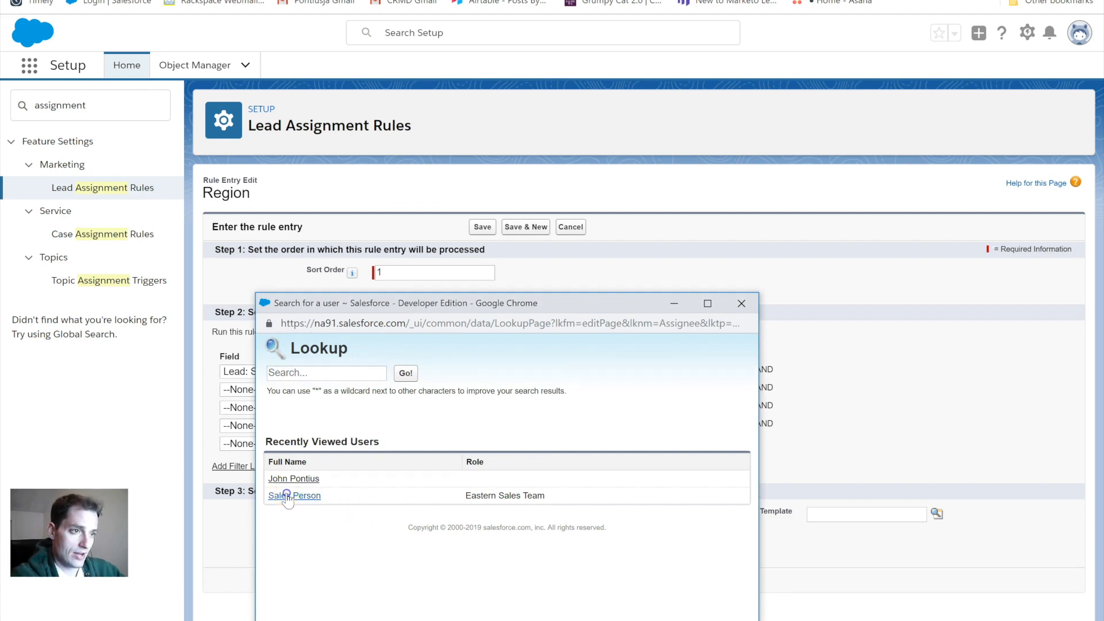
left_click(295, 494)
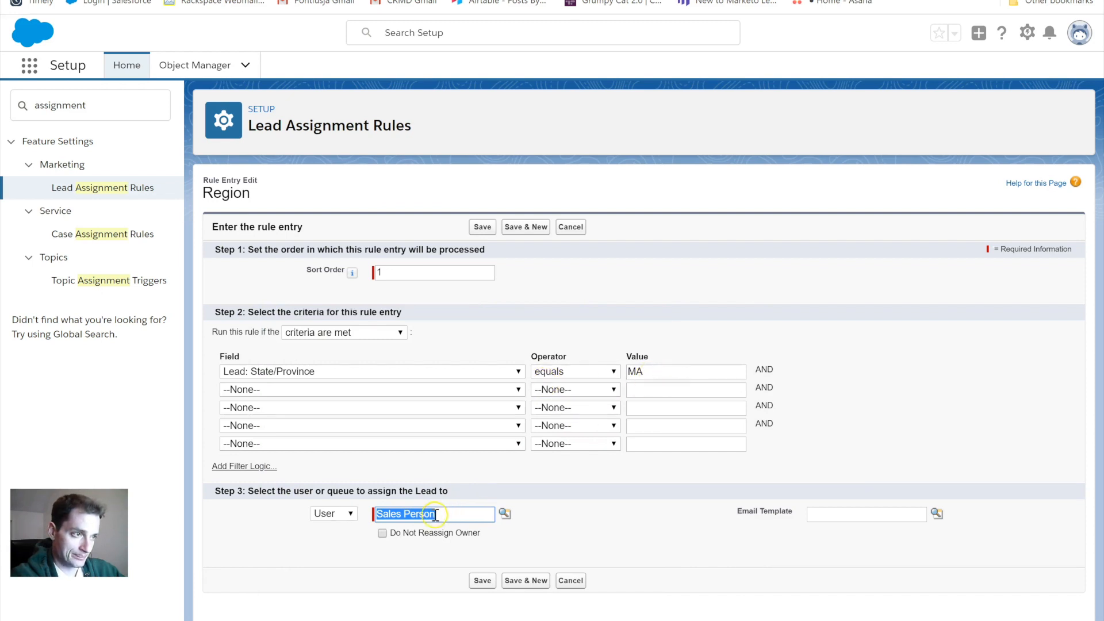
type("Assignee")
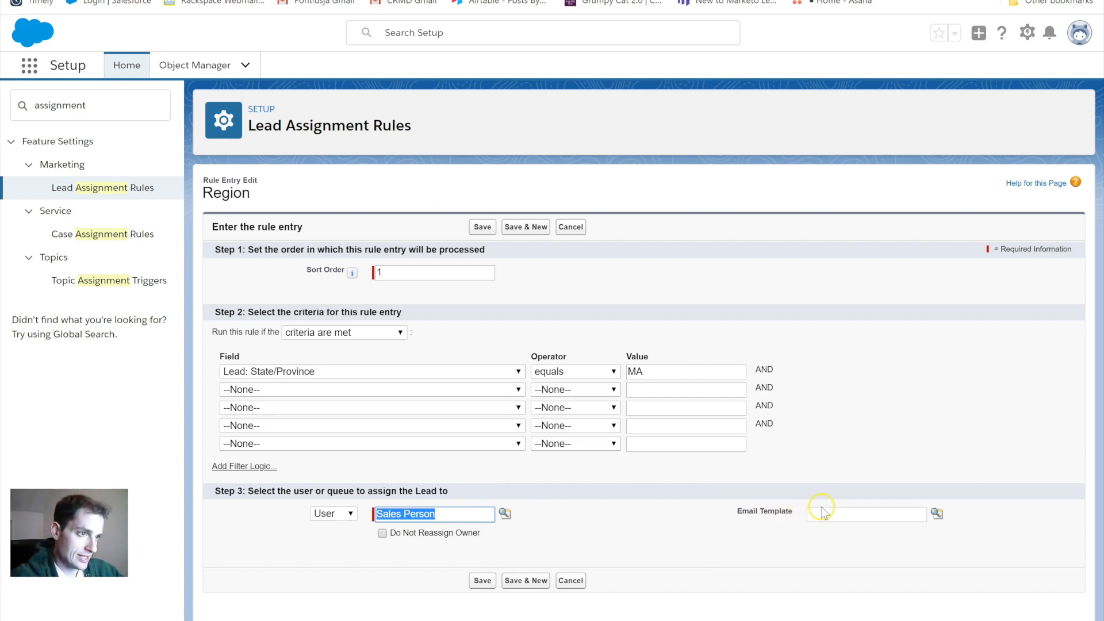
mouse_move(793, 527)
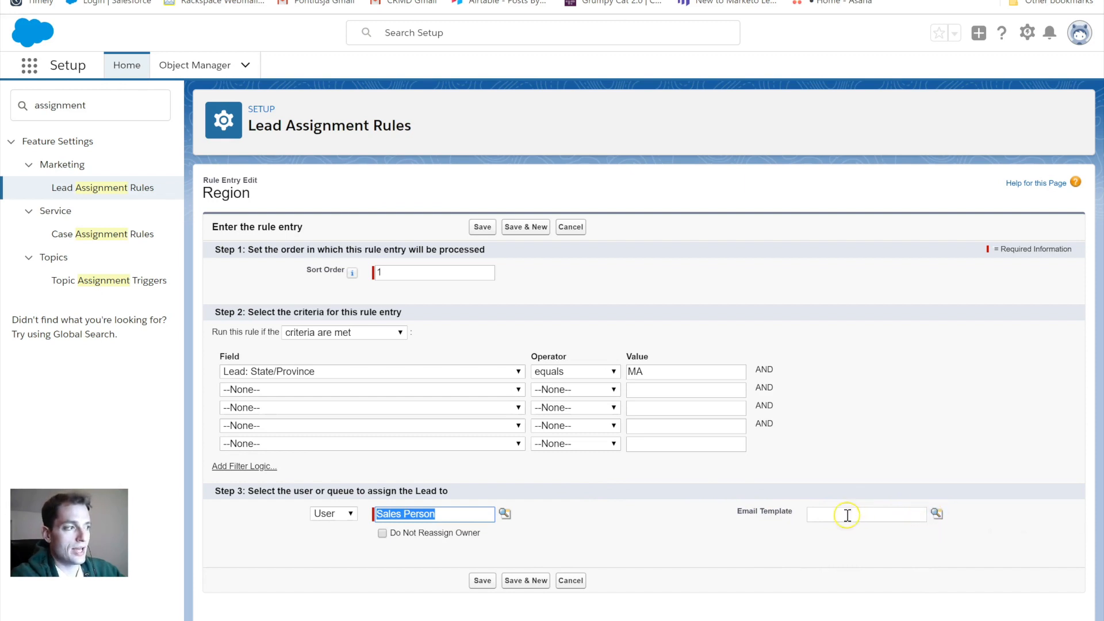
mouse_move(909, 548)
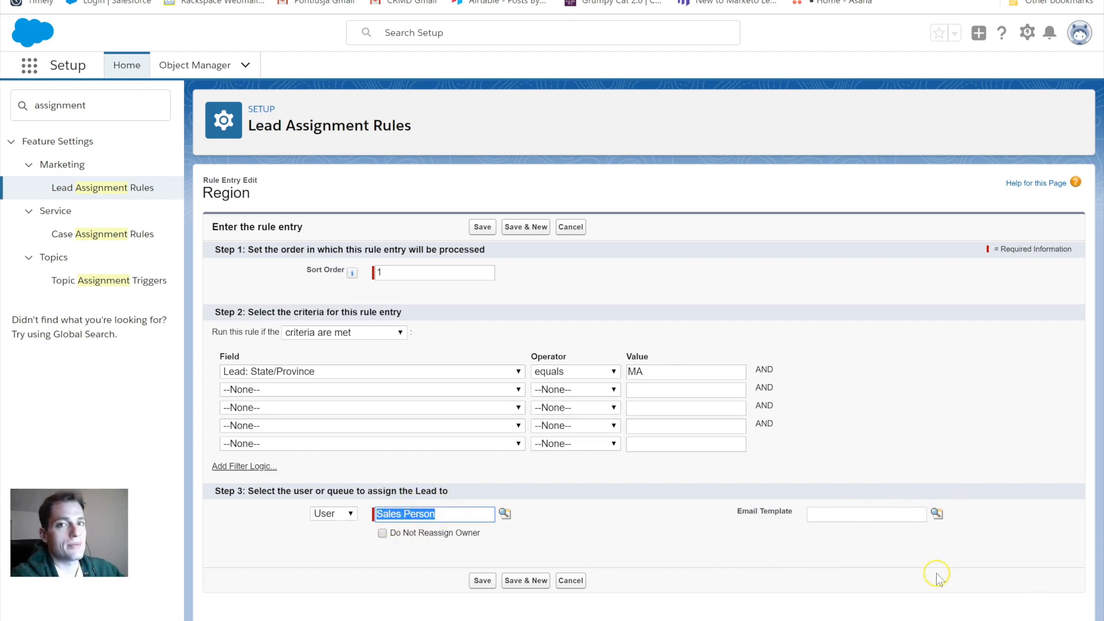
mouse_move(929, 576)
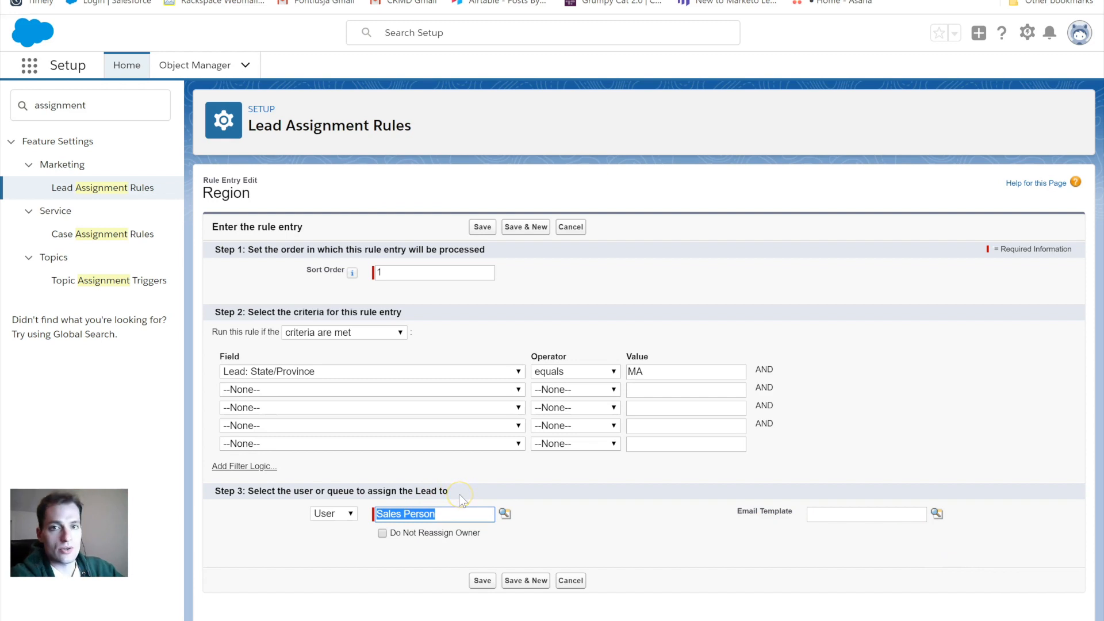
mouse_move(464, 498)
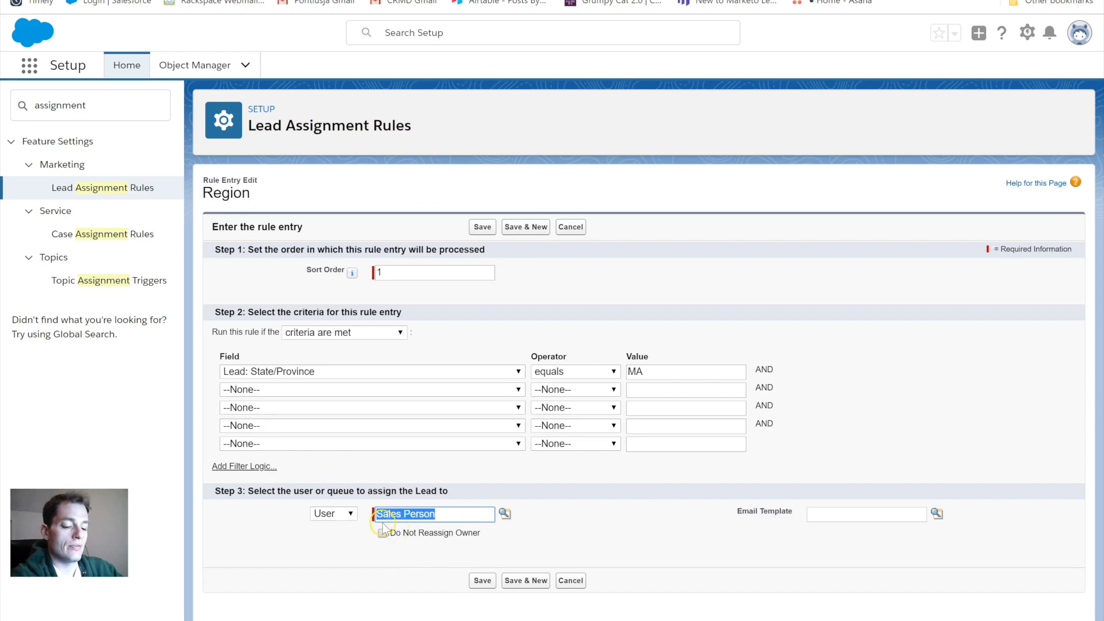
mouse_move(343, 515)
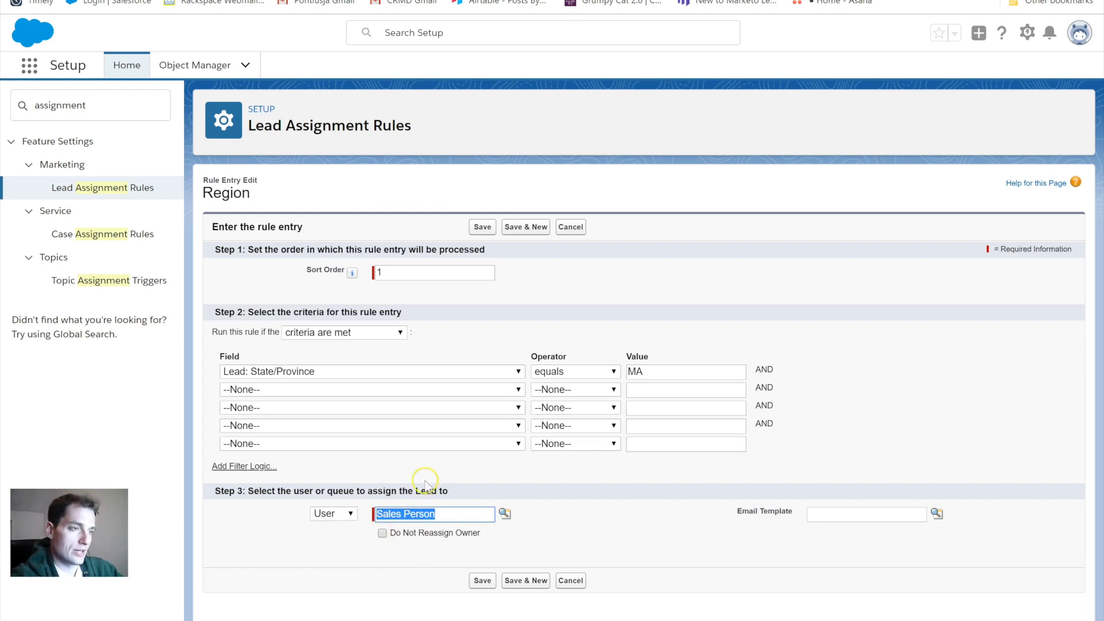
mouse_move(470, 603)
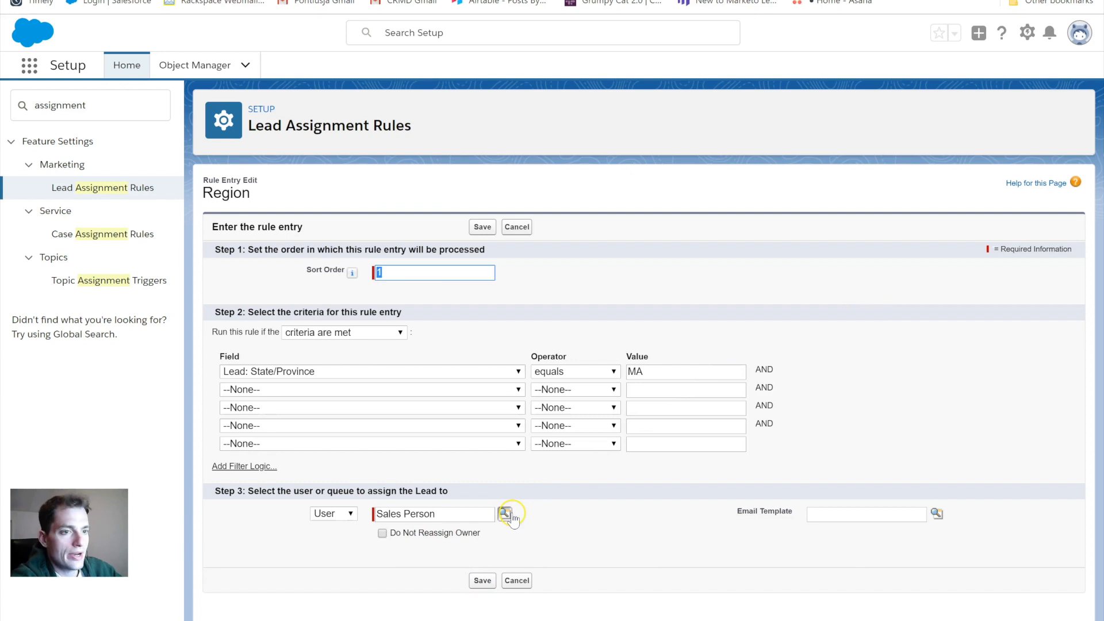
- Save the MA-to-Sales Person entry and begin a second Region rule entry
left_click(481, 579)
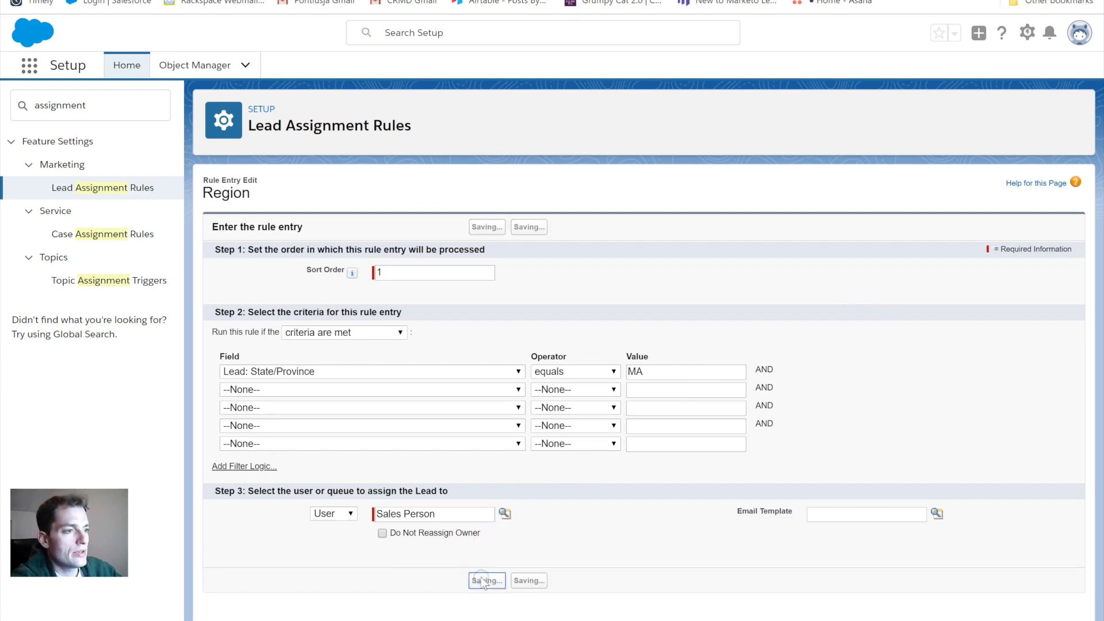
left_click(486, 581)
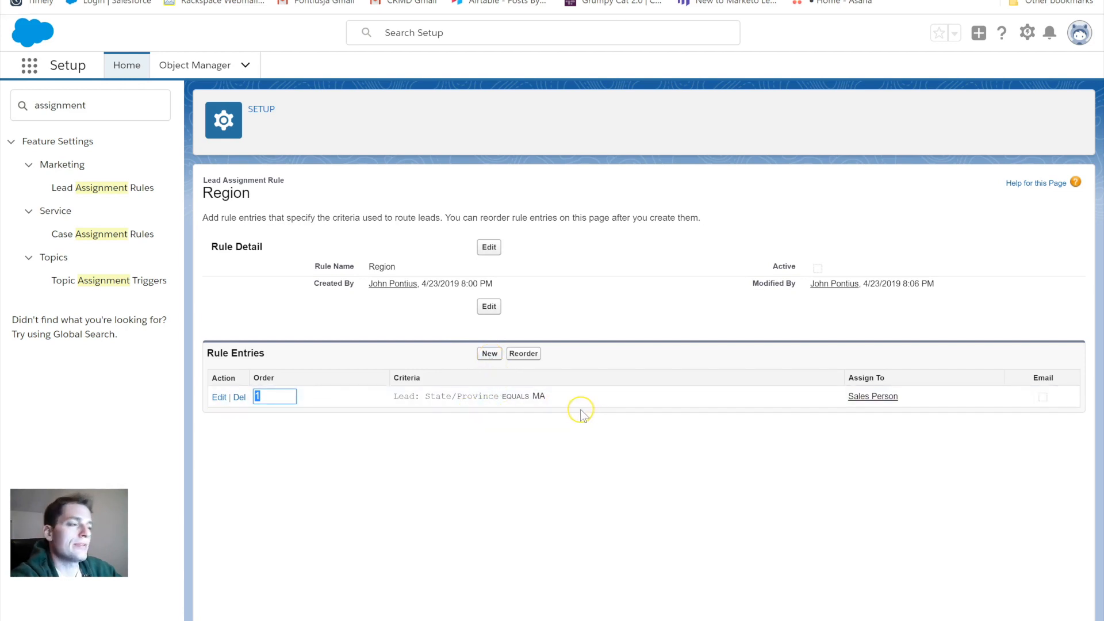
mouse_move(536, 414)
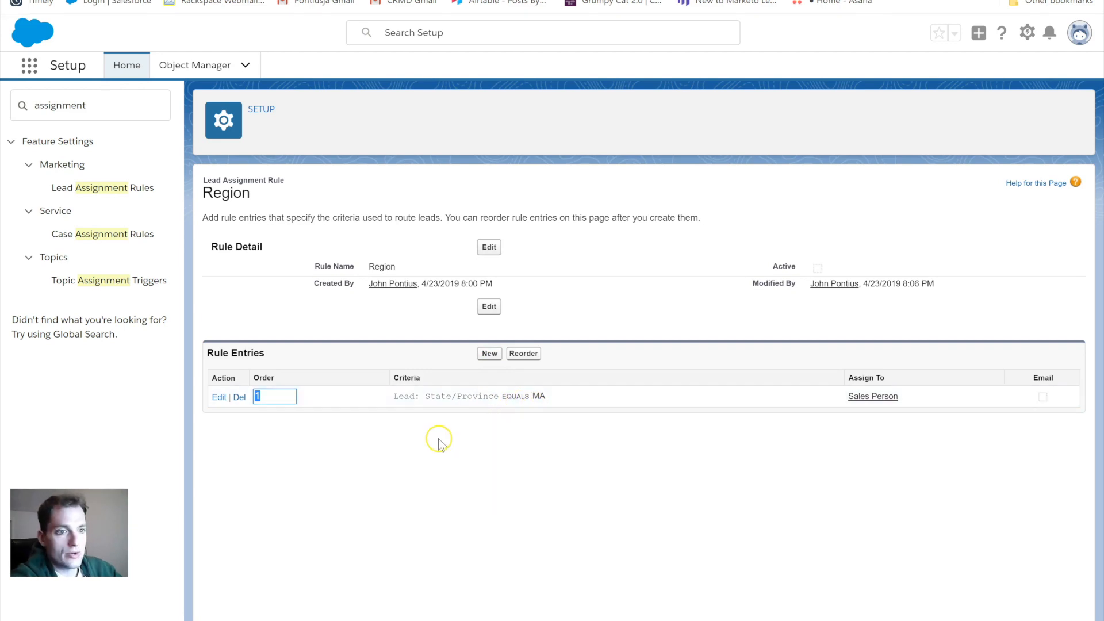
mouse_move(420, 453)
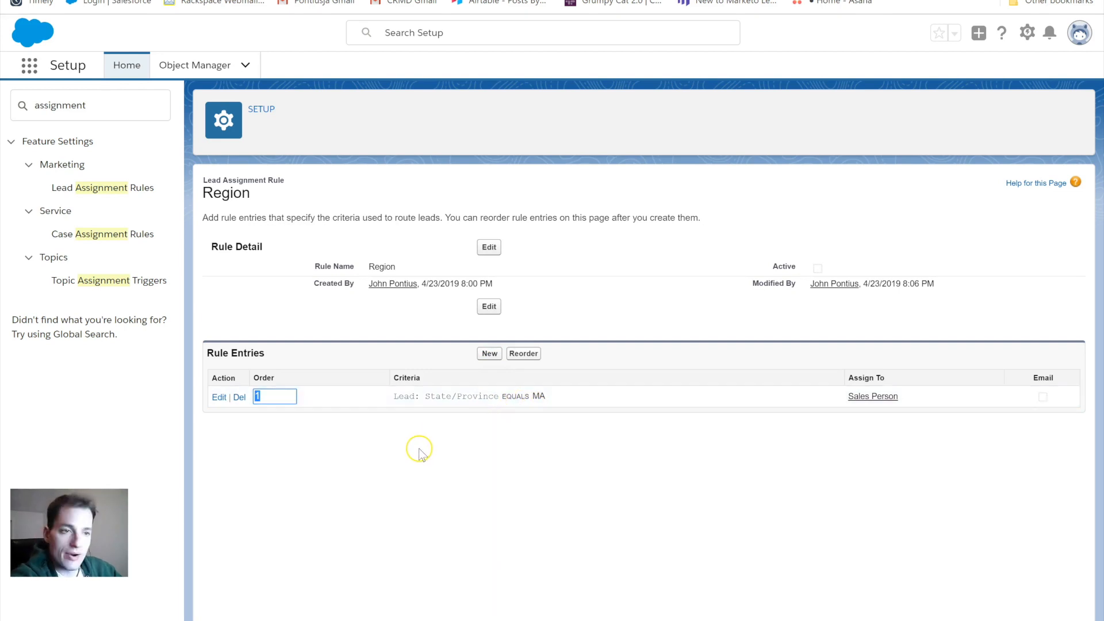
mouse_move(412, 340)
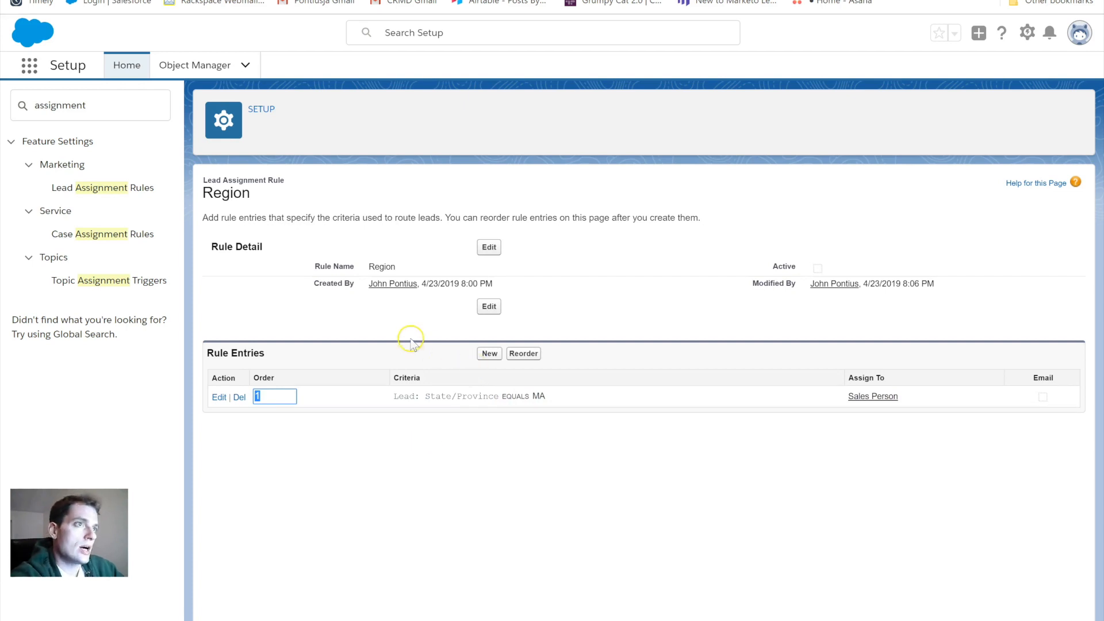
left_click(97, 188)
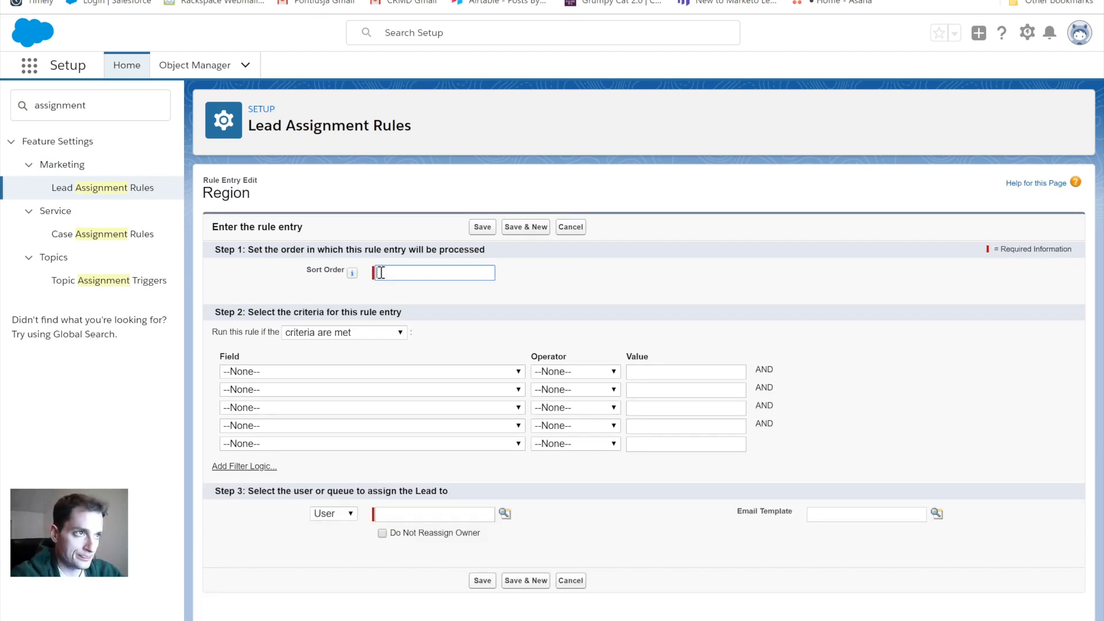
- Set entry 2 to Lead: State/Province equals New York, assigned to the first recently viewed user
type("2")
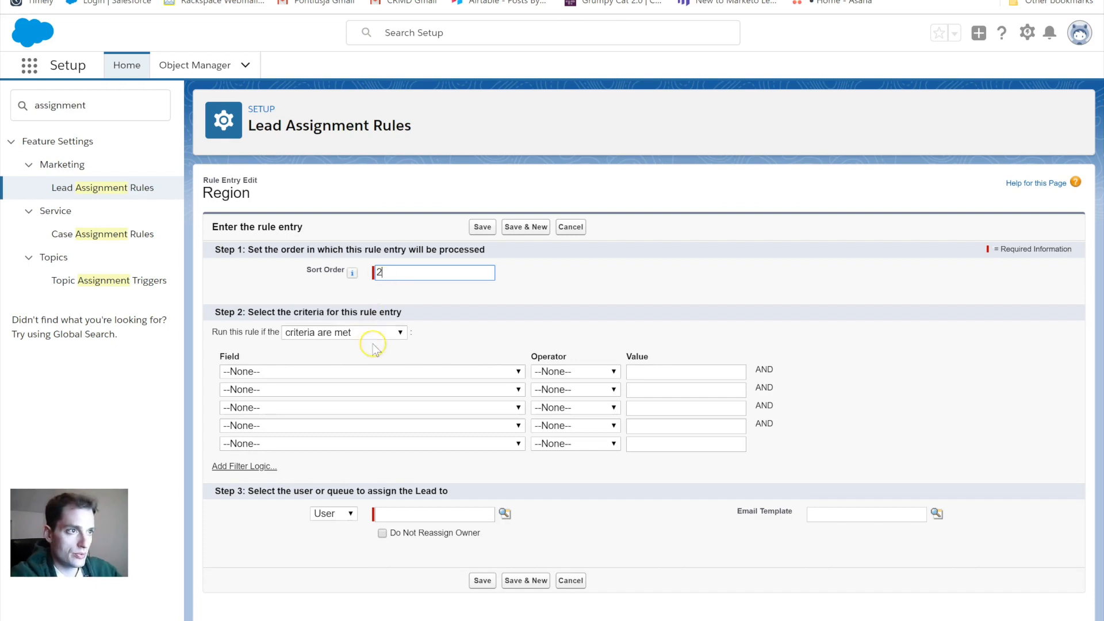
left_click(373, 371)
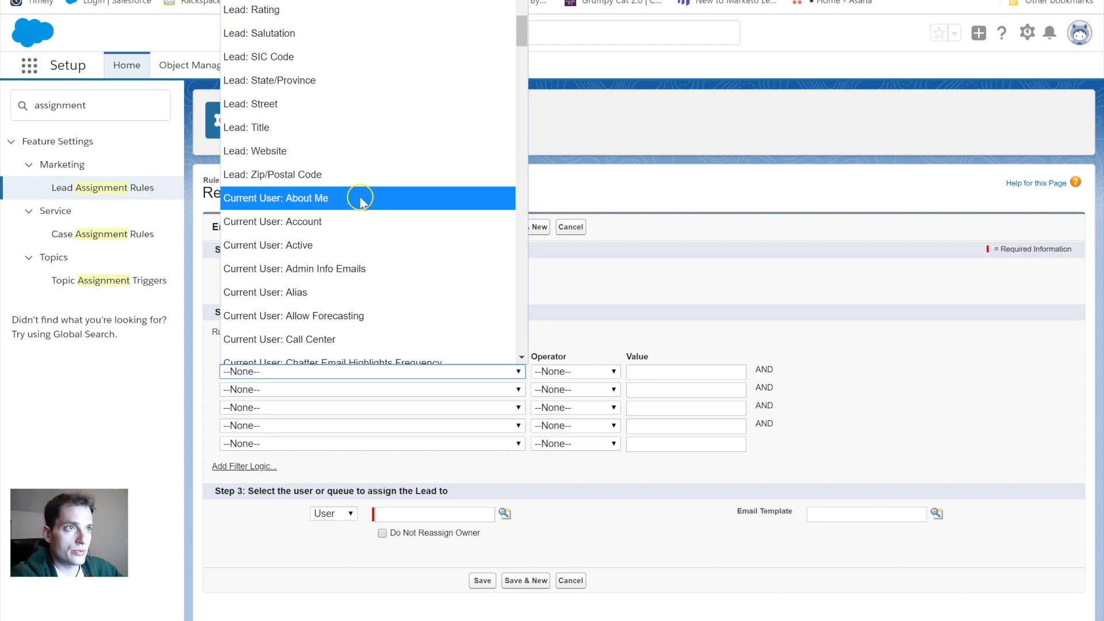
mouse_move(328, 57)
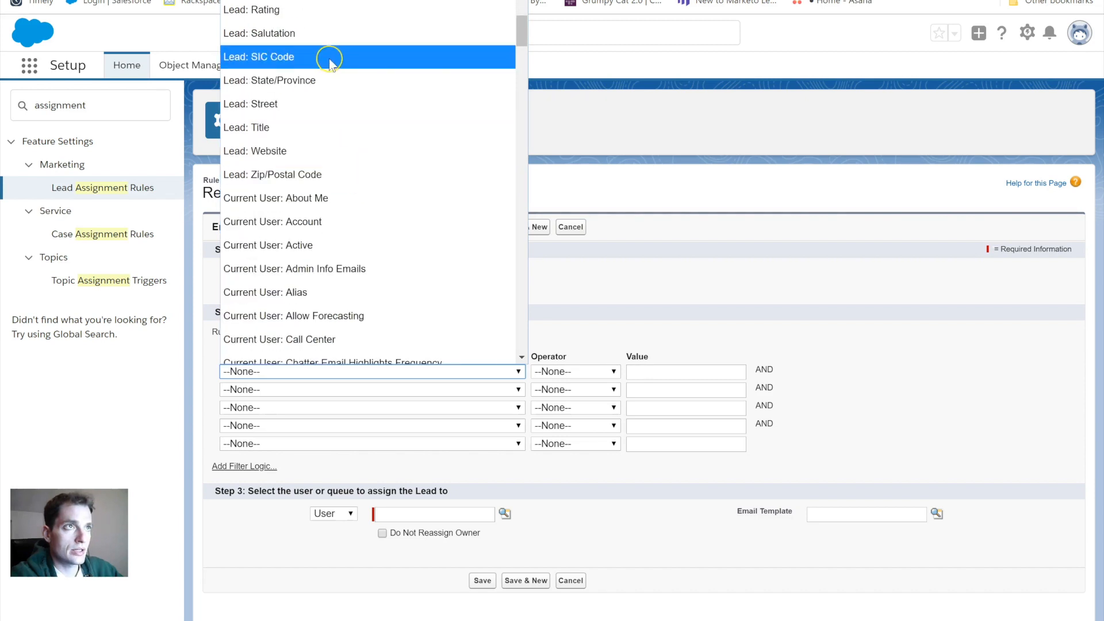
left_click(575, 371)
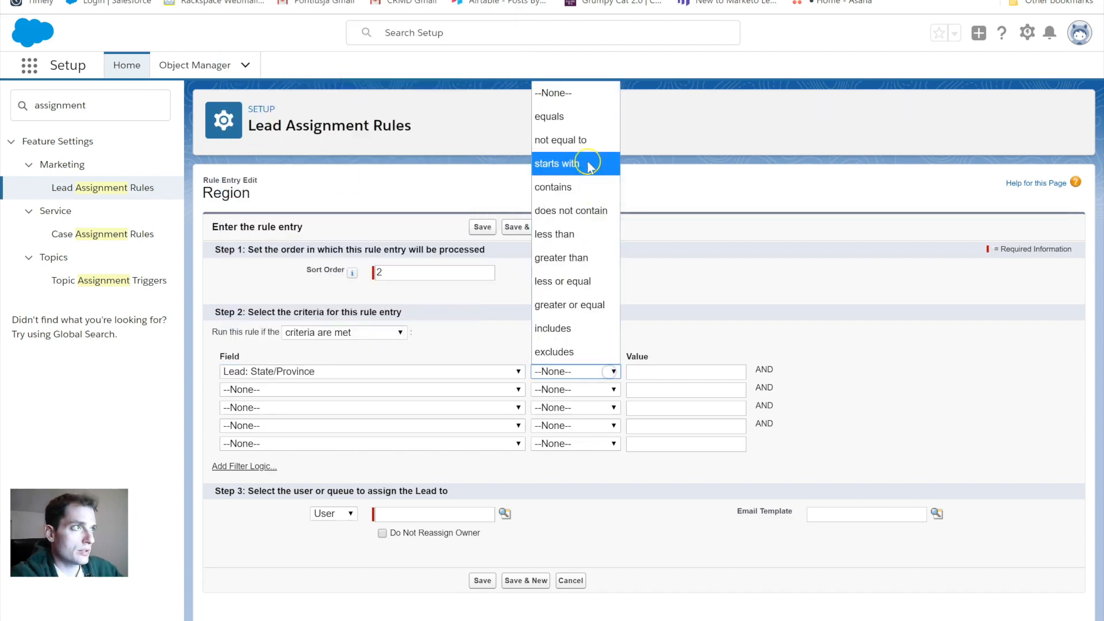
left_click(550, 116)
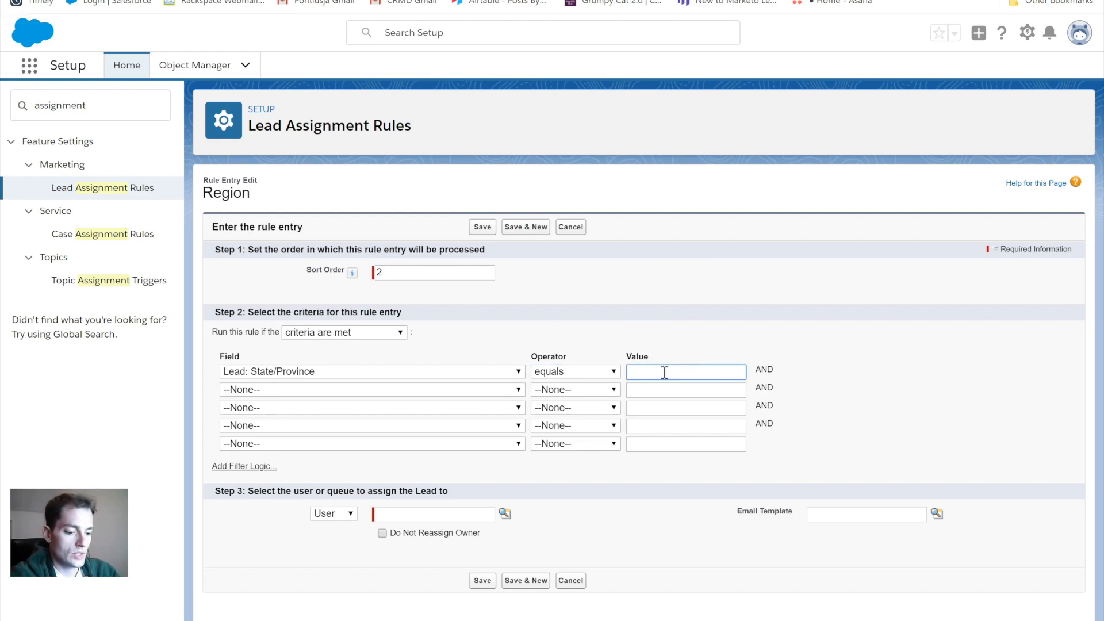
type("New York")
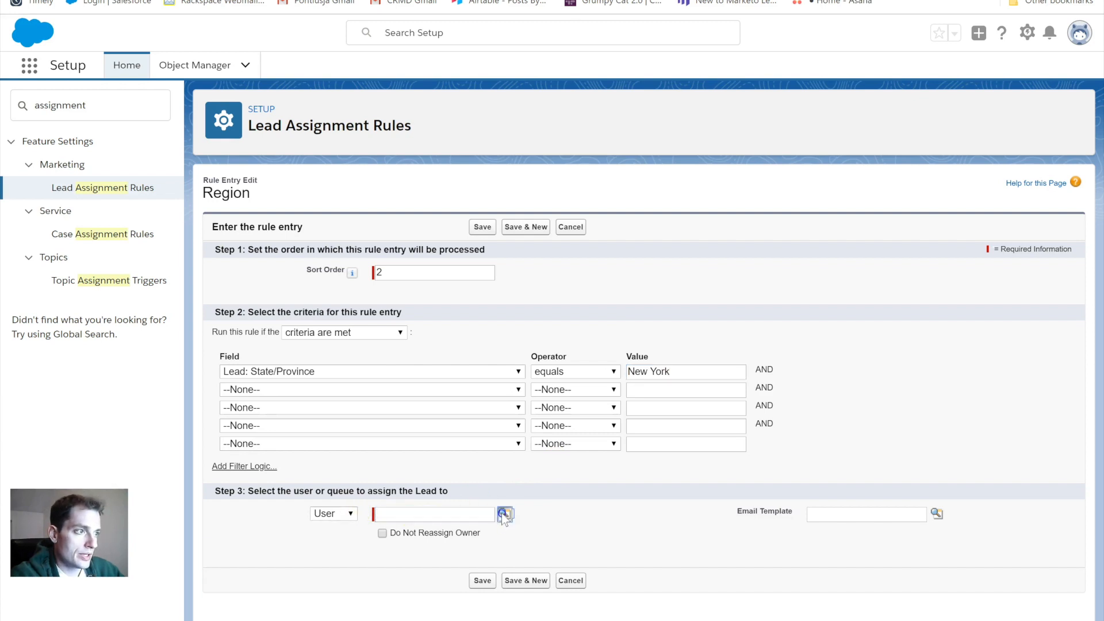
left_click(505, 514)
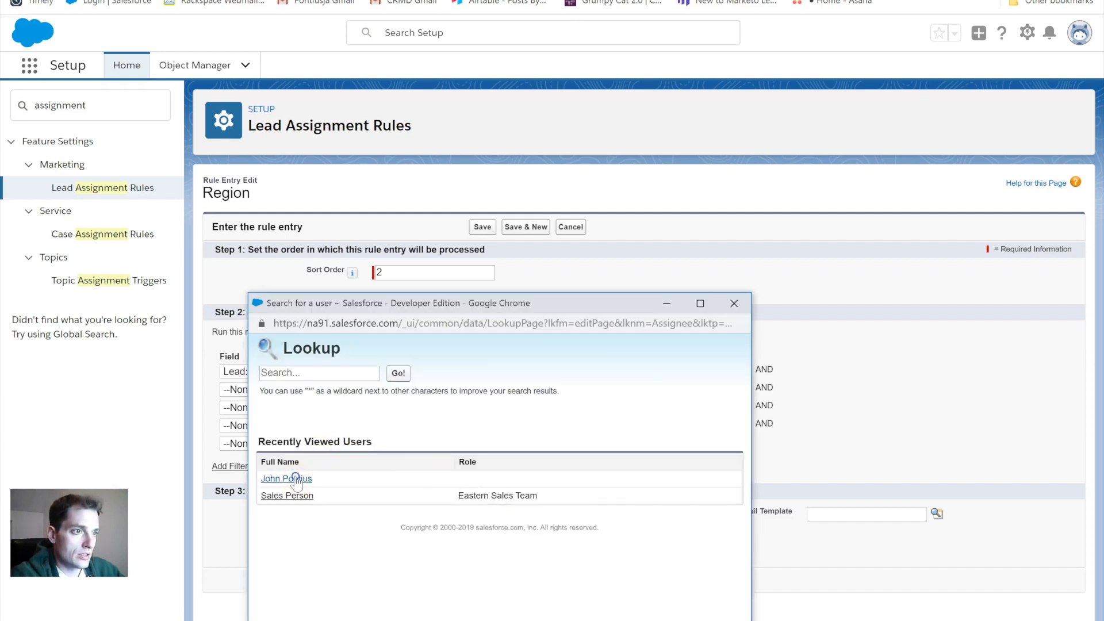
left_click(285, 479)
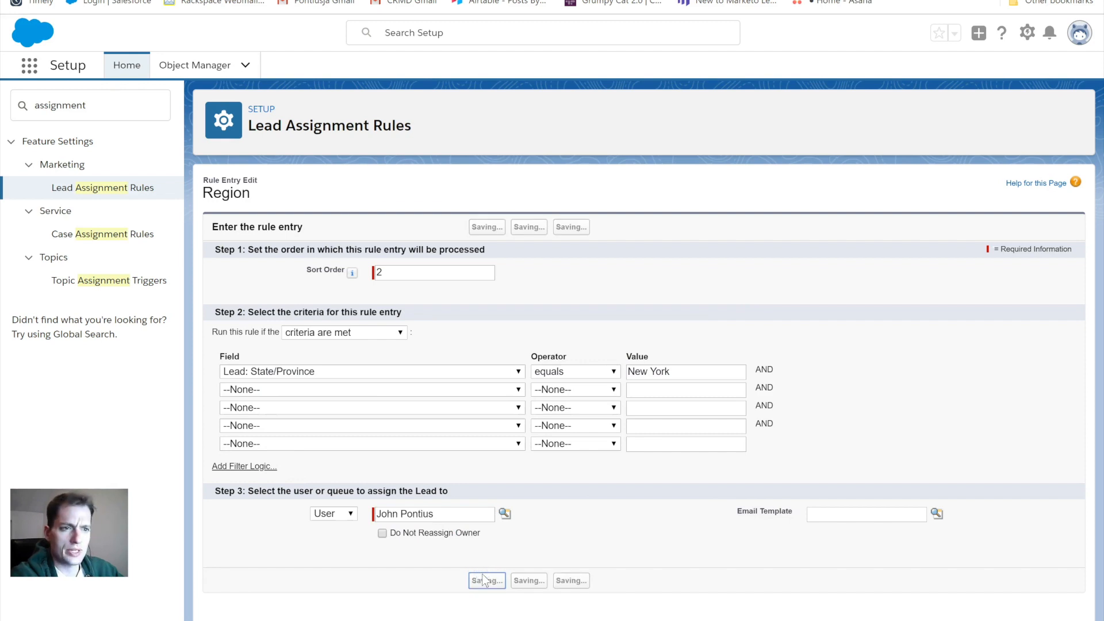
- Save the New York entry and return to the Lead Assignment Rules list
left_click(485, 579)
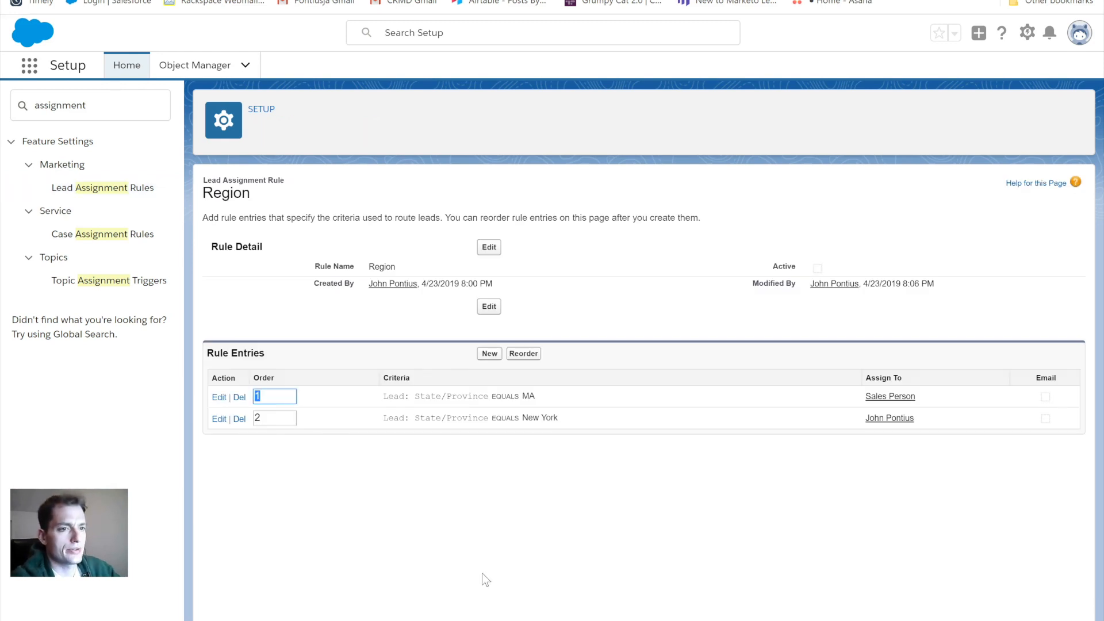
left_click(440, 488)
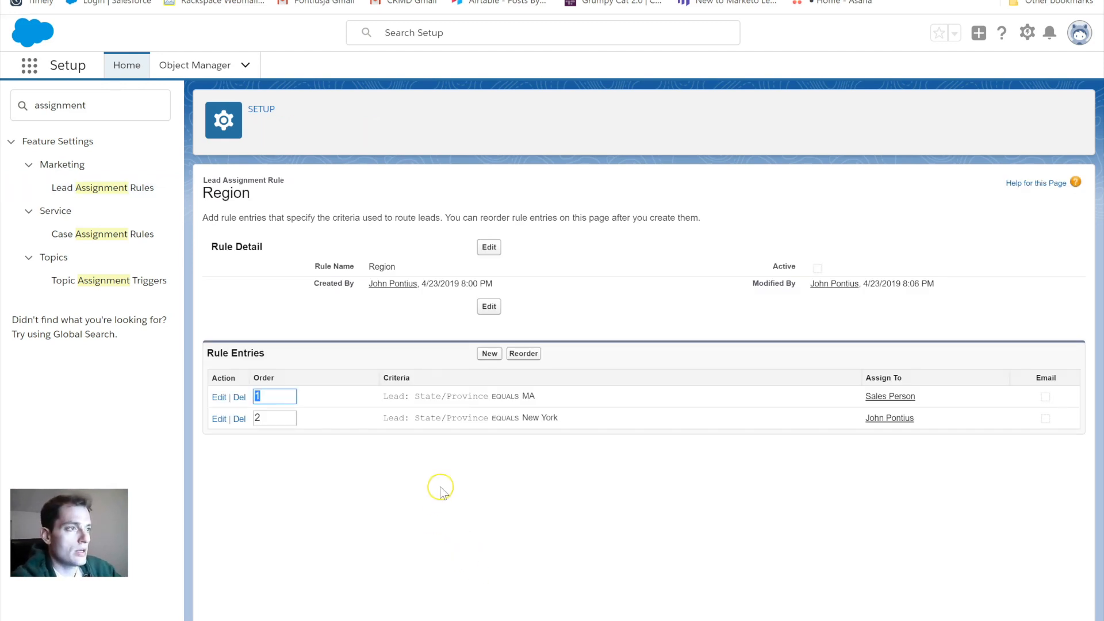
mouse_move(327, 372)
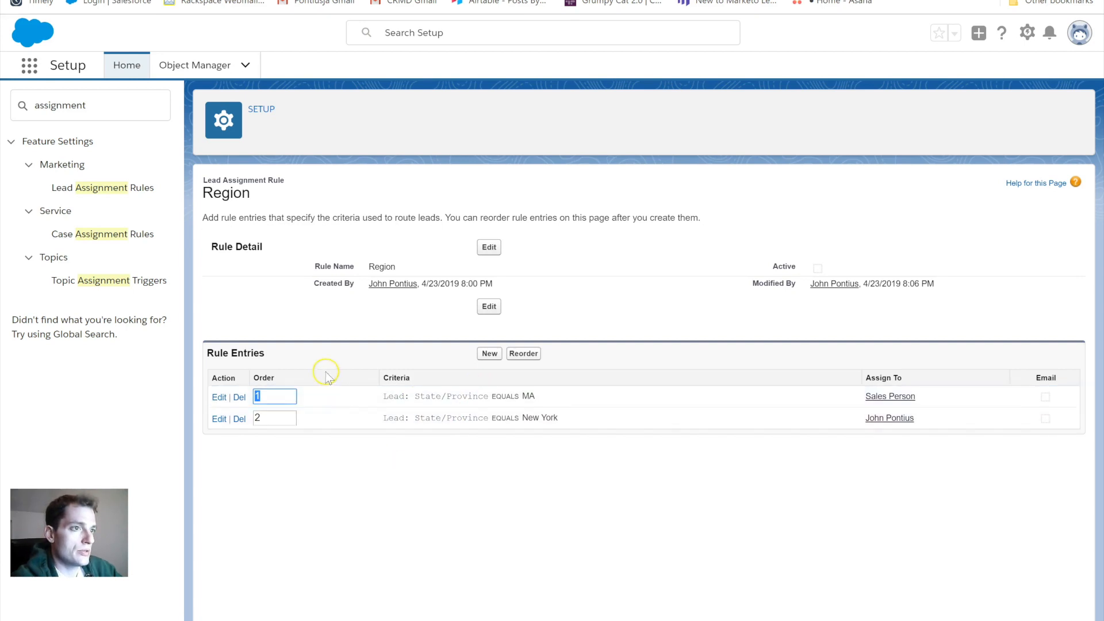
mouse_move(517, 393)
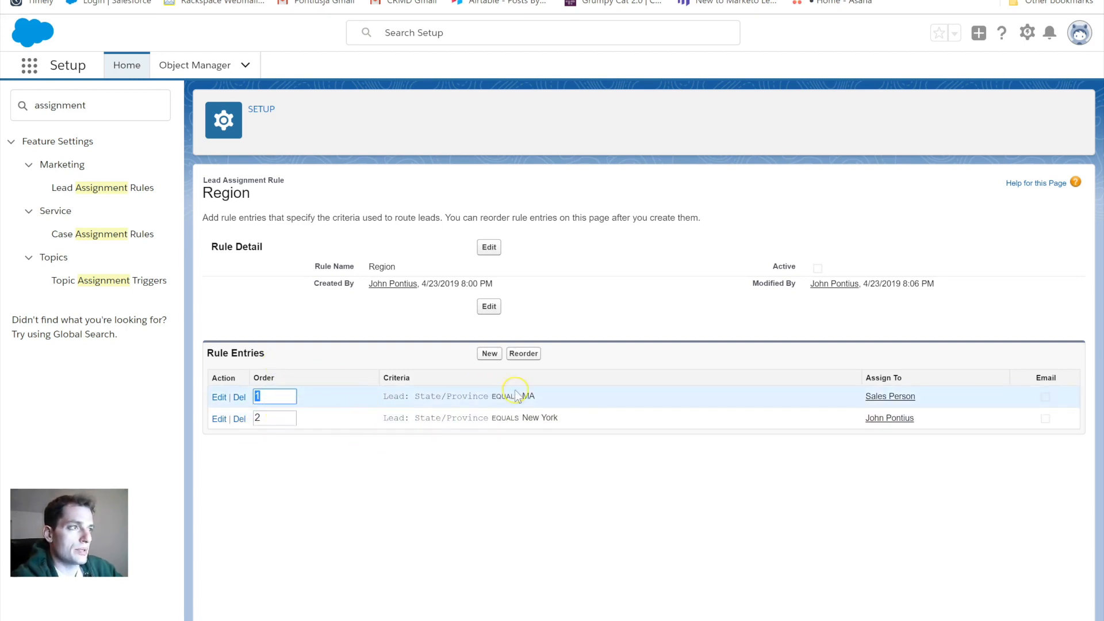
mouse_move(303, 393)
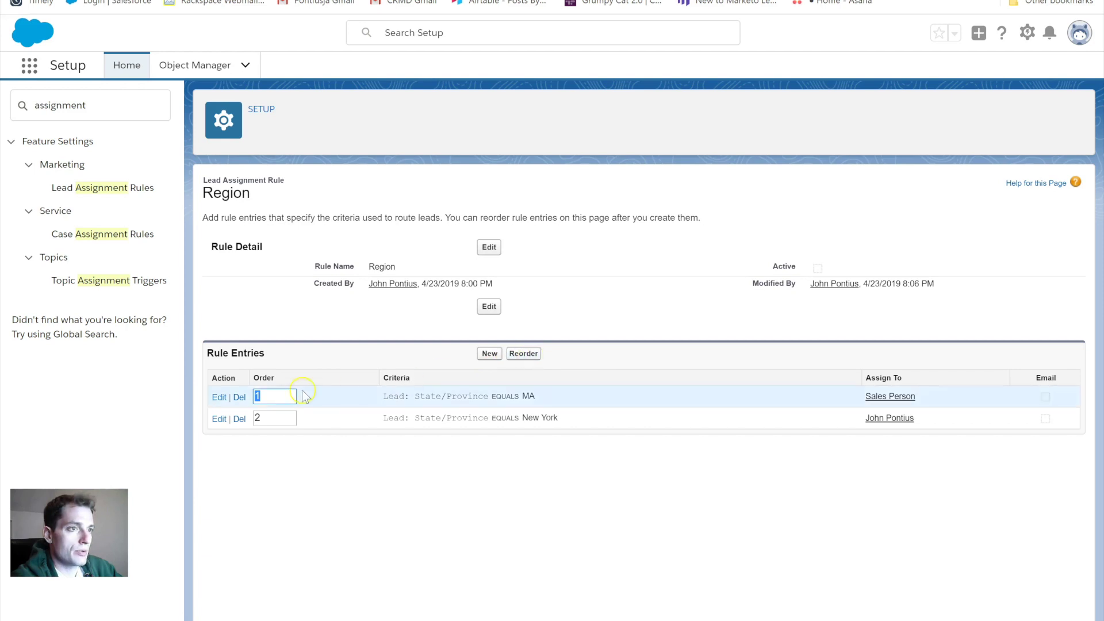
mouse_move(336, 417)
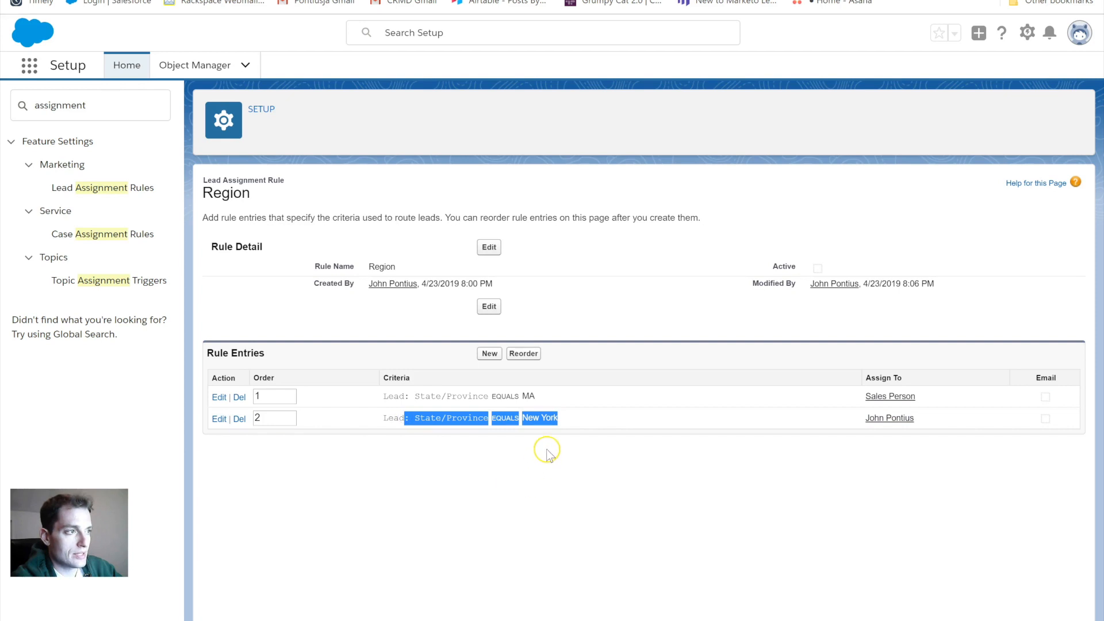
mouse_move(538, 386)
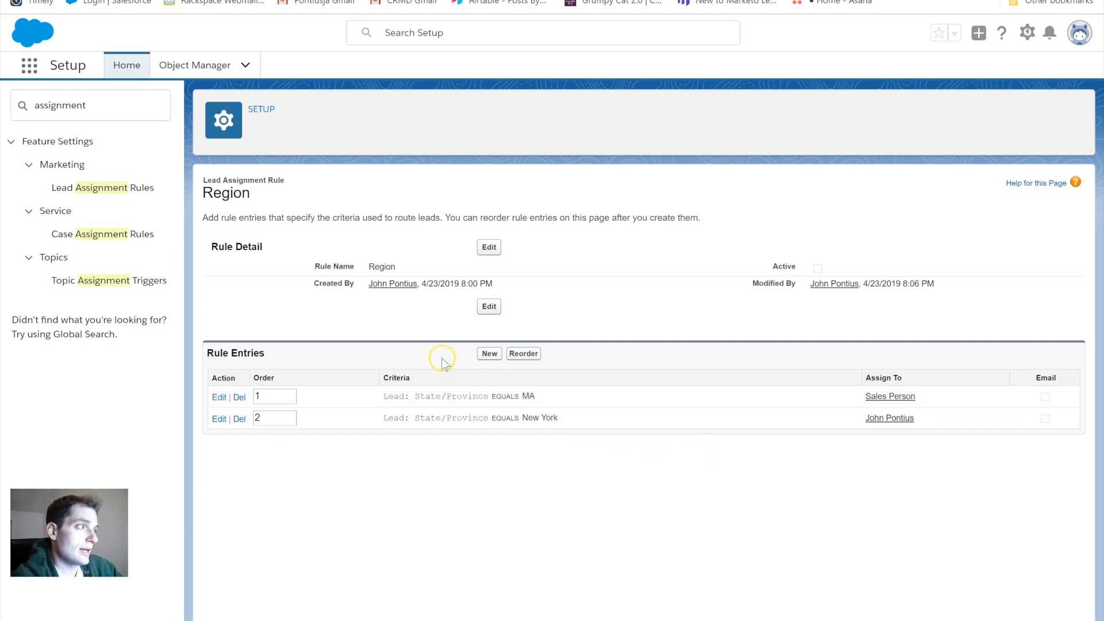
mouse_move(116, 187)
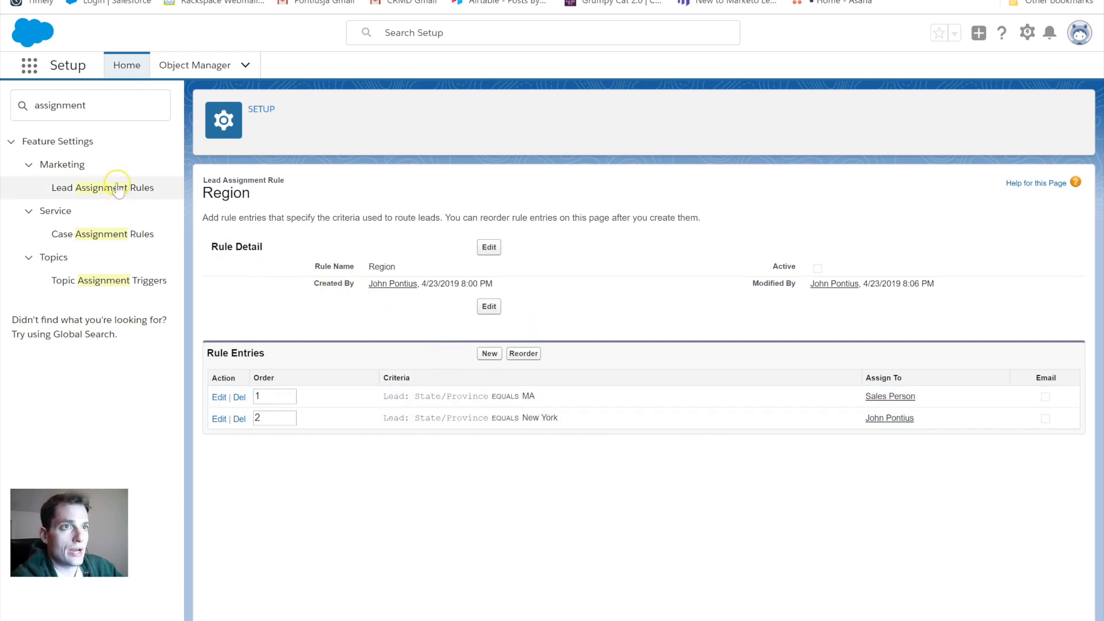
left_click(103, 187)
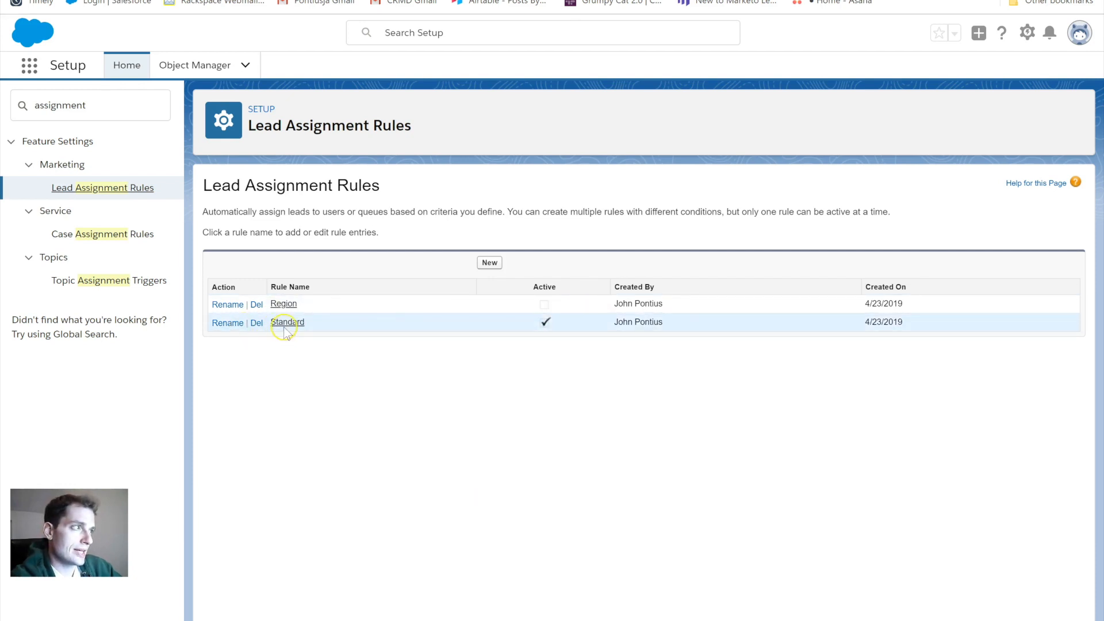
- Deactivate the Standard lead assignment rule and save it
left_click(288, 322)
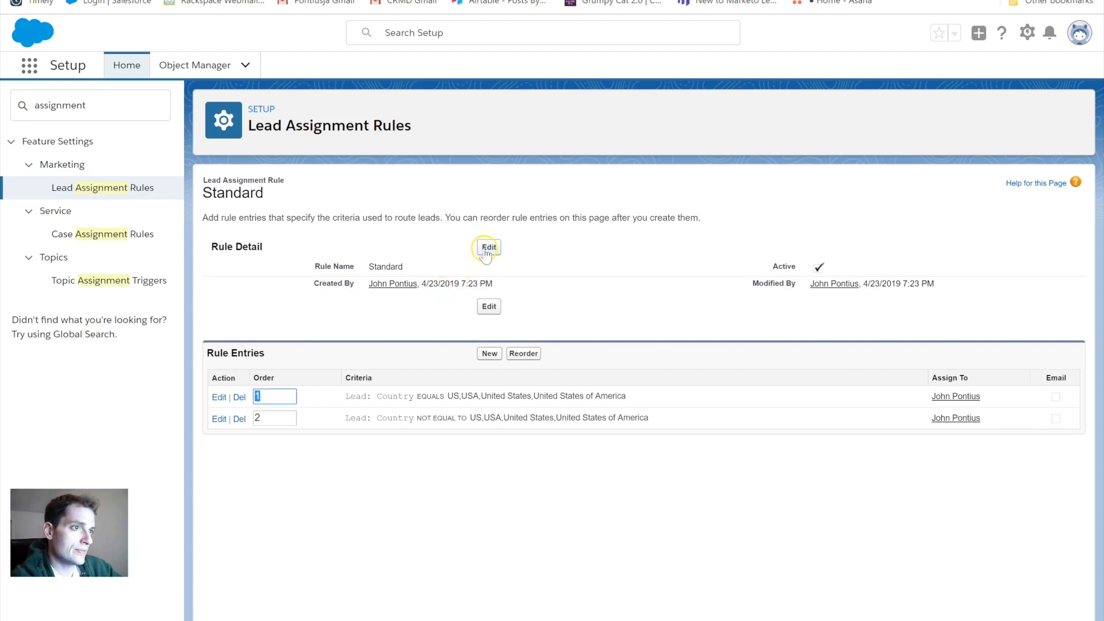
left_click(489, 247)
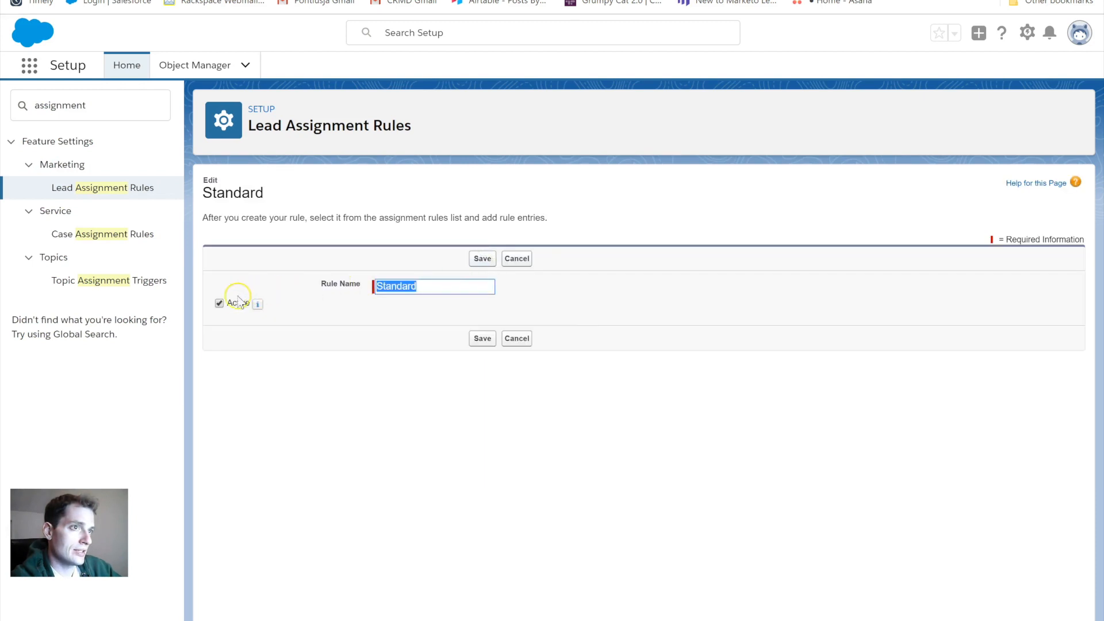
left_click(482, 257)
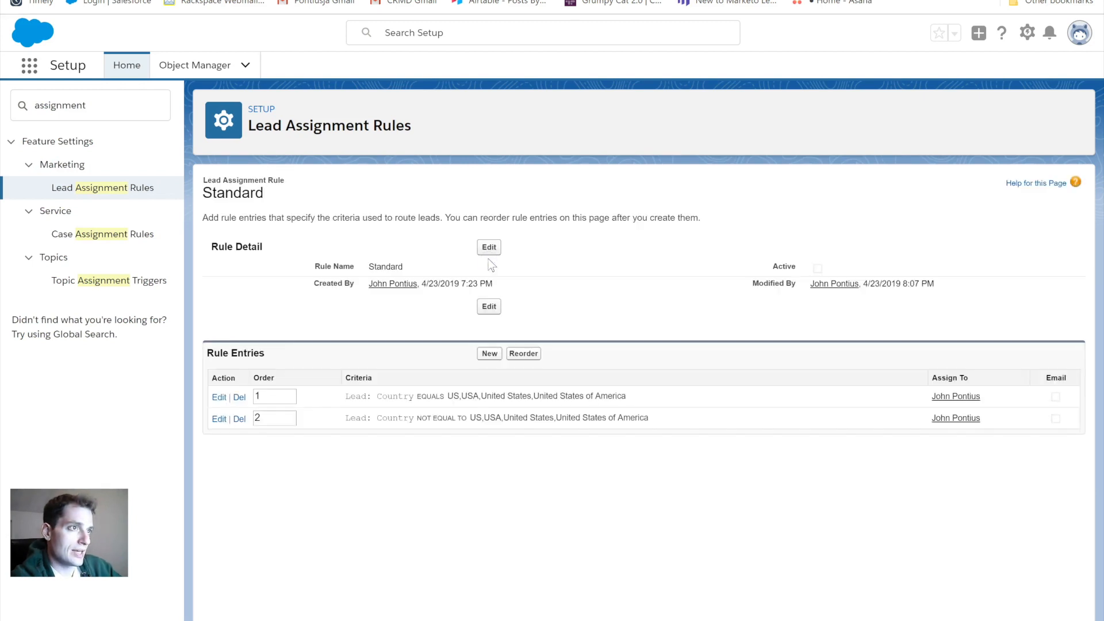
left_click(102, 188)
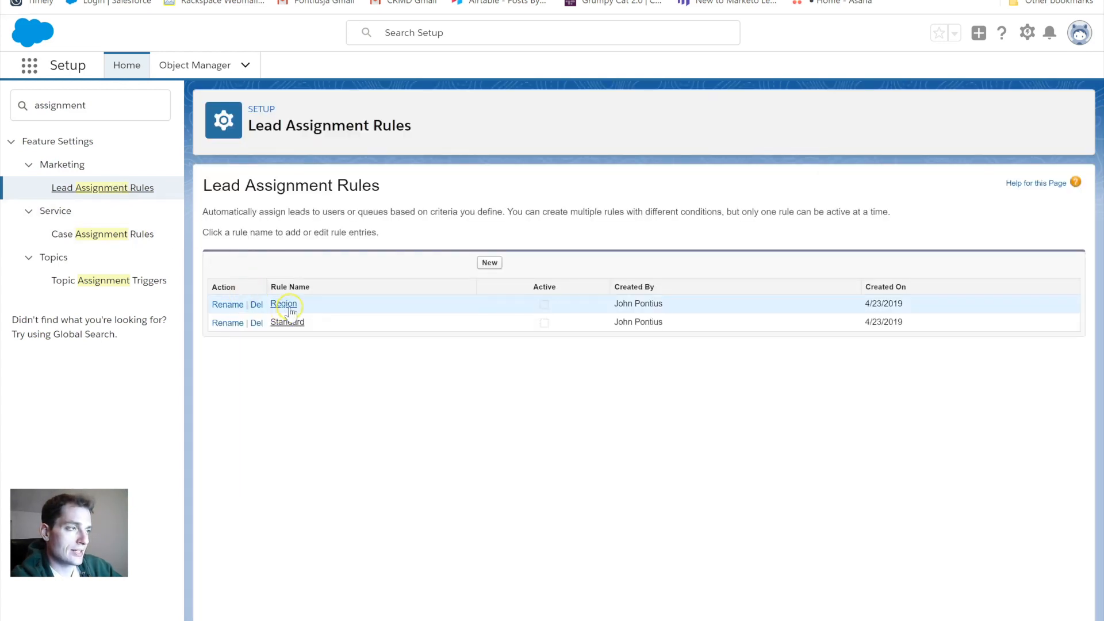
- Activate the Region lead assignment rule and save it
left_click(284, 304)
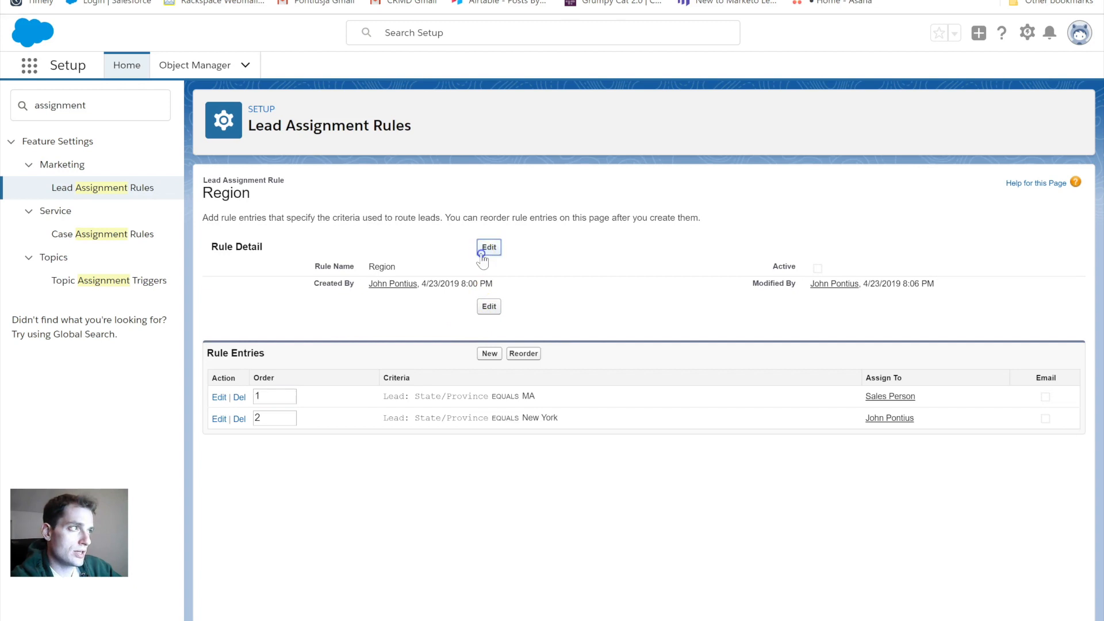
left_click(489, 246)
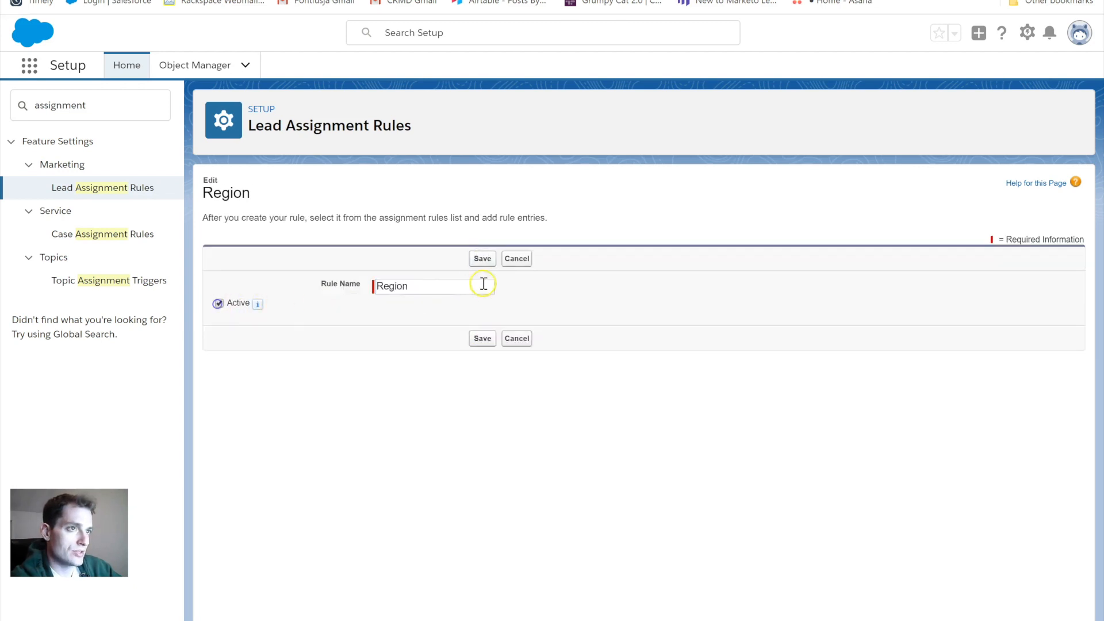
left_click(482, 258)
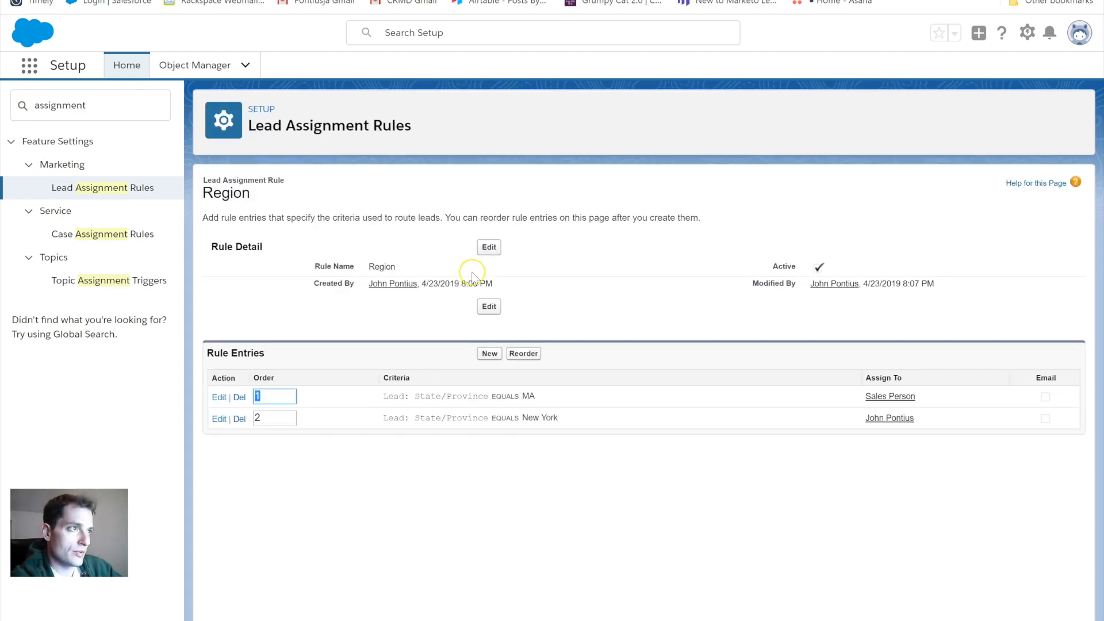
left_click(103, 187)
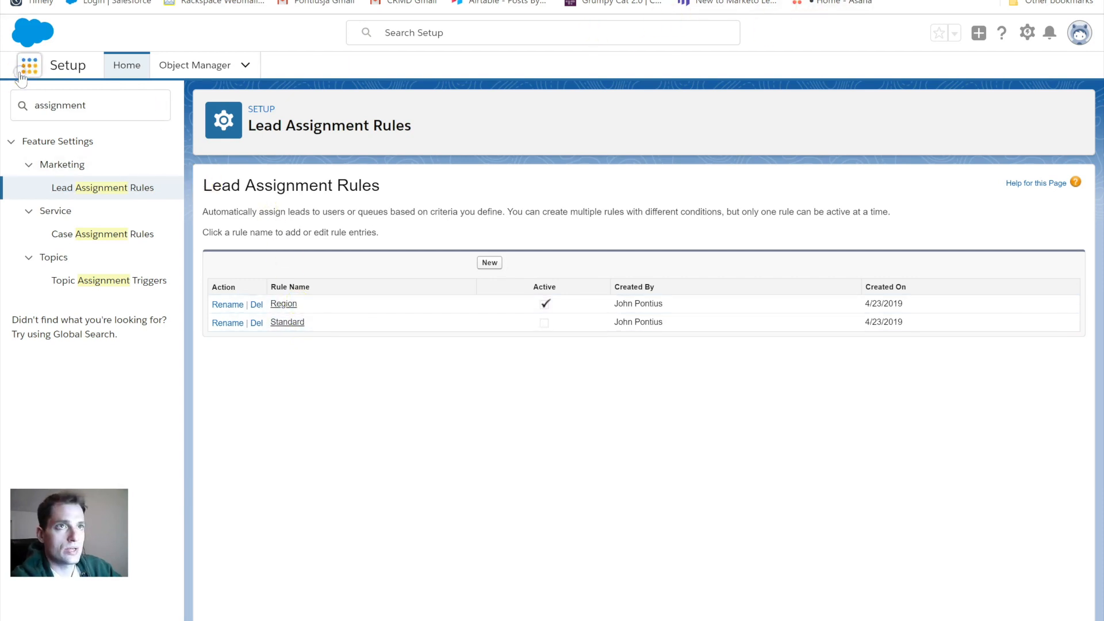
- Switch to the Sales app, show the Leads list and dismiss the pinned-list tip
left_click(30, 64)
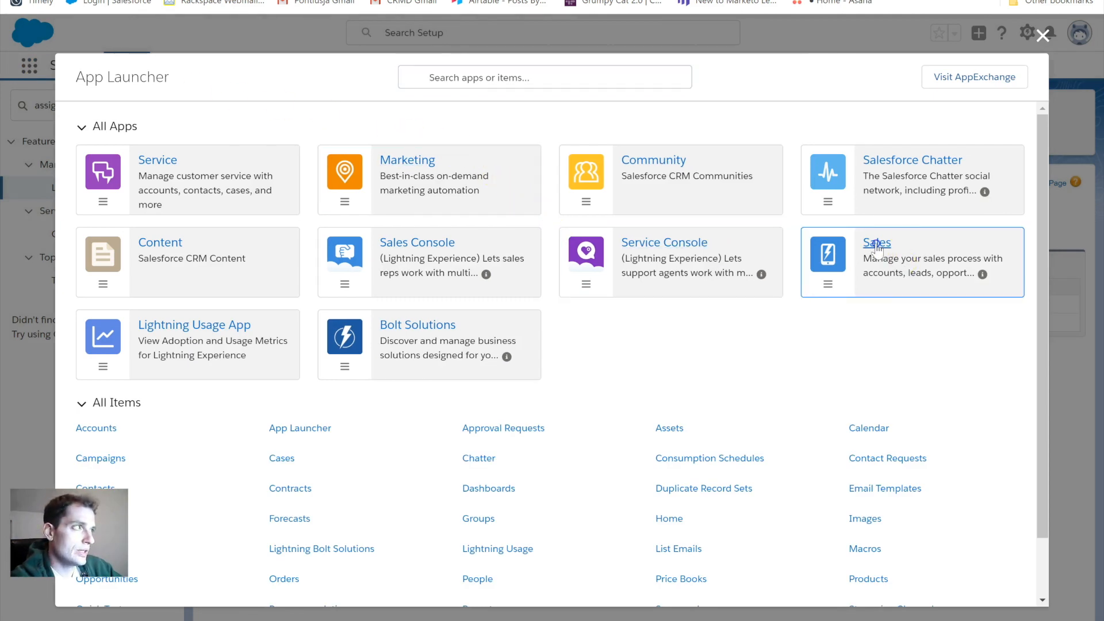
left_click(876, 244)
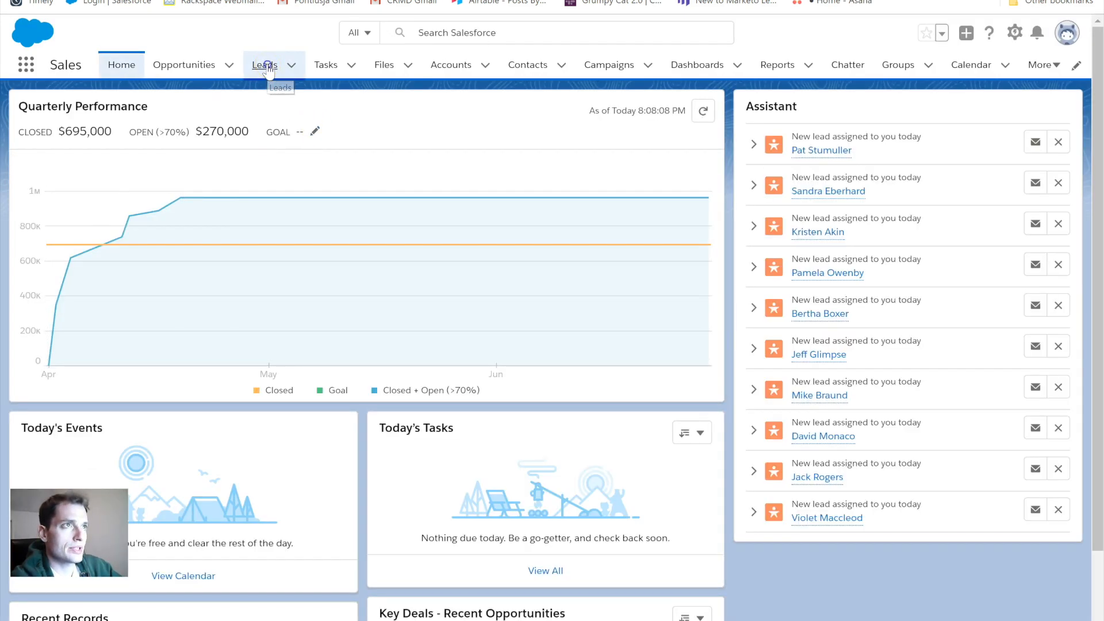
left_click(266, 64)
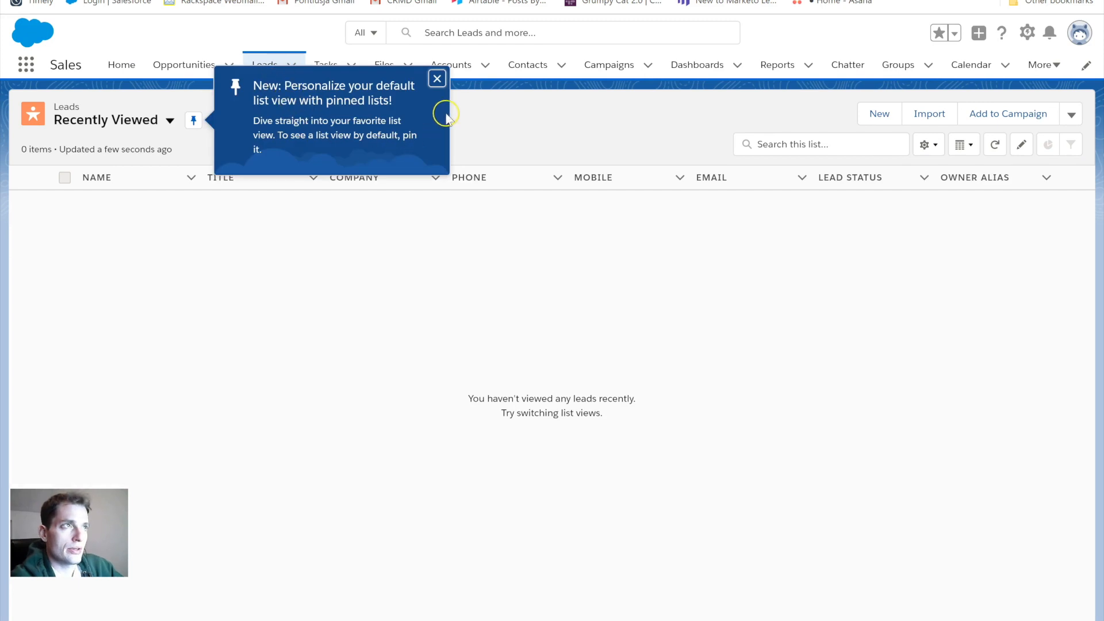
left_click(437, 78)
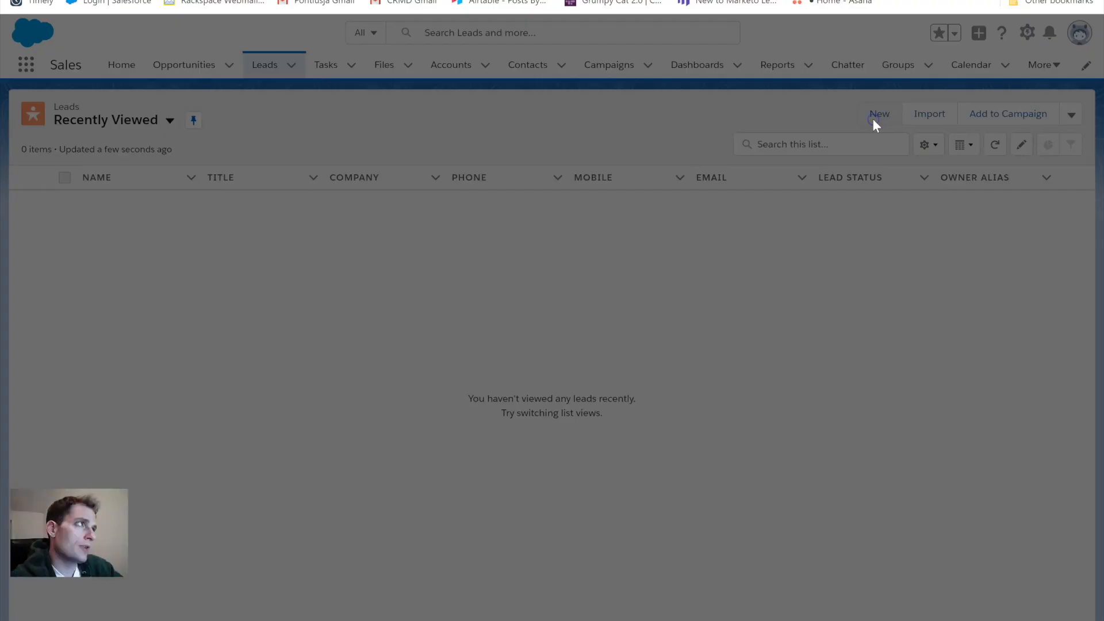
- Start a new lead named Test Sample at Example Company
left_click(879, 114)
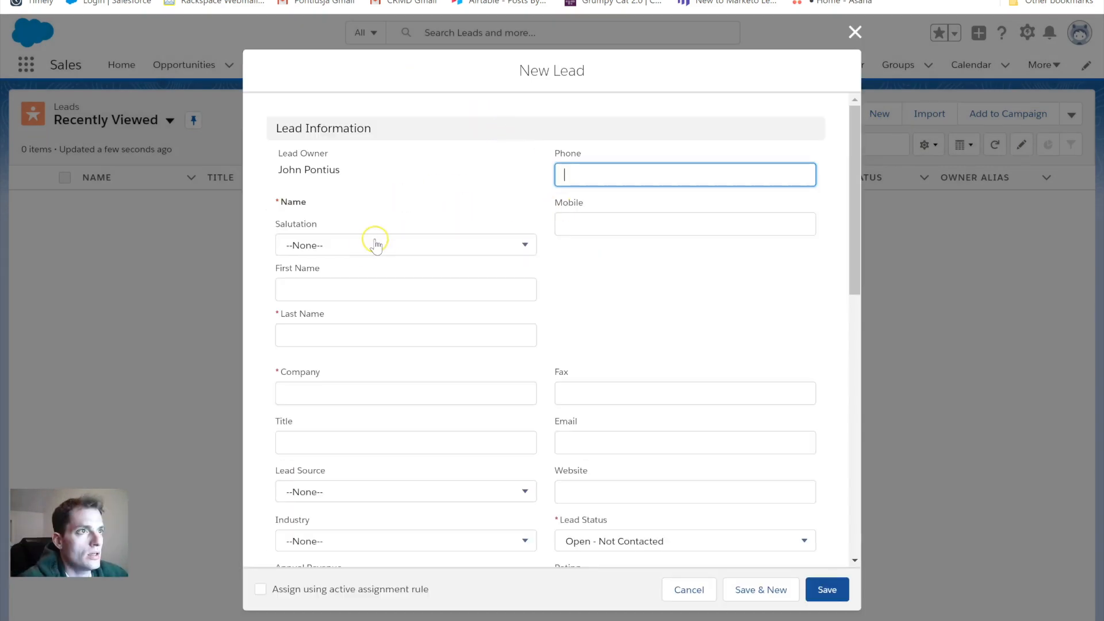
left_click(406, 289)
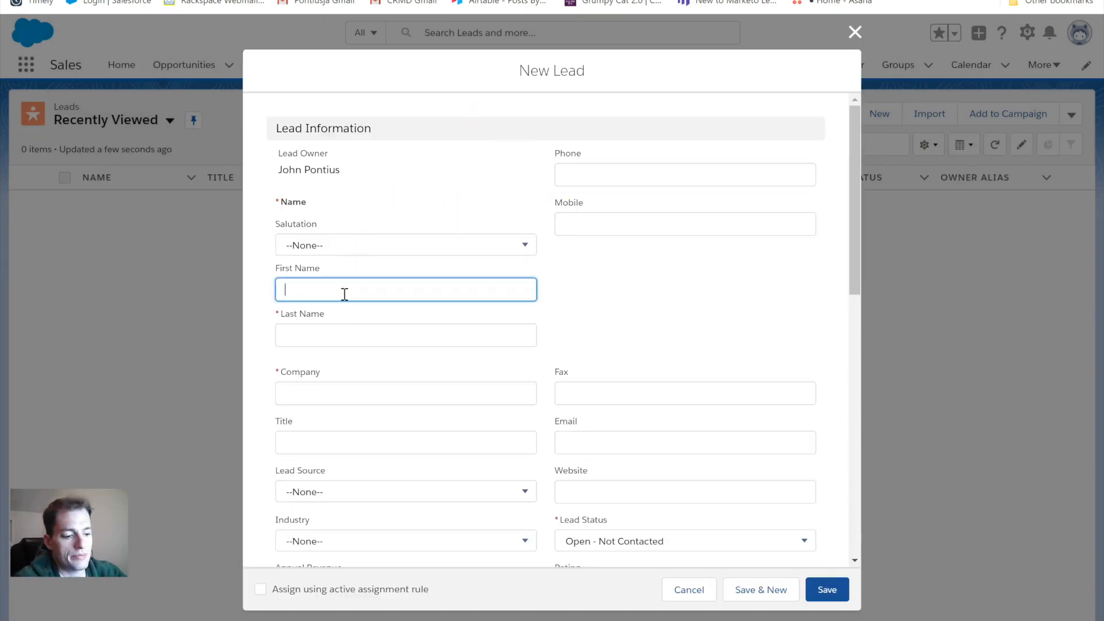
type("John")
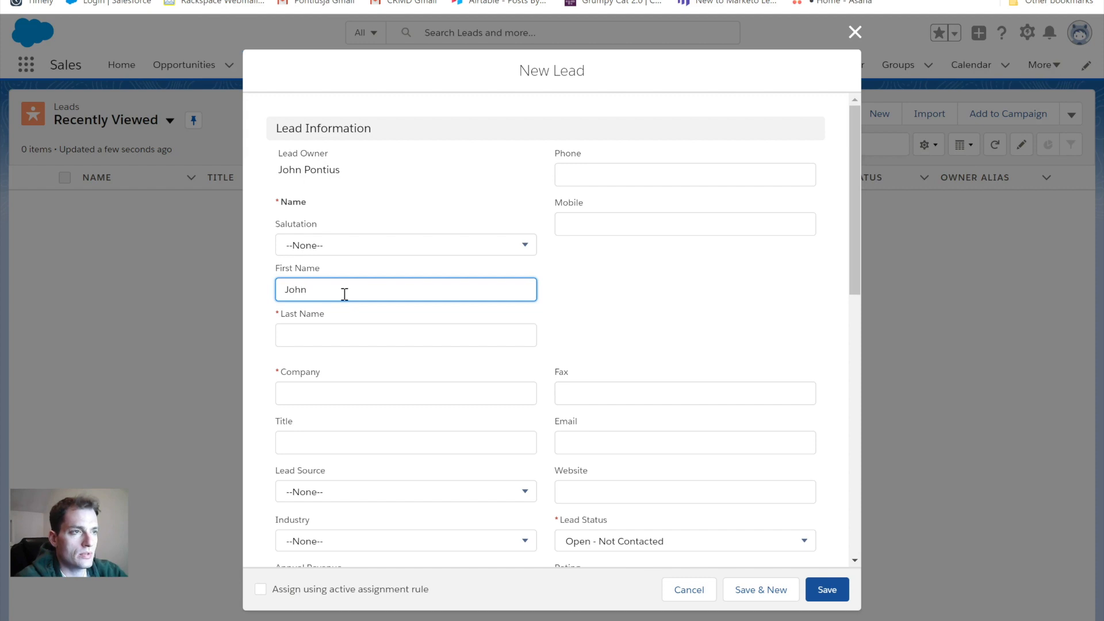
key("Backspace")
type("E")
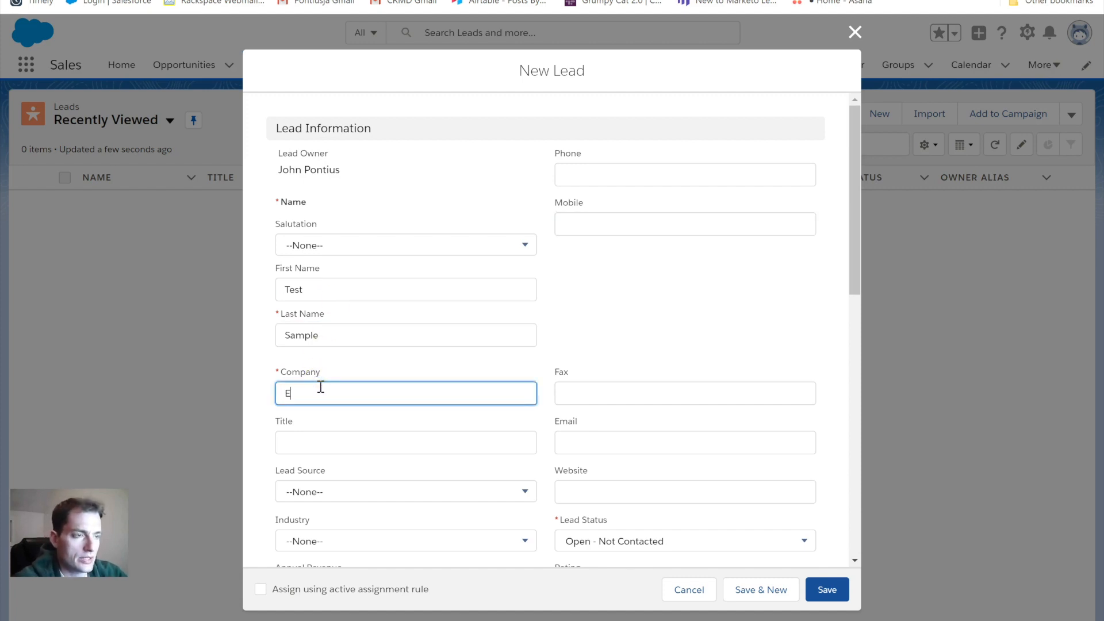
type("xample Cmopany")
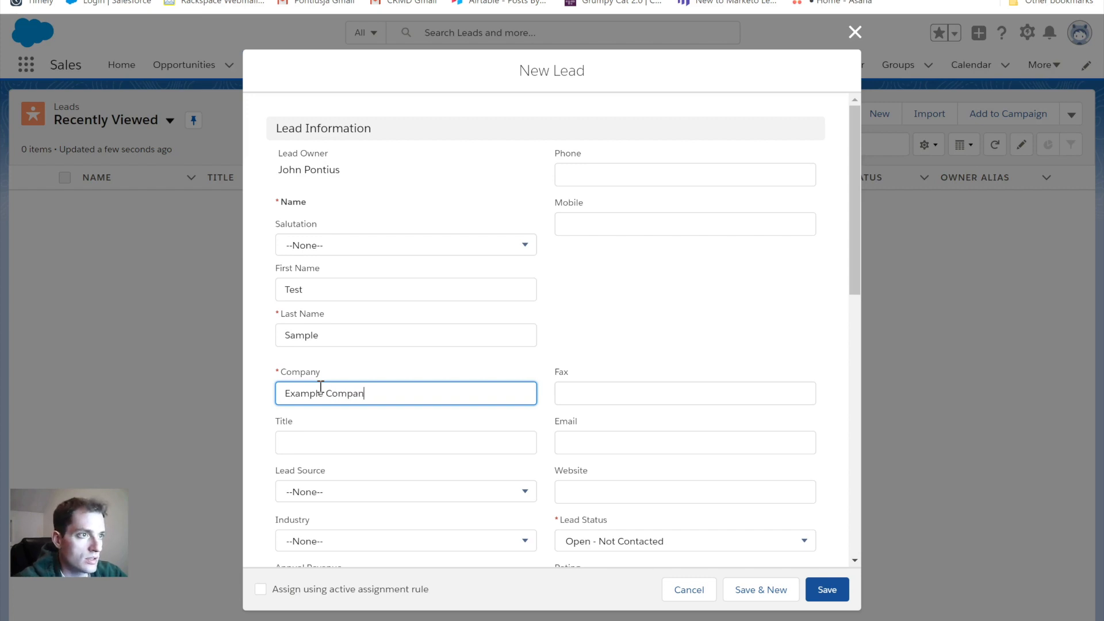
- Set the lead's State/Province to MA and have the active assignment rule assign it
scroll("down", 3)
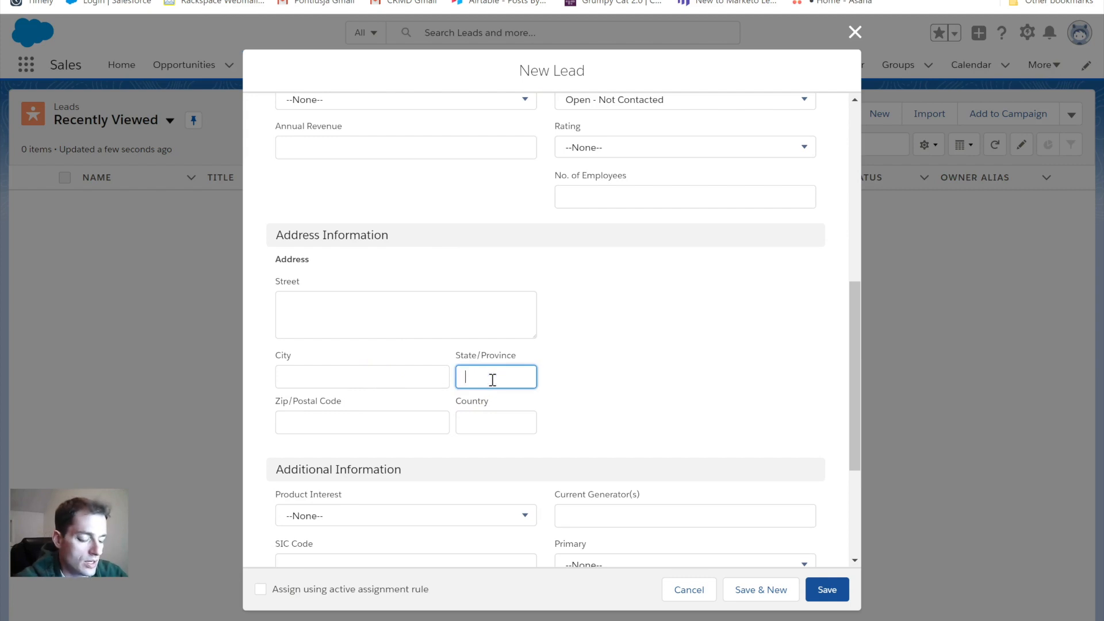
type("MA")
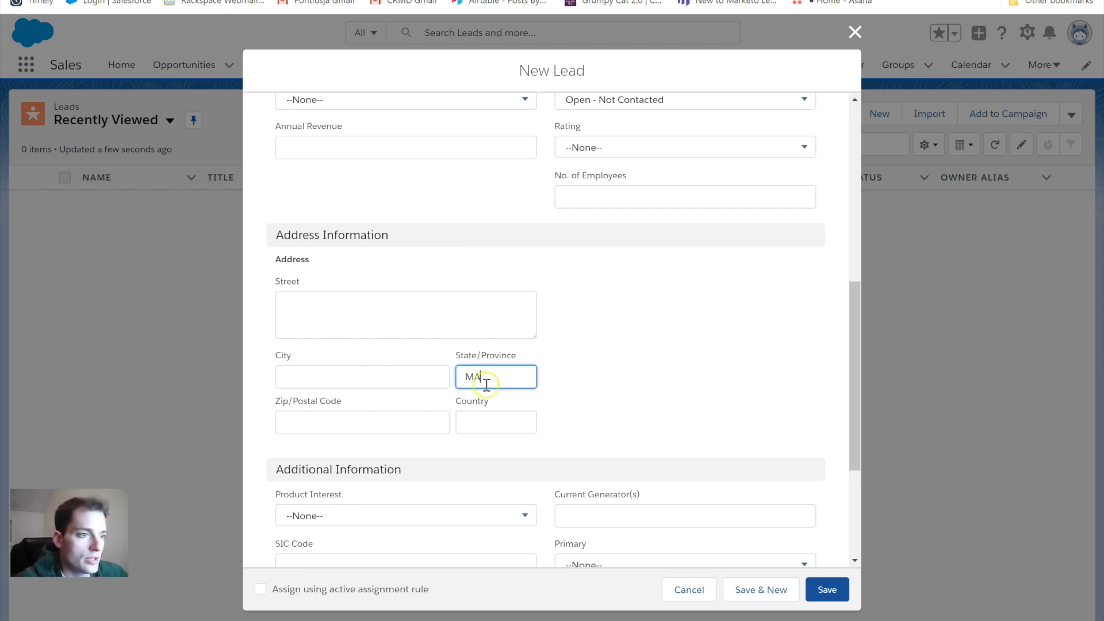
scroll("down", 3)
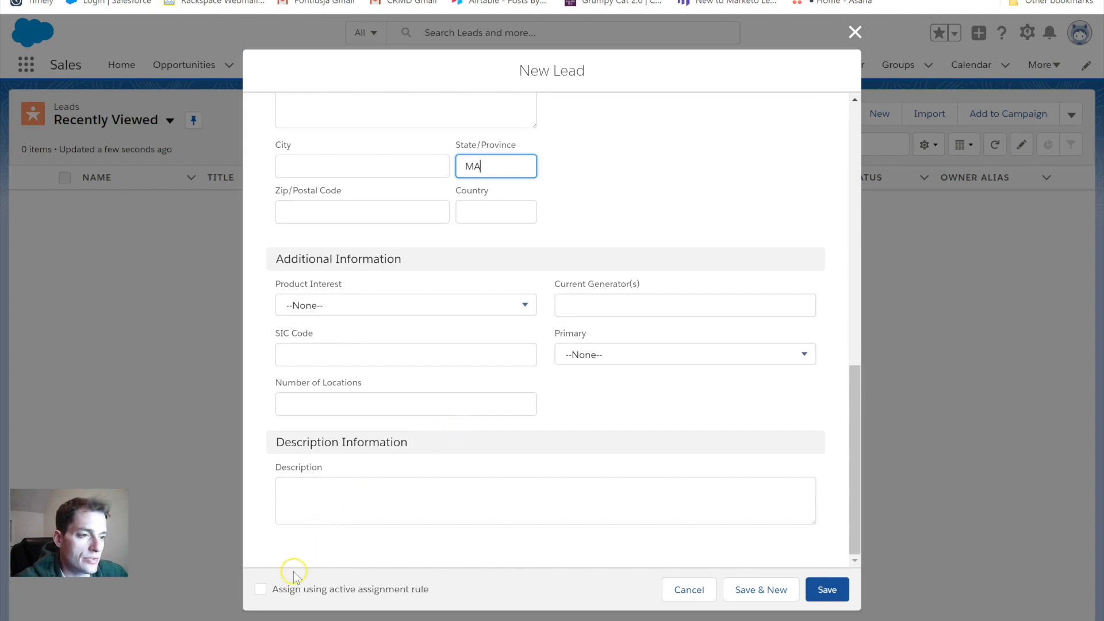
left_click(260, 589)
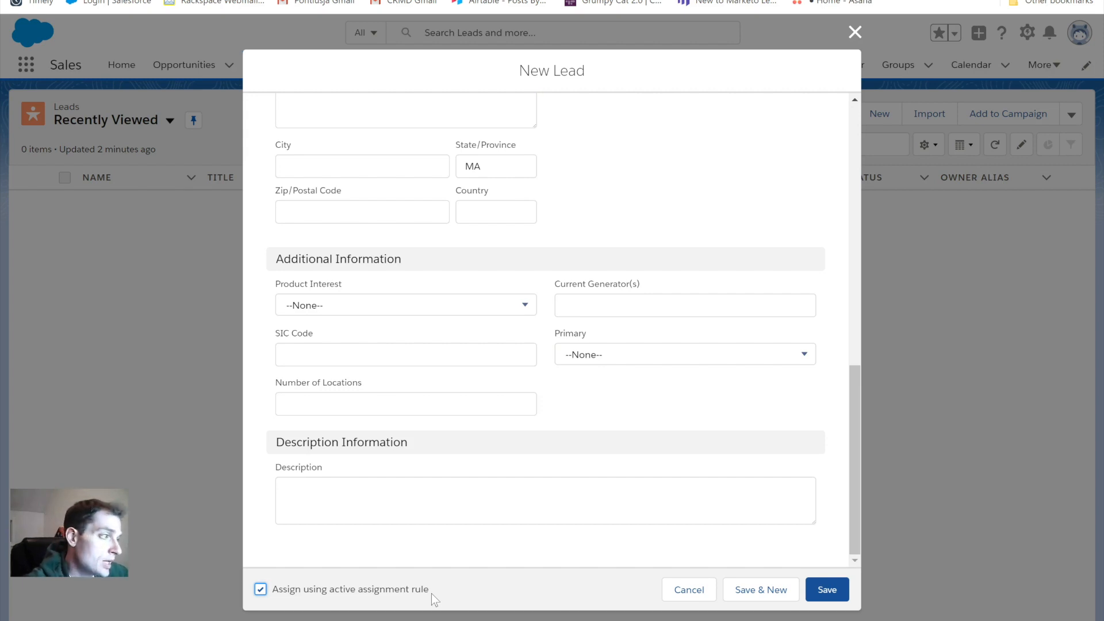
left_click(828, 589)
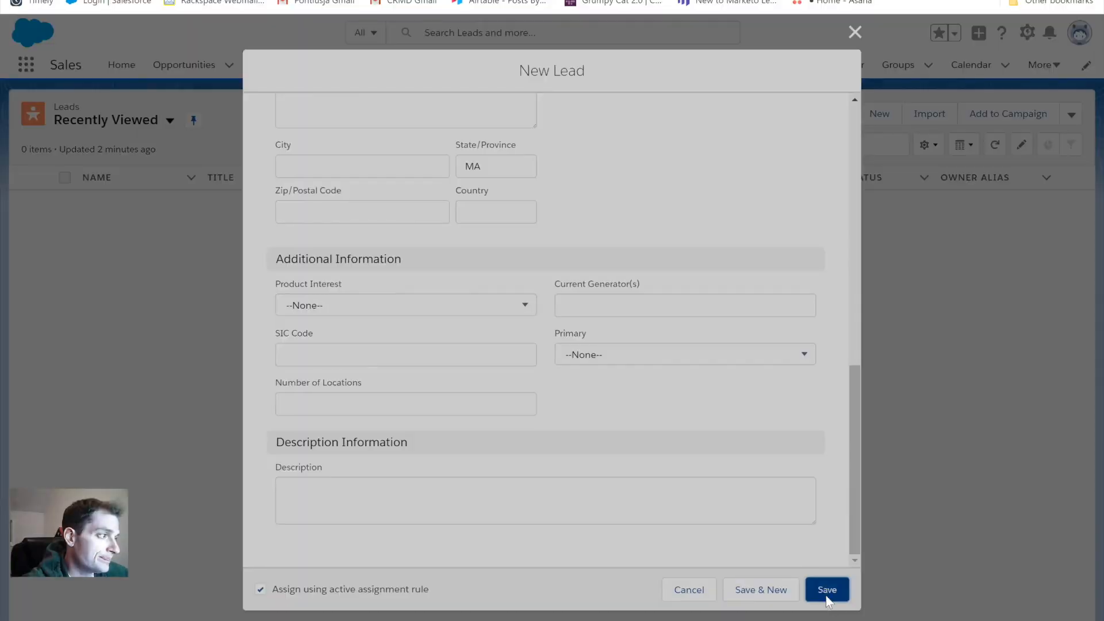
- Save the Test Sample lead and confirm its Lead Owner is Sales Person
left_click(828, 588)
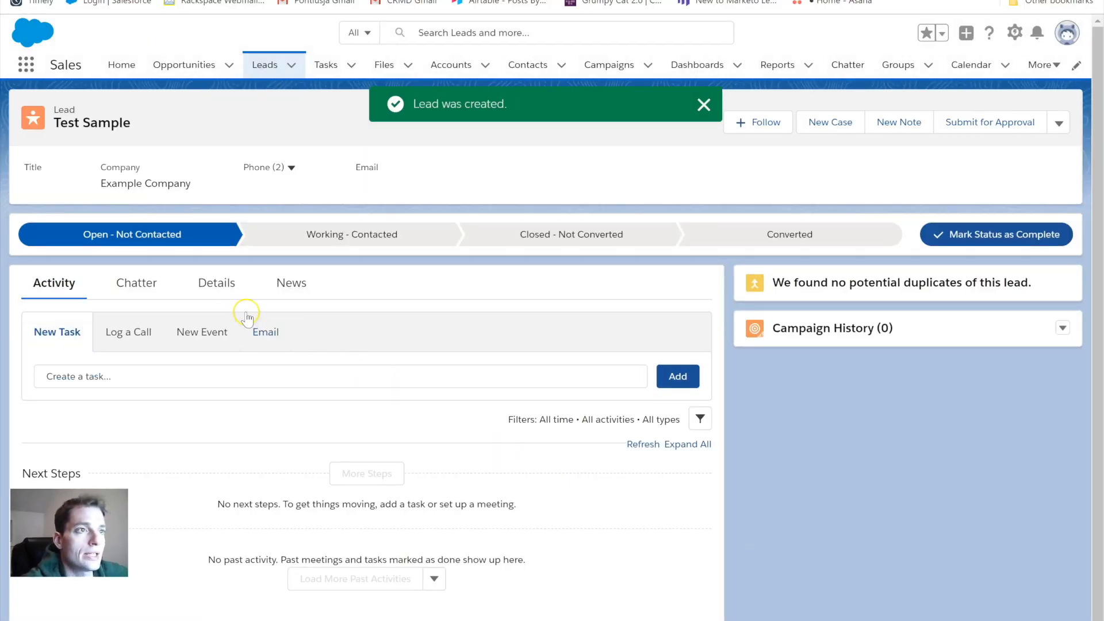
left_click(216, 283)
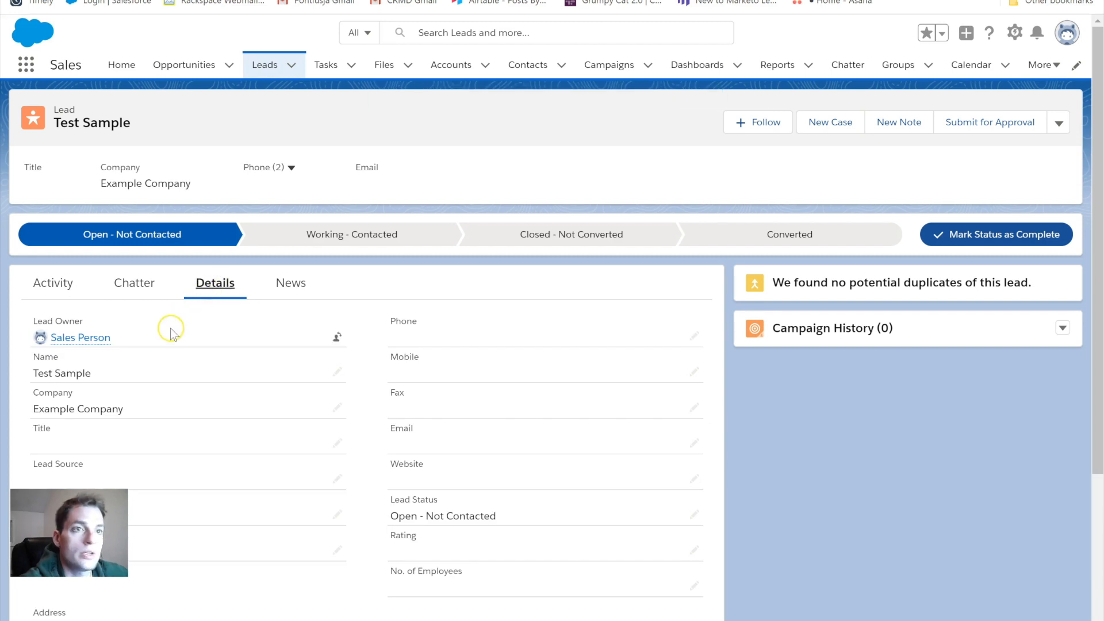
mouse_move(148, 392)
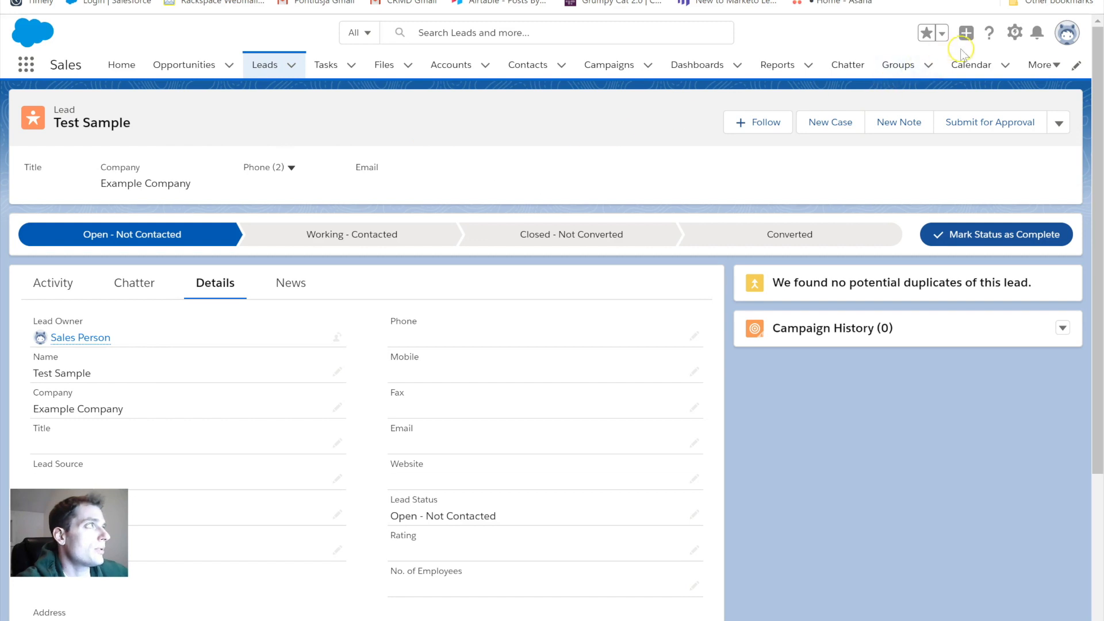
- Switch to Salesforce Classic from the user account menu
left_click(1014, 32)
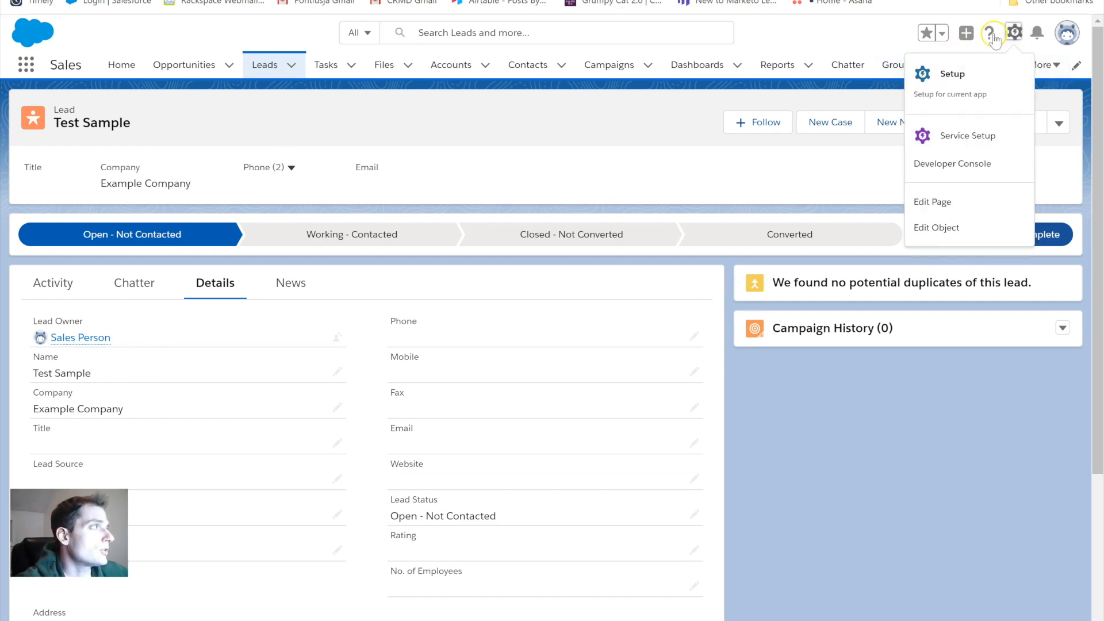
left_click(1015, 32)
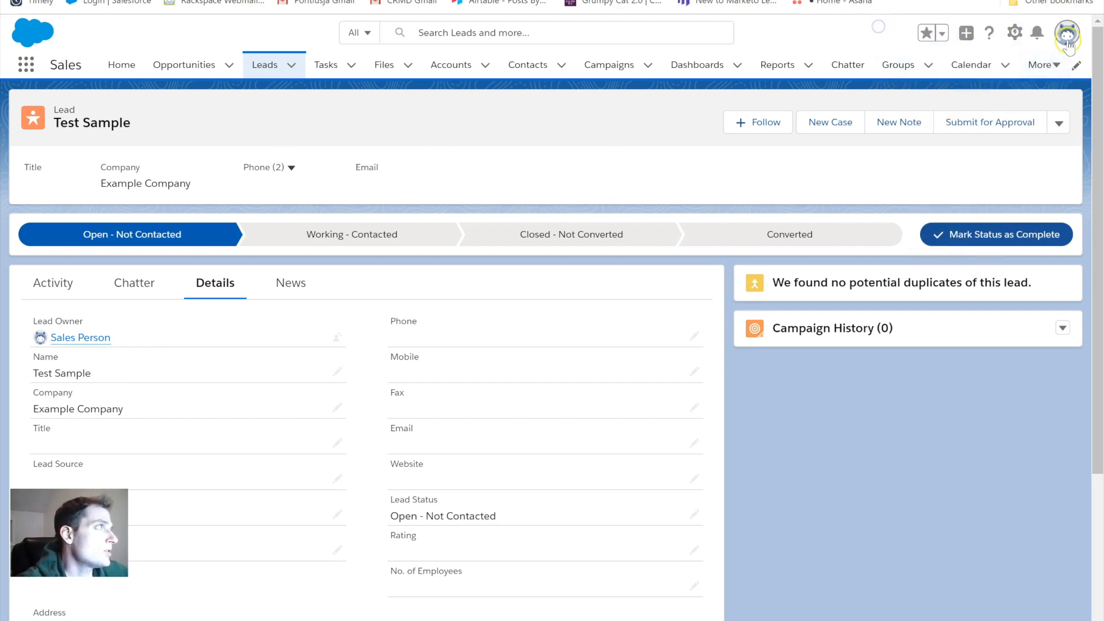
left_click(1067, 35)
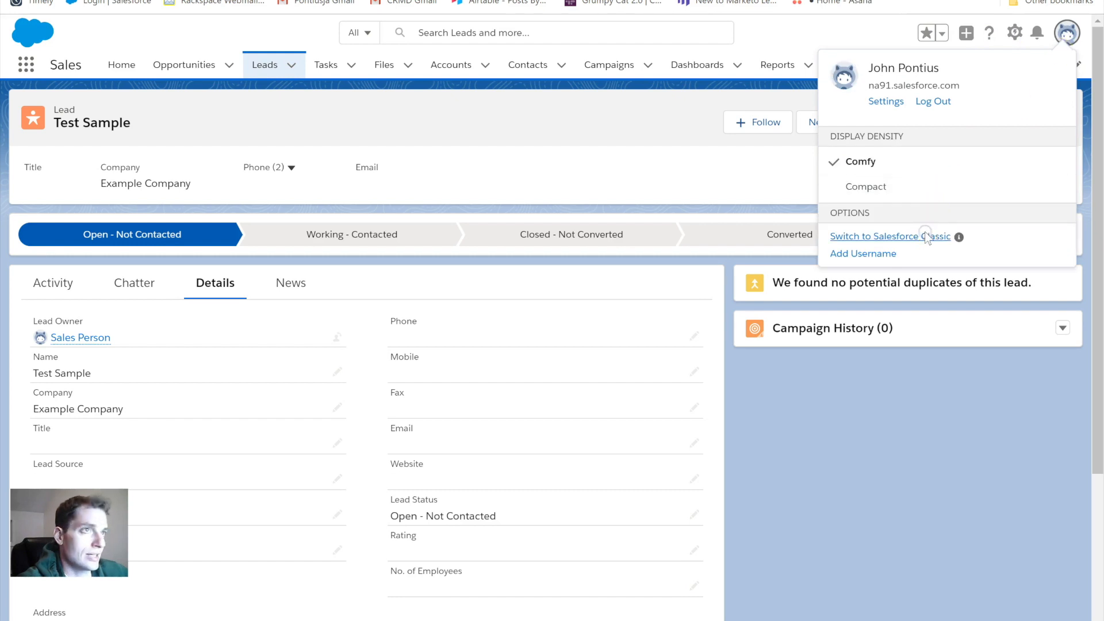
left_click(886, 237)
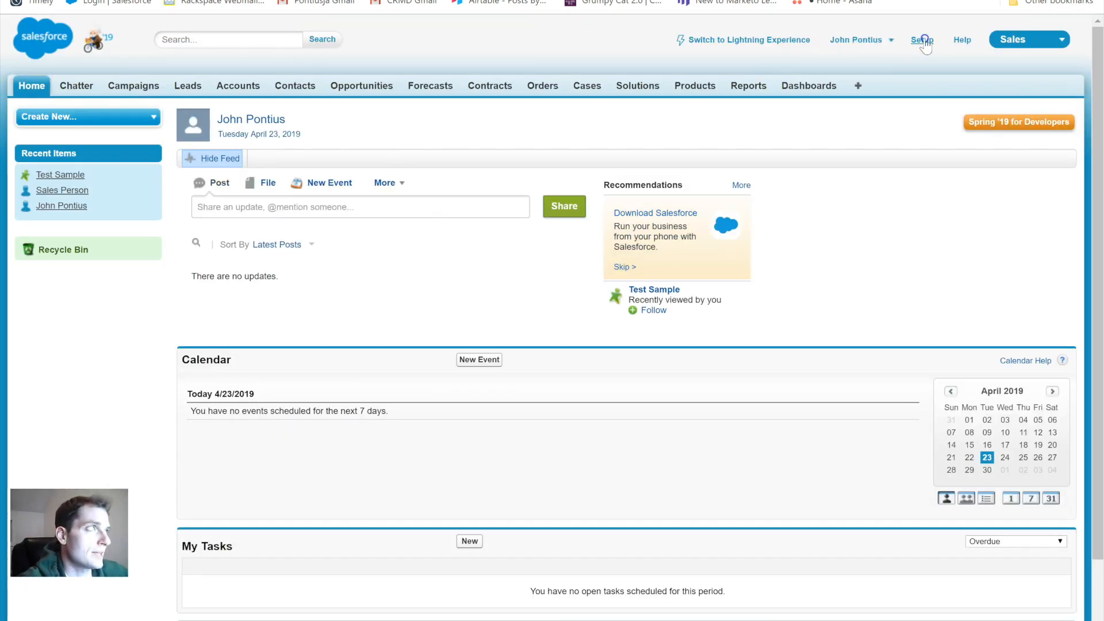
- Find Lead Assignment Rules in Classic Setup via Quick Find 'assign'
left_click(922, 39)
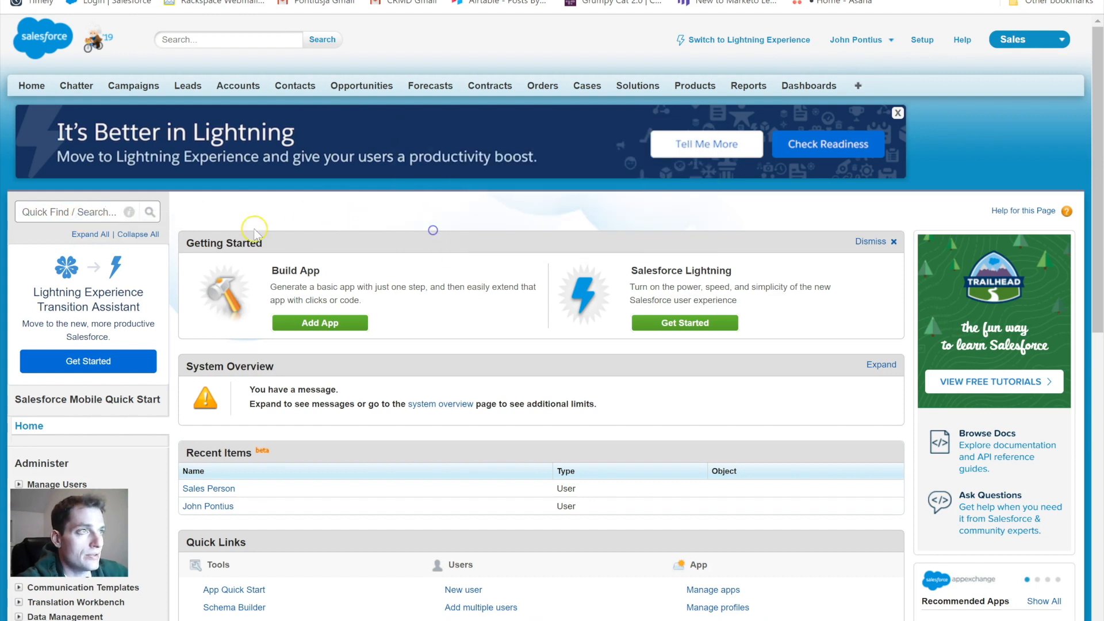
type("assignment")
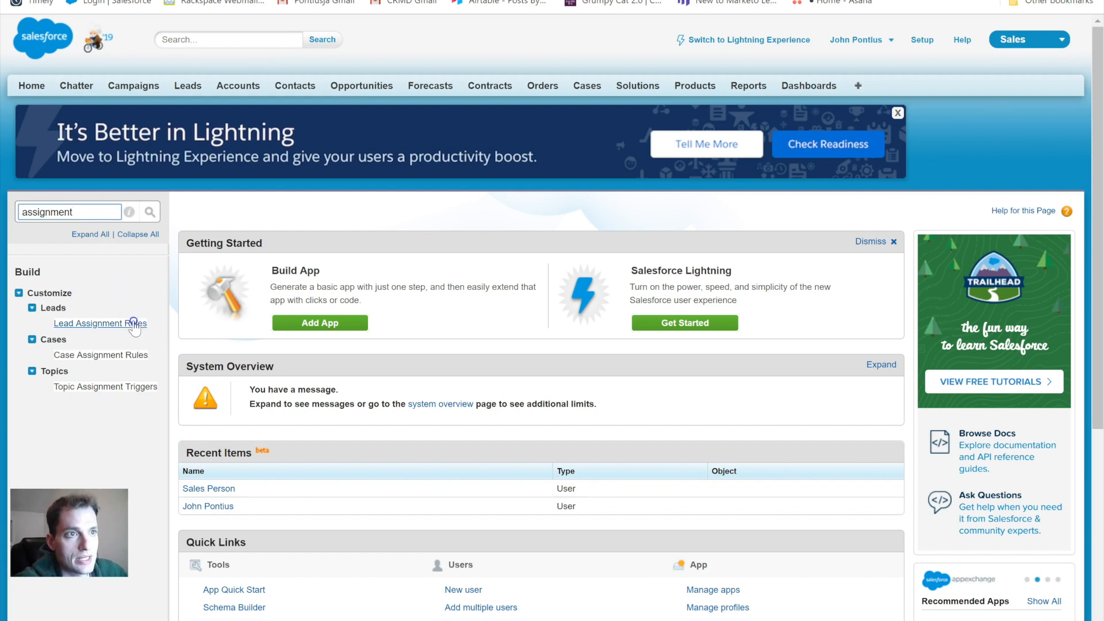
left_click(99, 323)
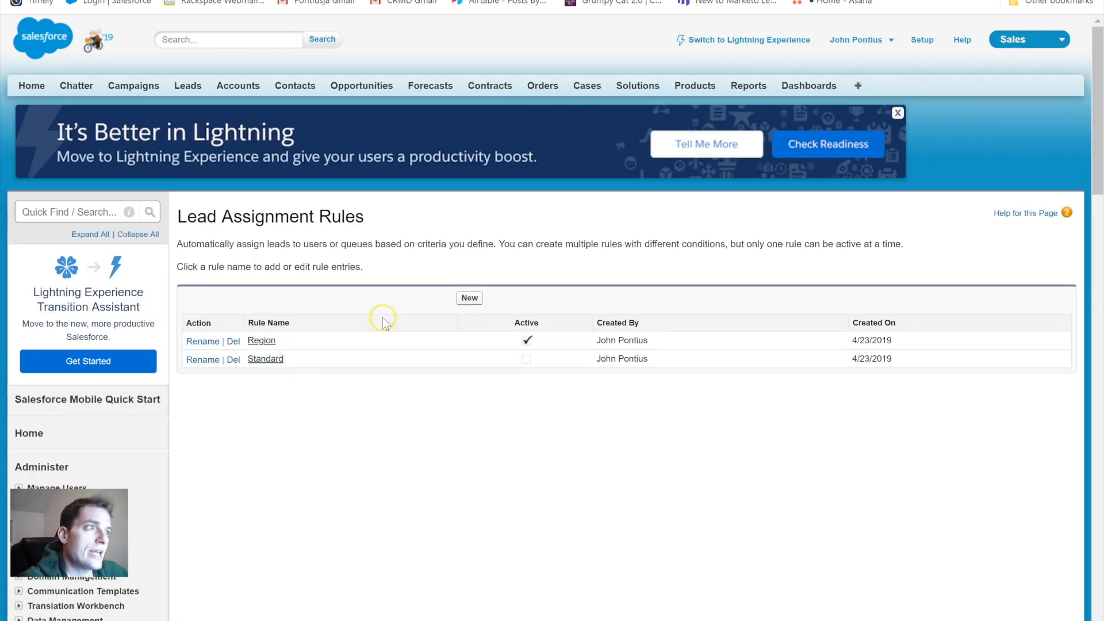
mouse_move(602, 265)
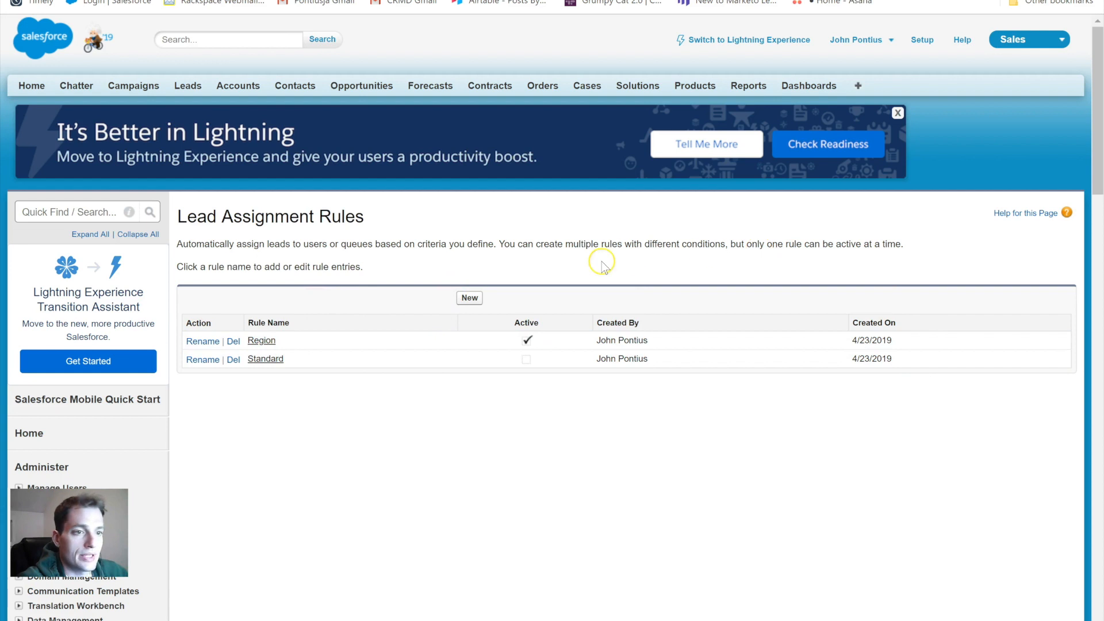
mouse_move(556, 276)
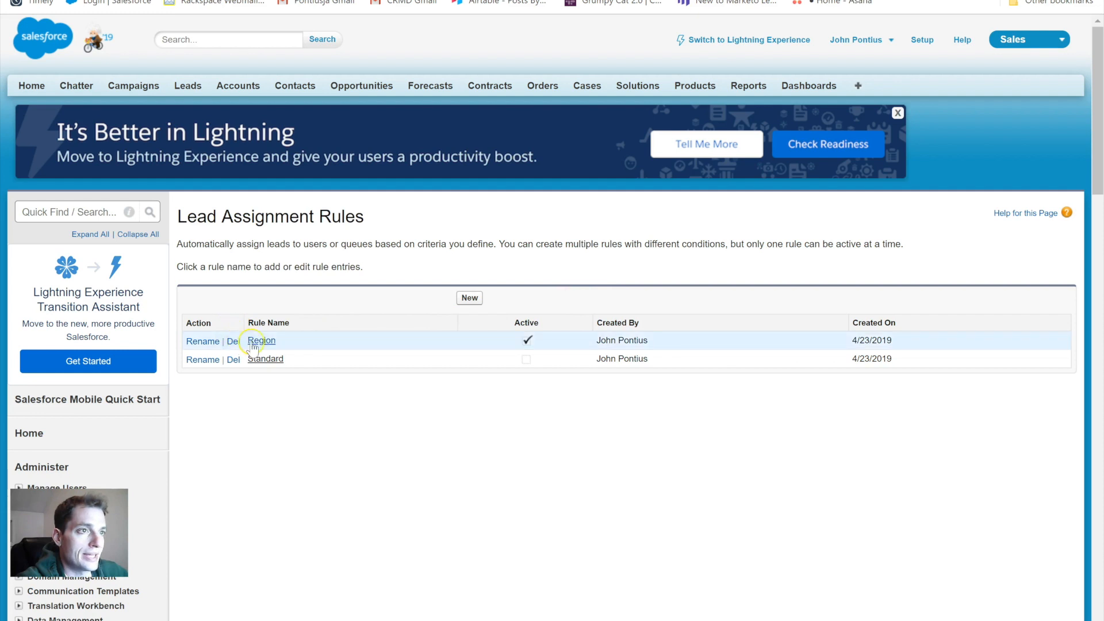
- Start a new lead assignment rule, then cancel it
left_click(470, 298)
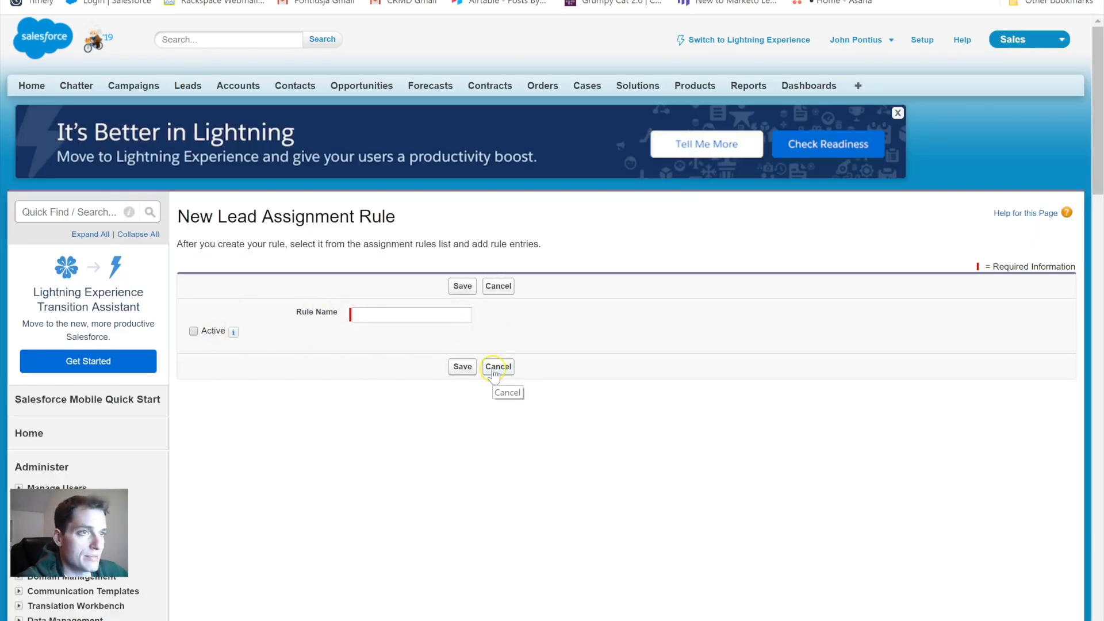
left_click(497, 367)
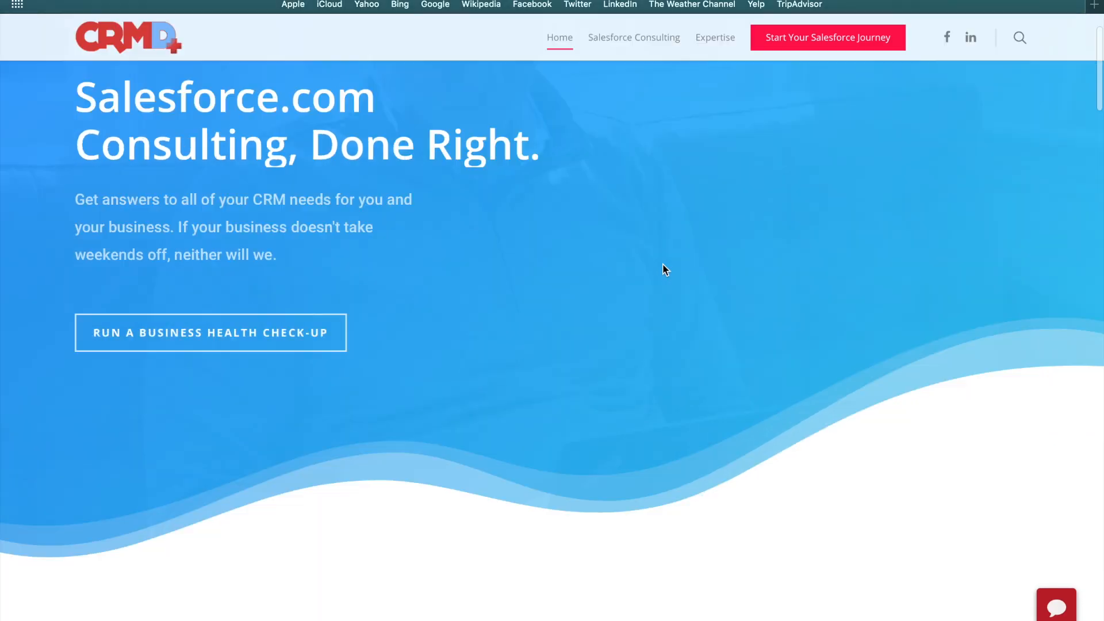
- Write 'Hello! my company has questi' in the site's chat widget
scroll("down", 3)
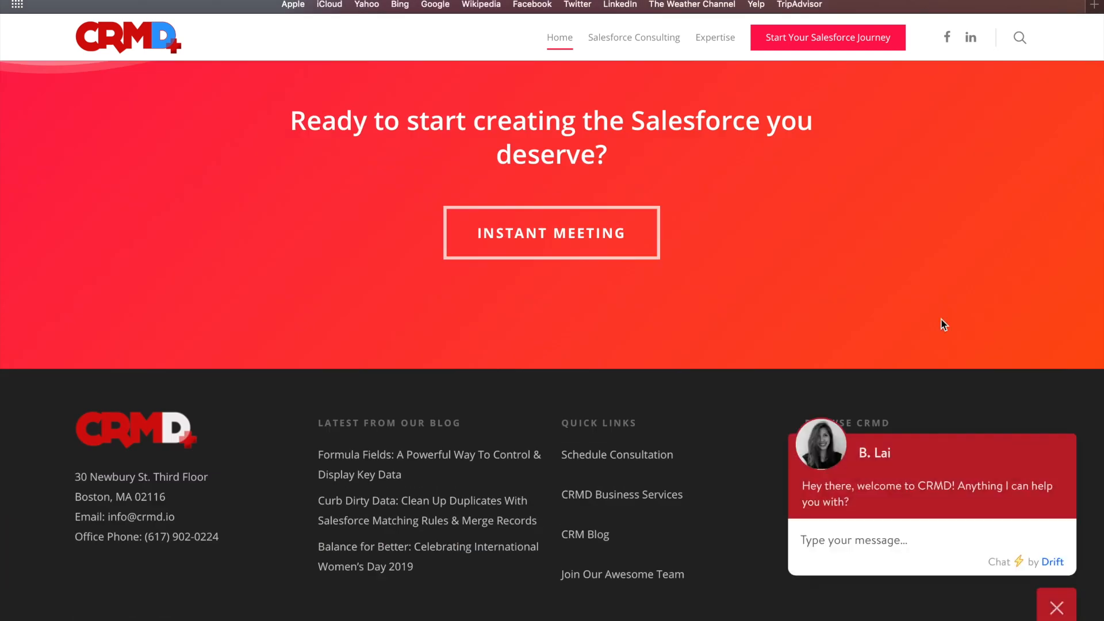
type("Hello! my company has questi")
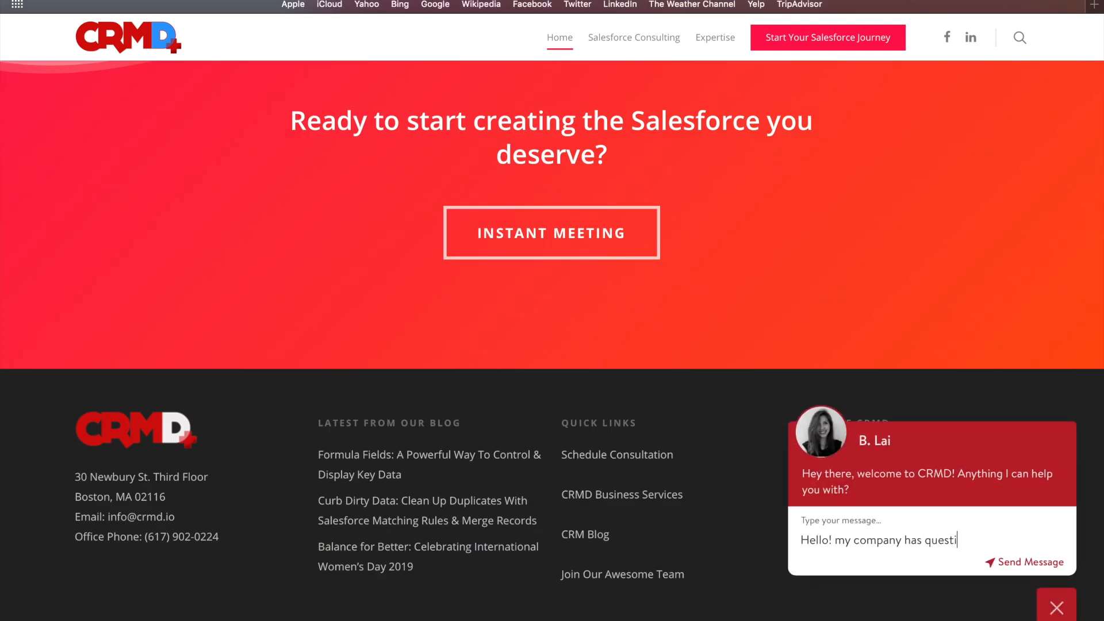